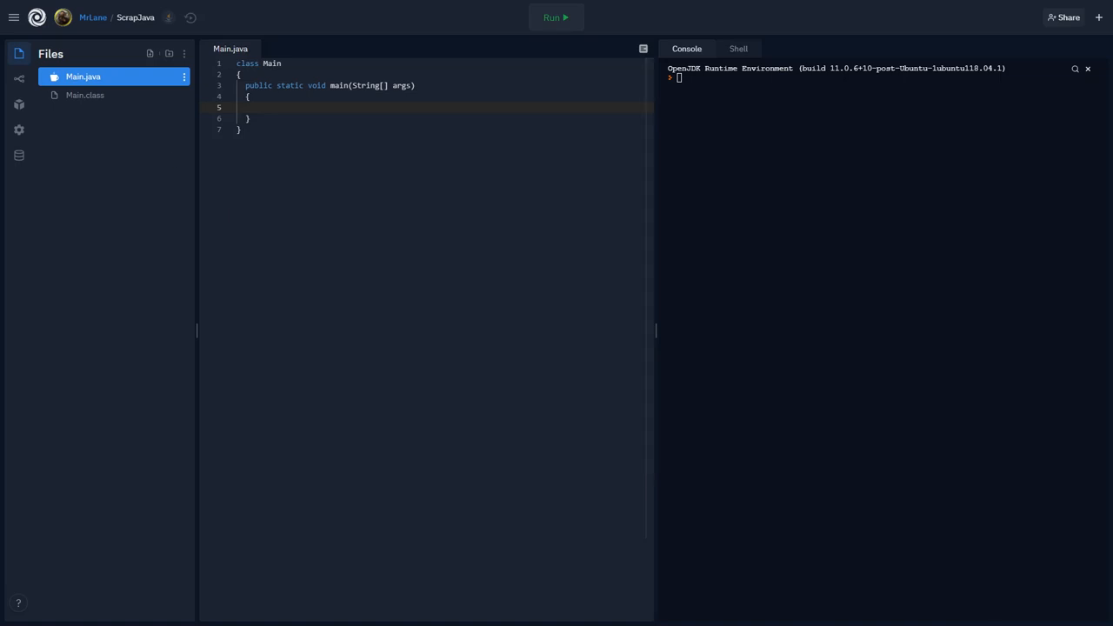
pyautogui.moveTo(947, 191)
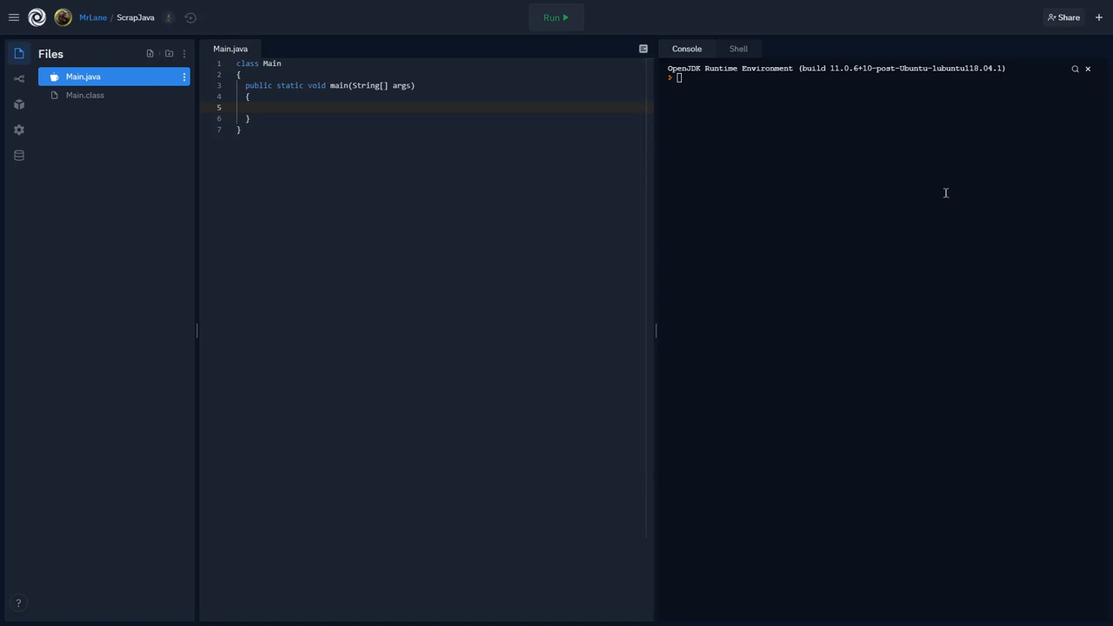
pyautogui.moveTo(789, 195)
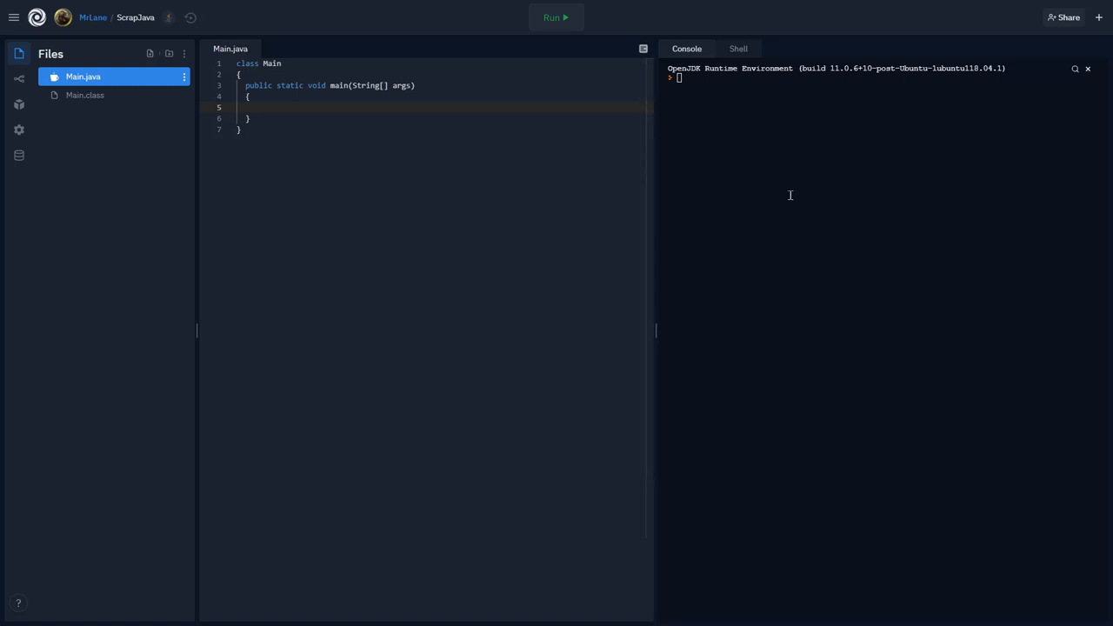
pyautogui.moveTo(534, 80)
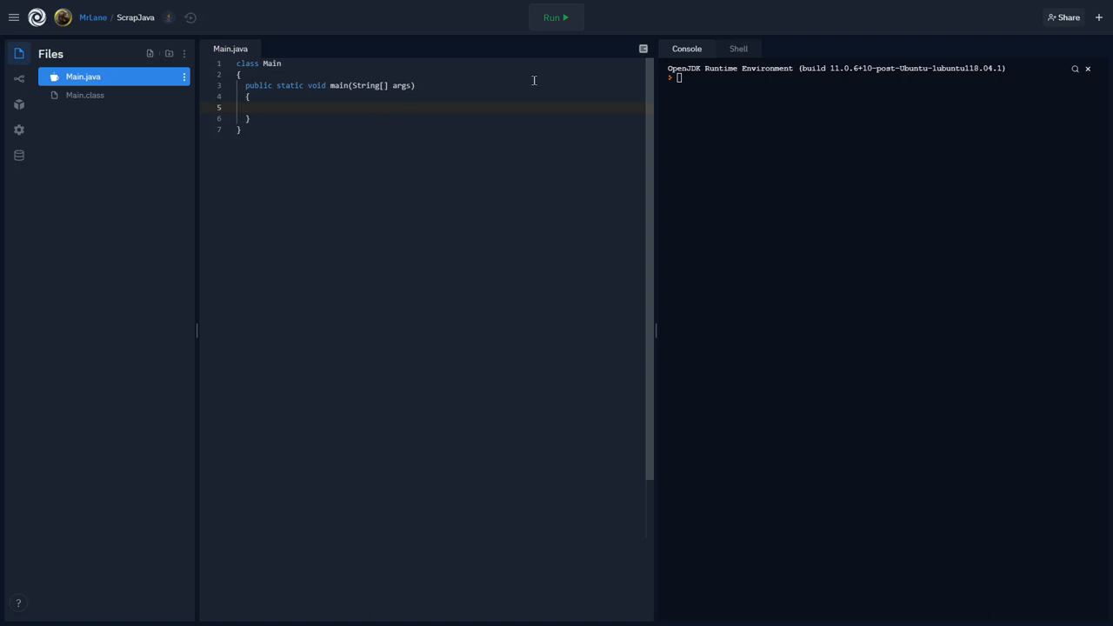
# Place the caret inside the empty main method, ready for the clear-console command.
pyautogui.click(557, 18)
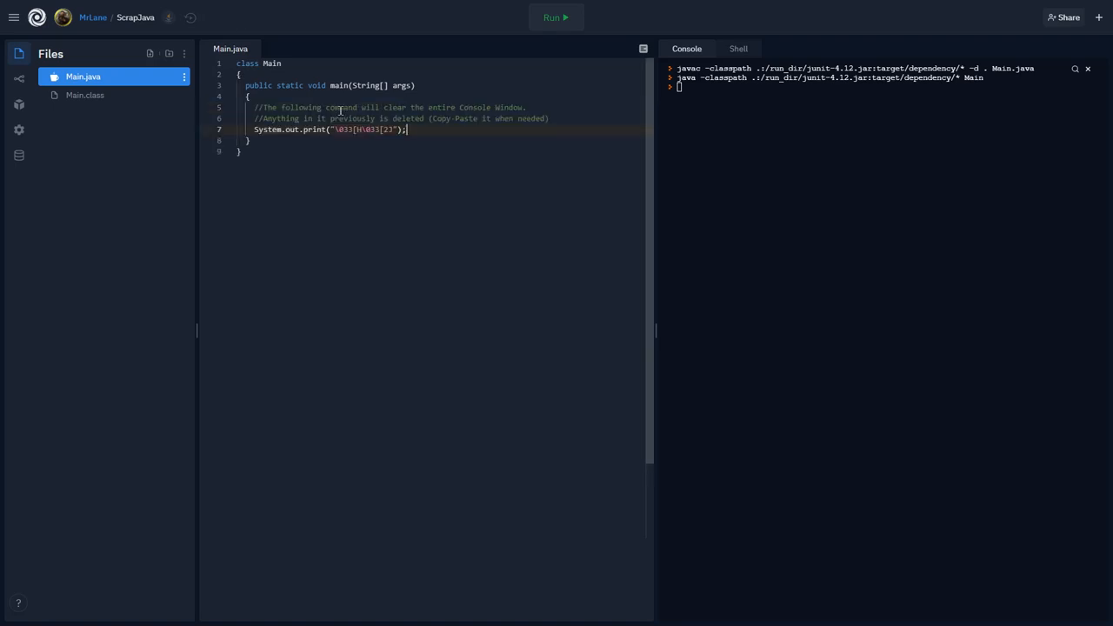
pyautogui.moveTo(450, 132)
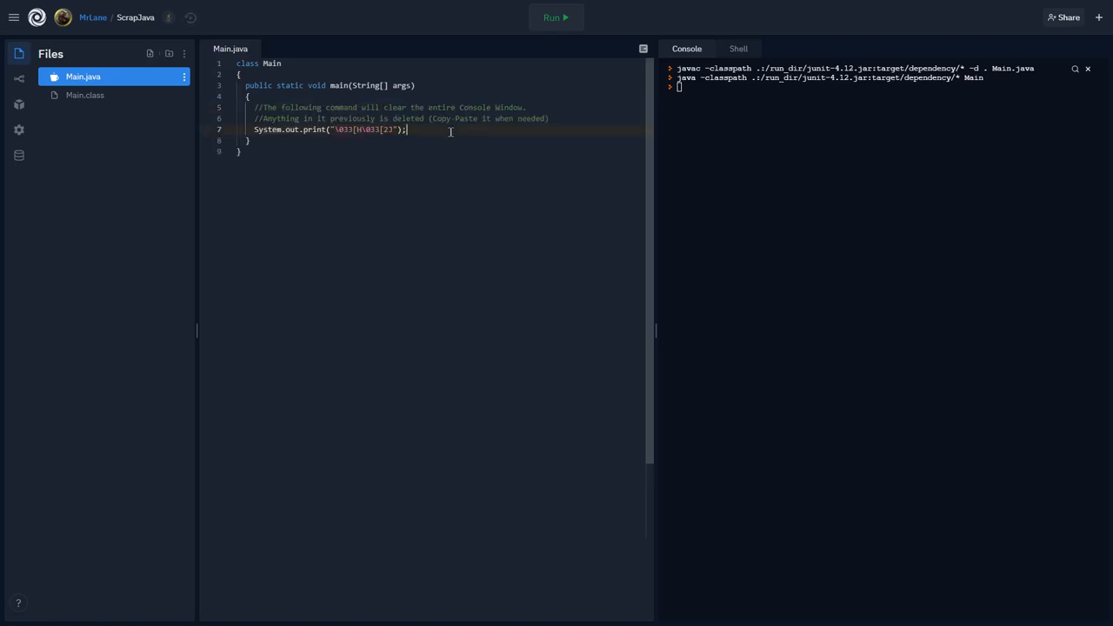
pyautogui.moveTo(448, 157)
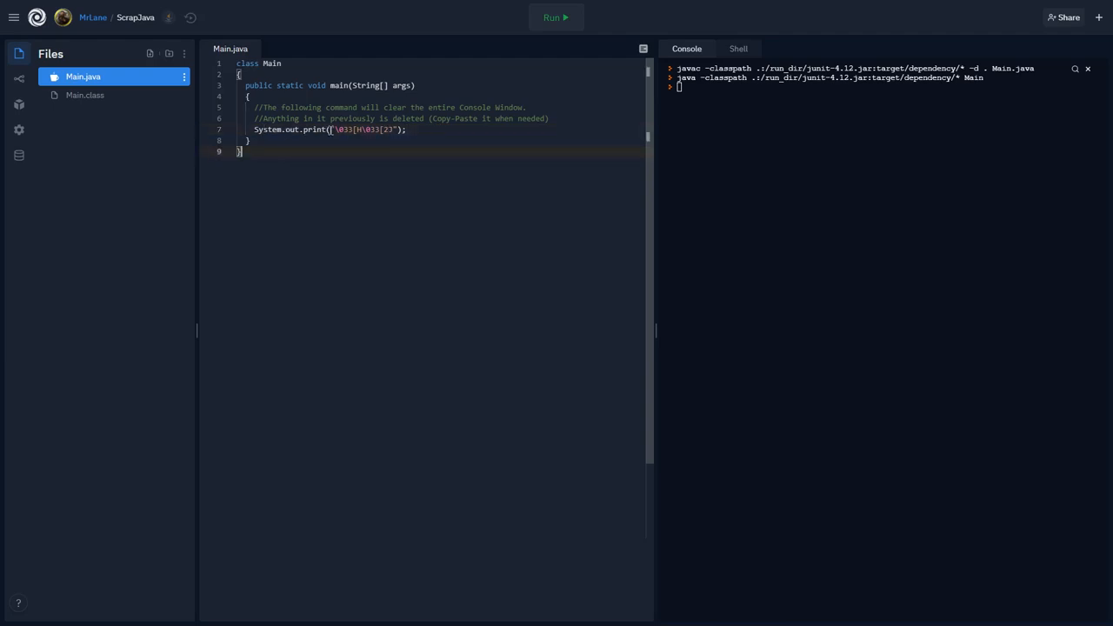
pyautogui.doubleClick(364, 128)
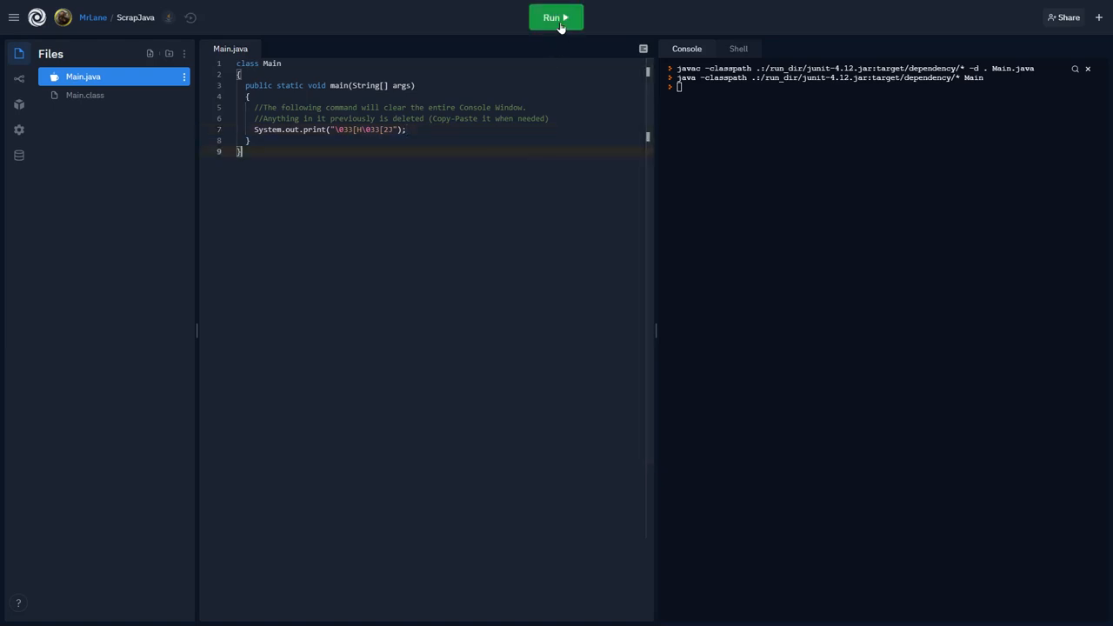
# Add System.out.println("Hello World!"); before the clear command and run, so the console ends up empty.
pyautogui.click(557, 18)
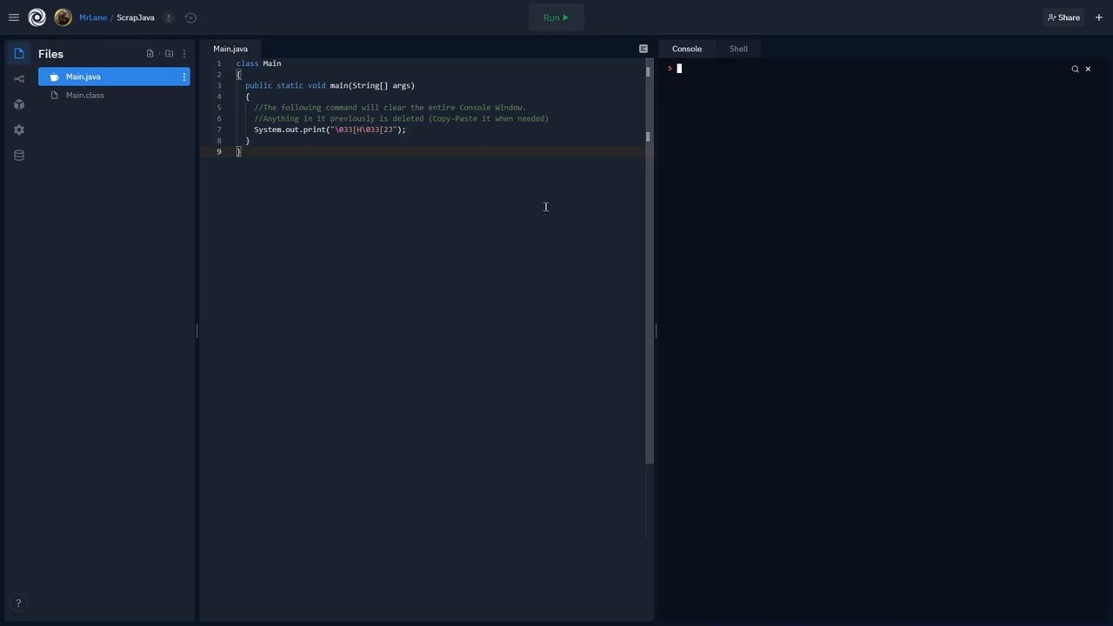
pyautogui.moveTo(841, 68)
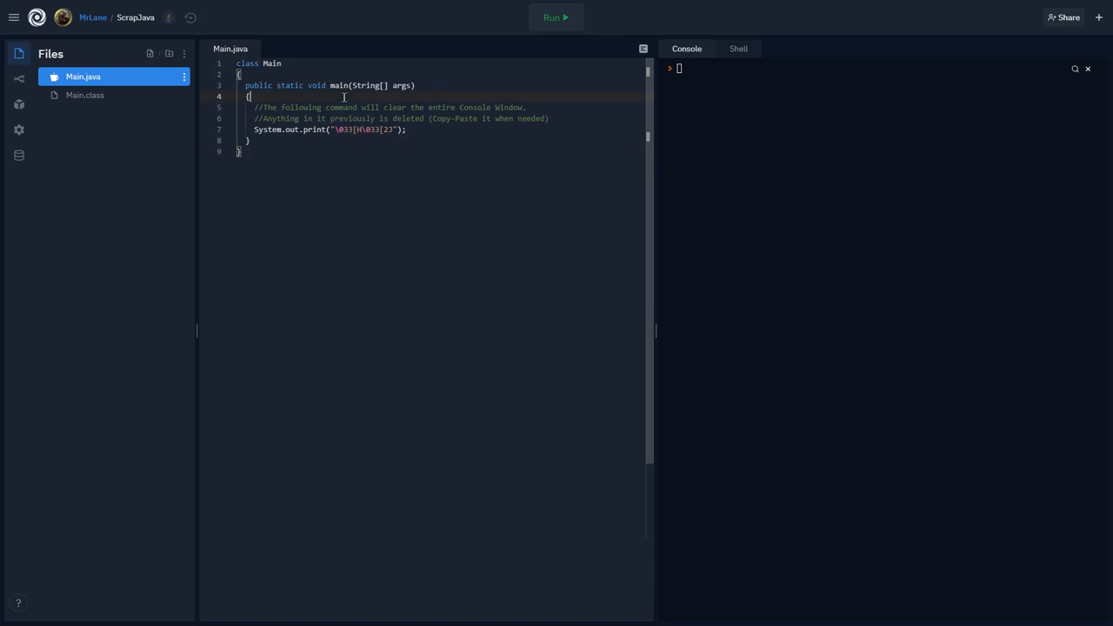
pyautogui.press('Enter')
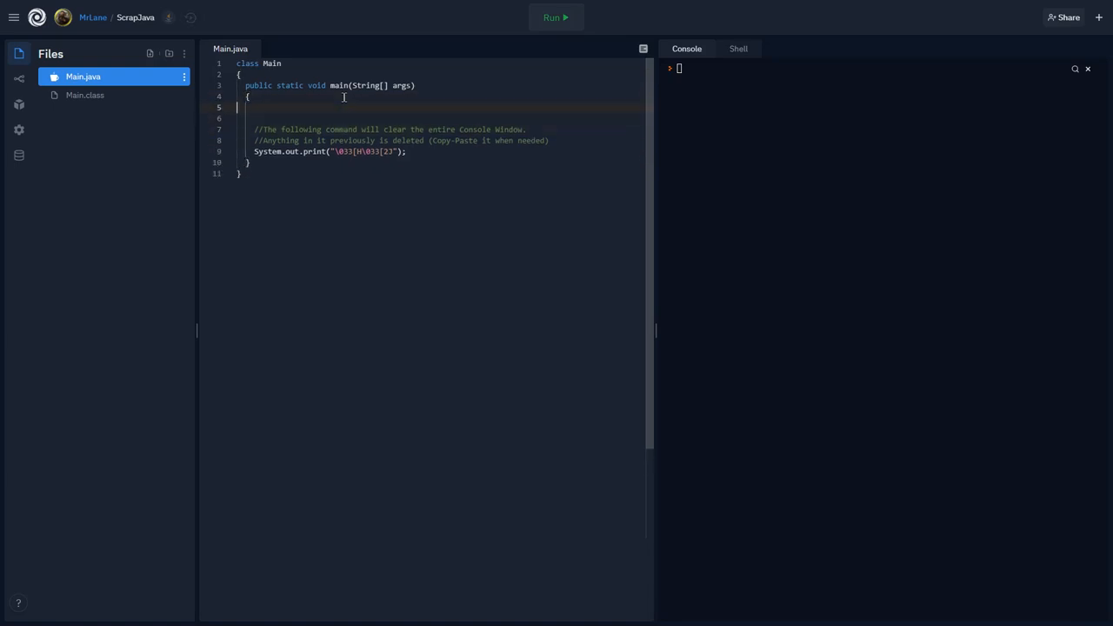
pyautogui.write('System.')
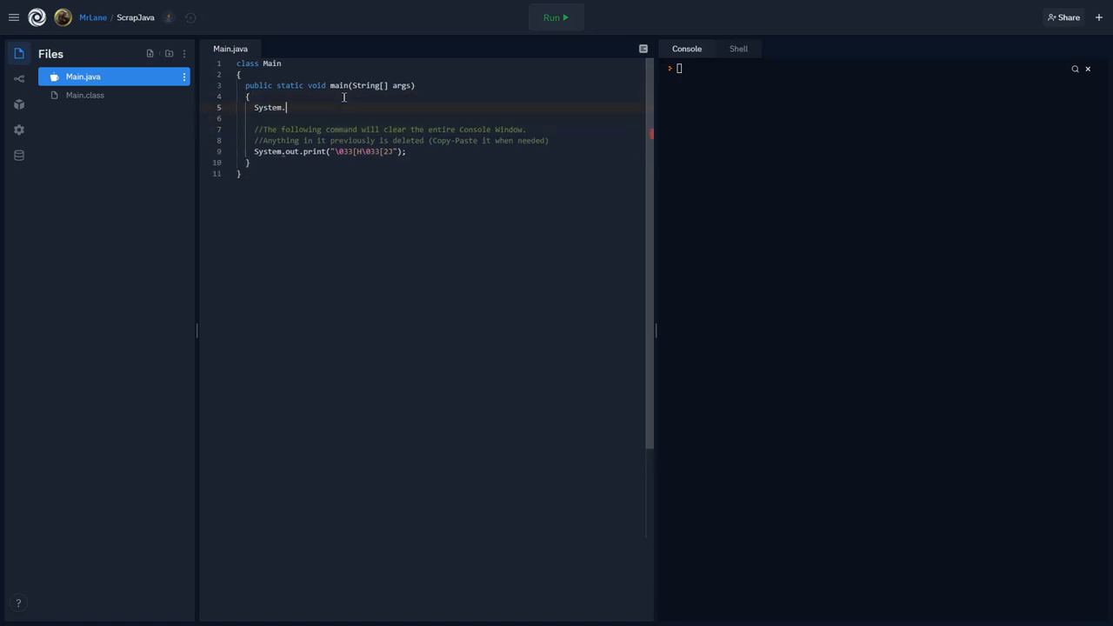
pyautogui.write('out.println')
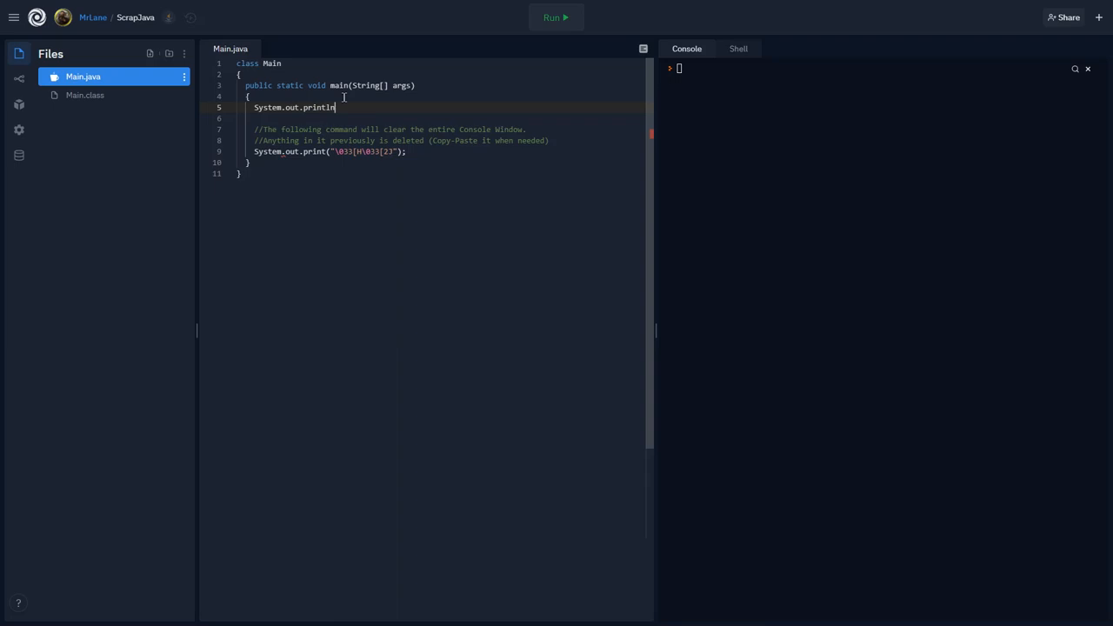
pyautogui.write('("Hello World"')
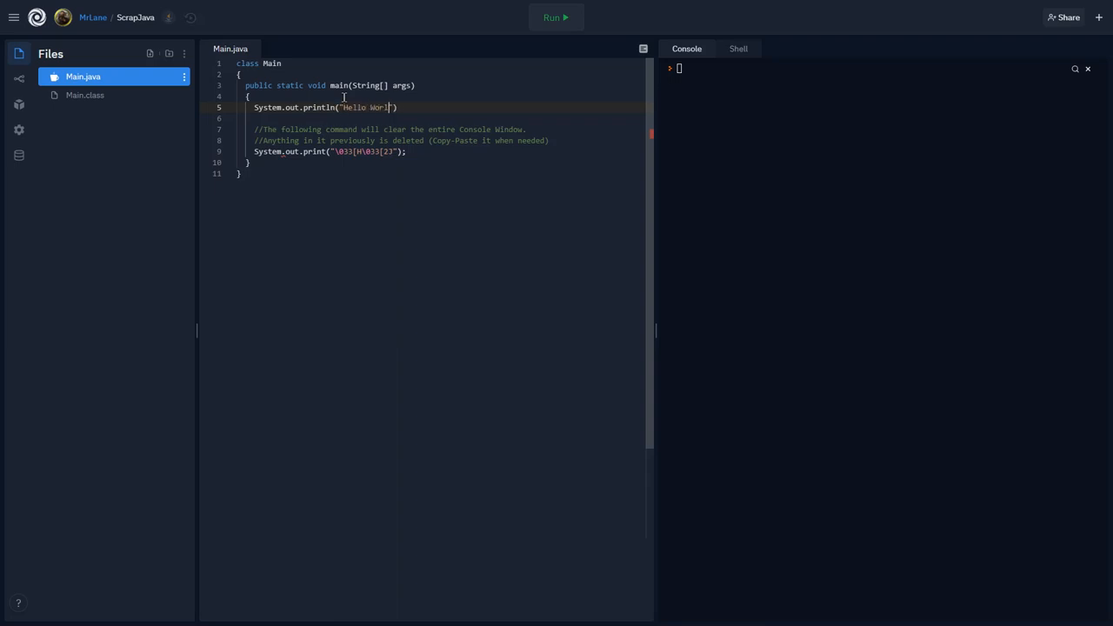
pyautogui.write('d!");')
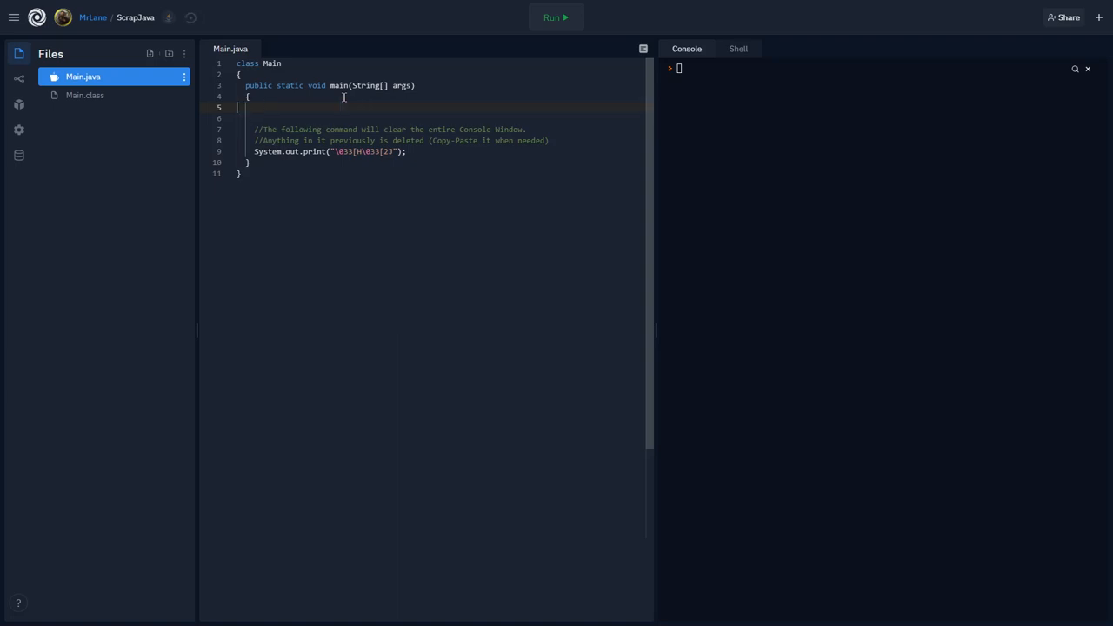
pyautogui.write('System.out.println("Hello World!");')
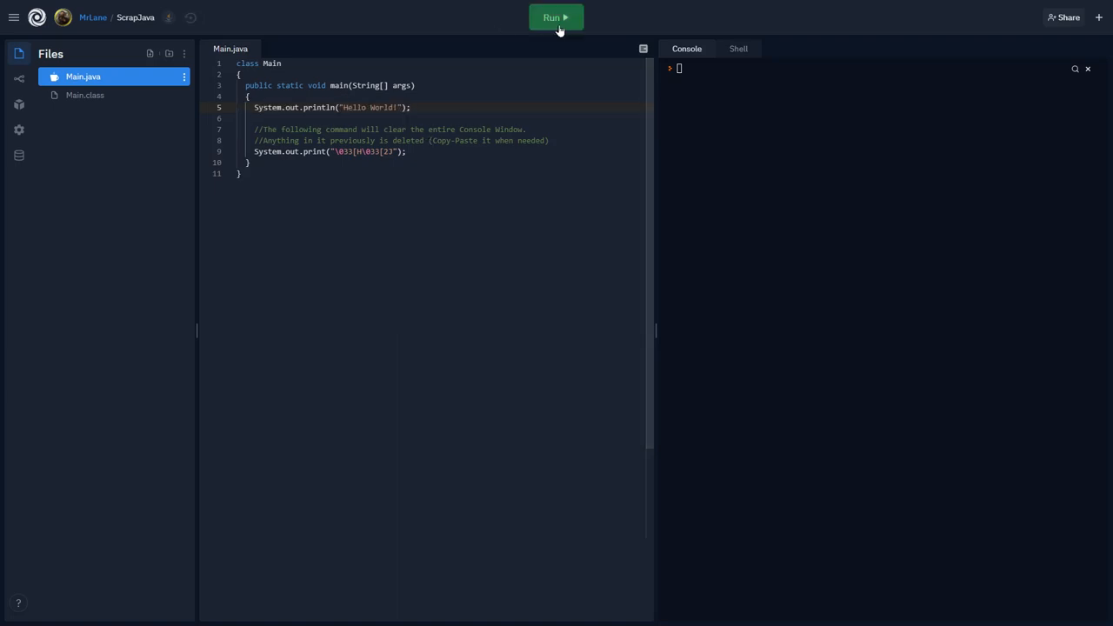
pyautogui.click(557, 17)
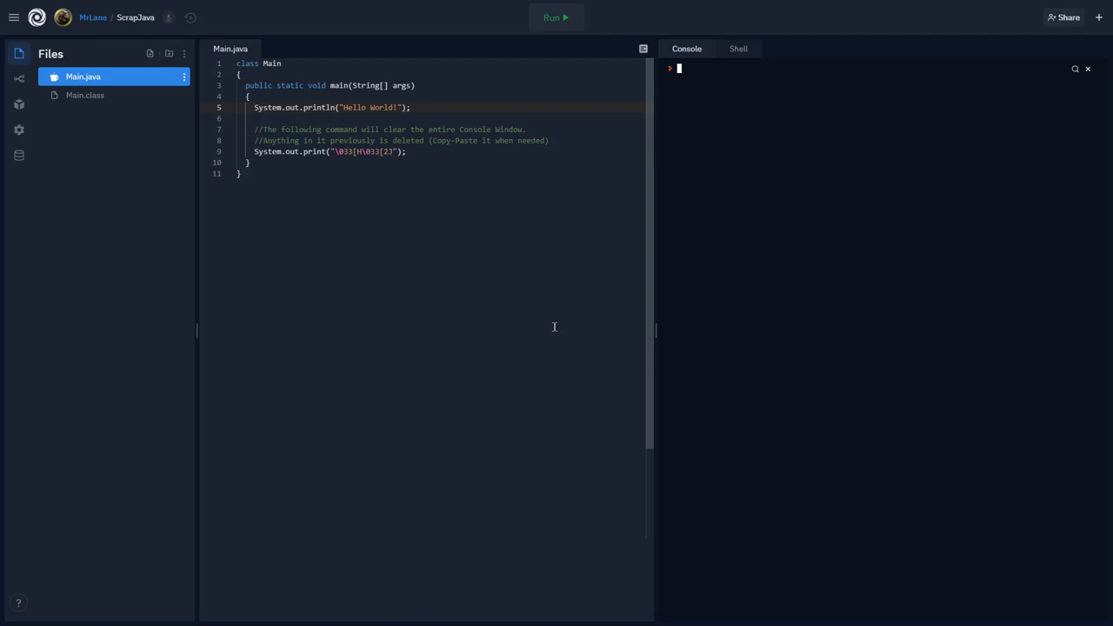
pyautogui.moveTo(430, 108)
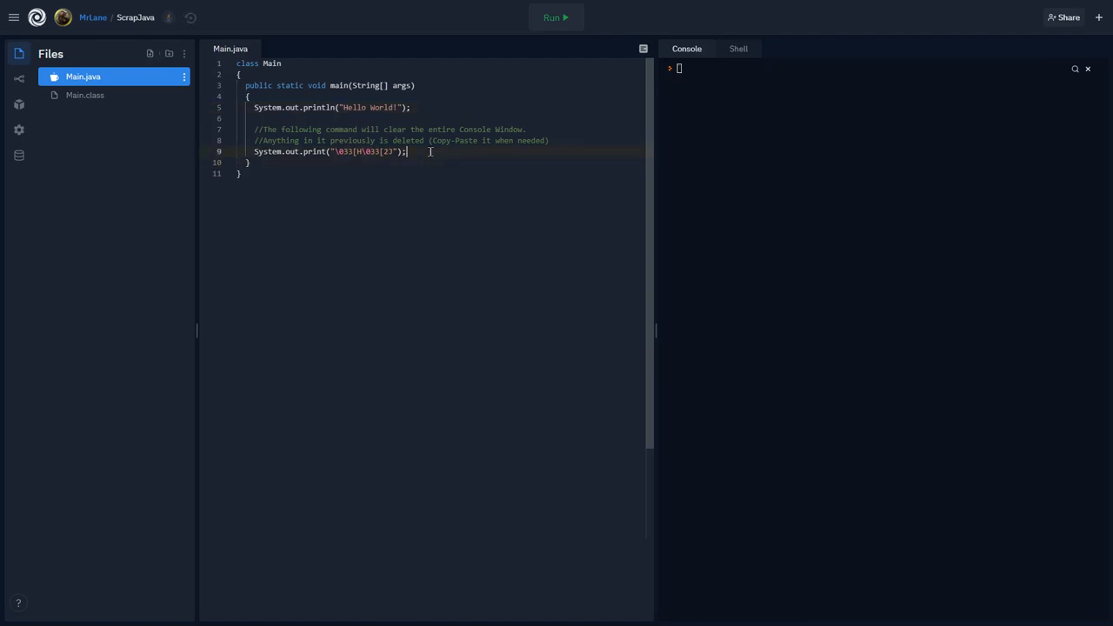
# Add a second Hello World! println after the clear command and run, leaving one Hello World! shown.
pyautogui.write('System.out.println("Hello World!");')
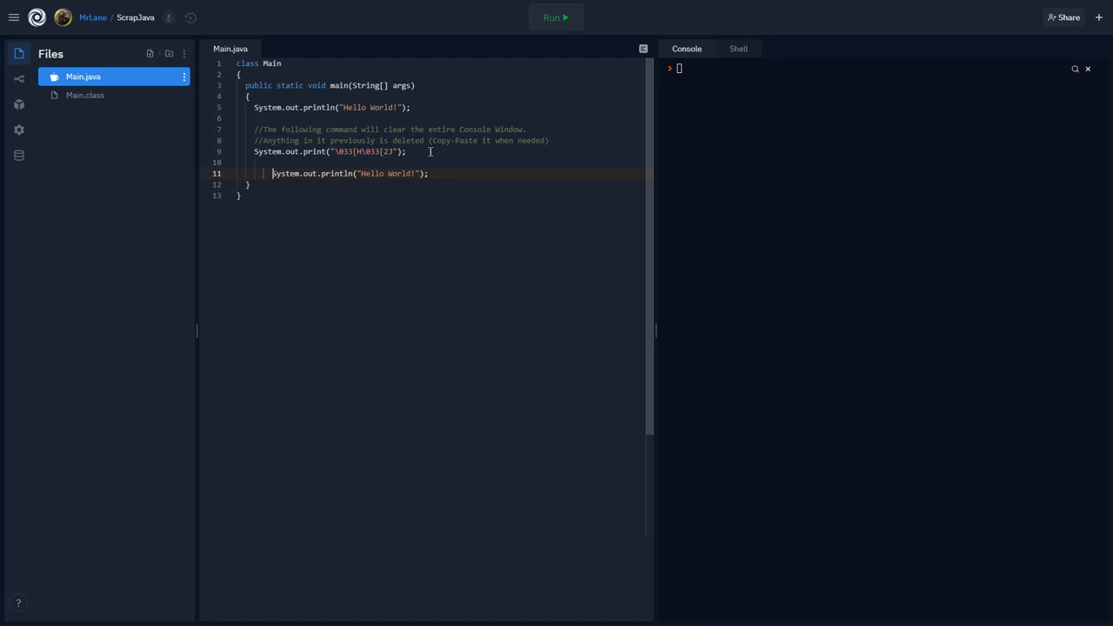
pyautogui.click(553, 17)
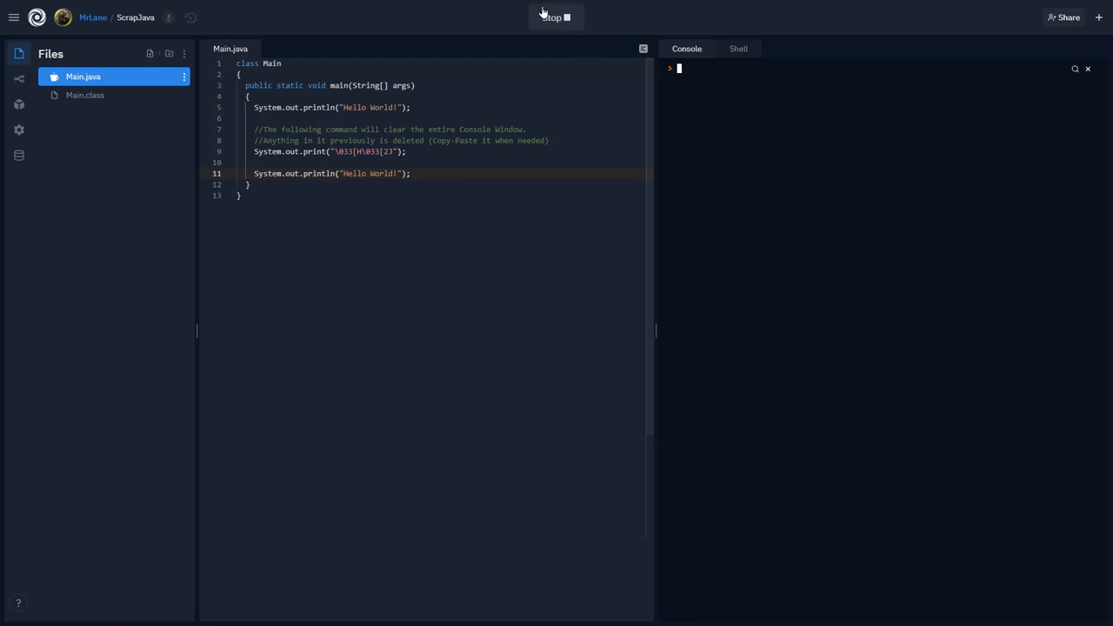
pyautogui.click(555, 17)
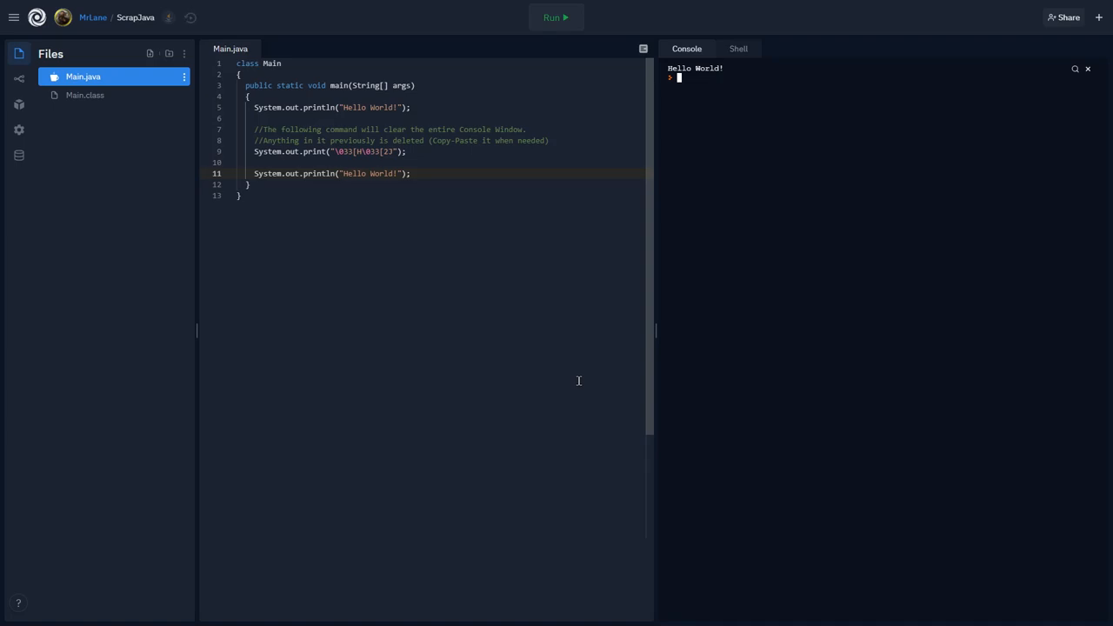
pyautogui.moveTo(382, 203)
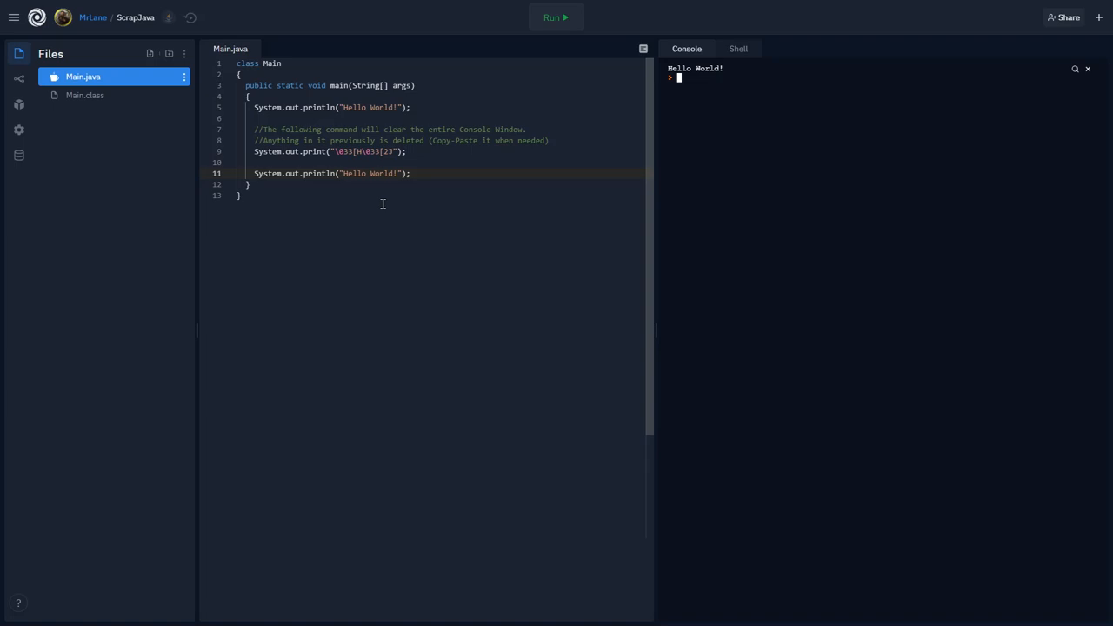
pyautogui.moveTo(410, 164)
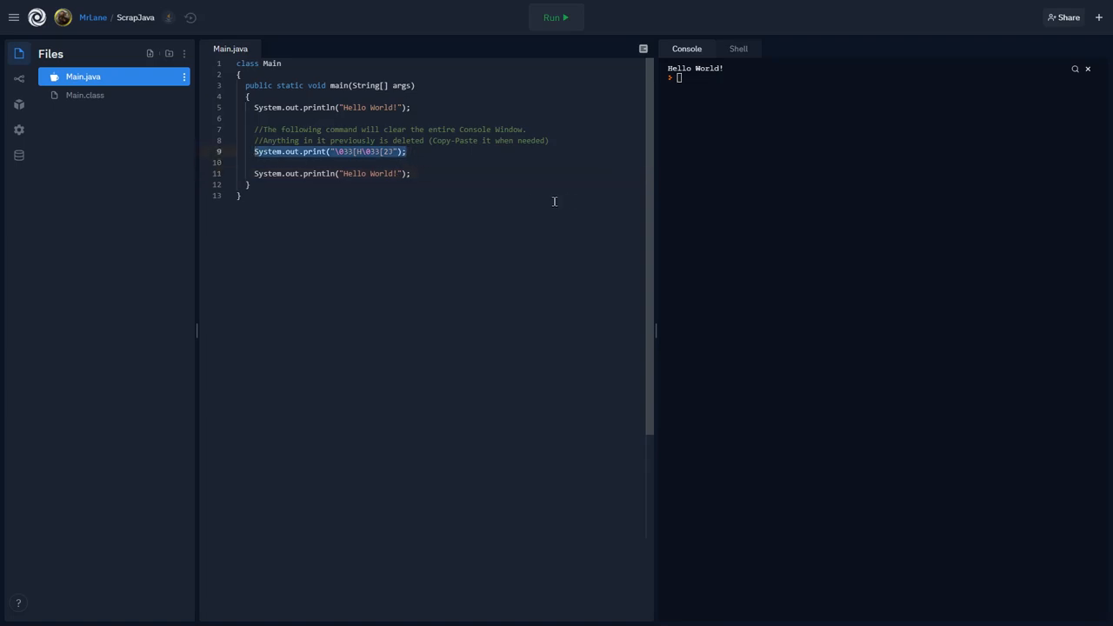
pyautogui.click(452, 185)
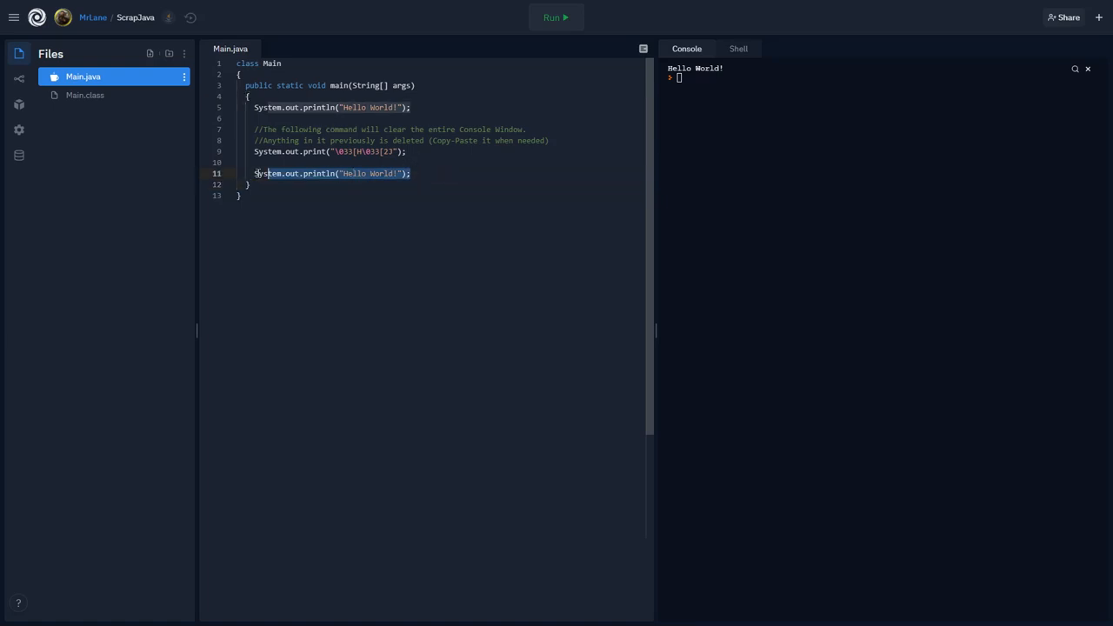
# Delete the Hello World! print lines from main.
pyautogui.press('Delete')
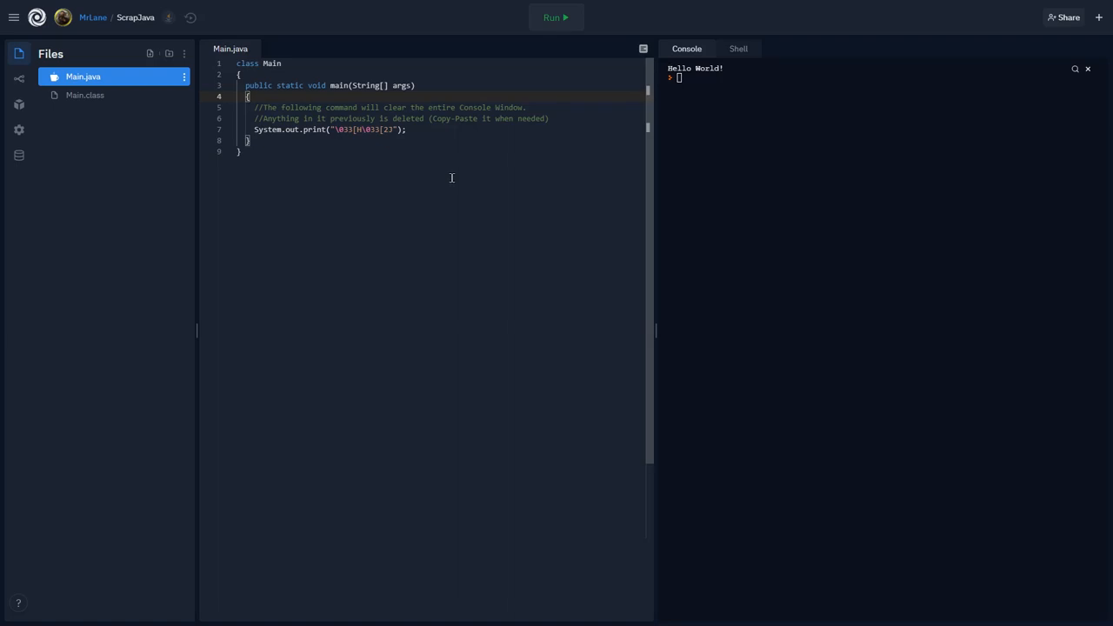
pyautogui.moveTo(462, 176)
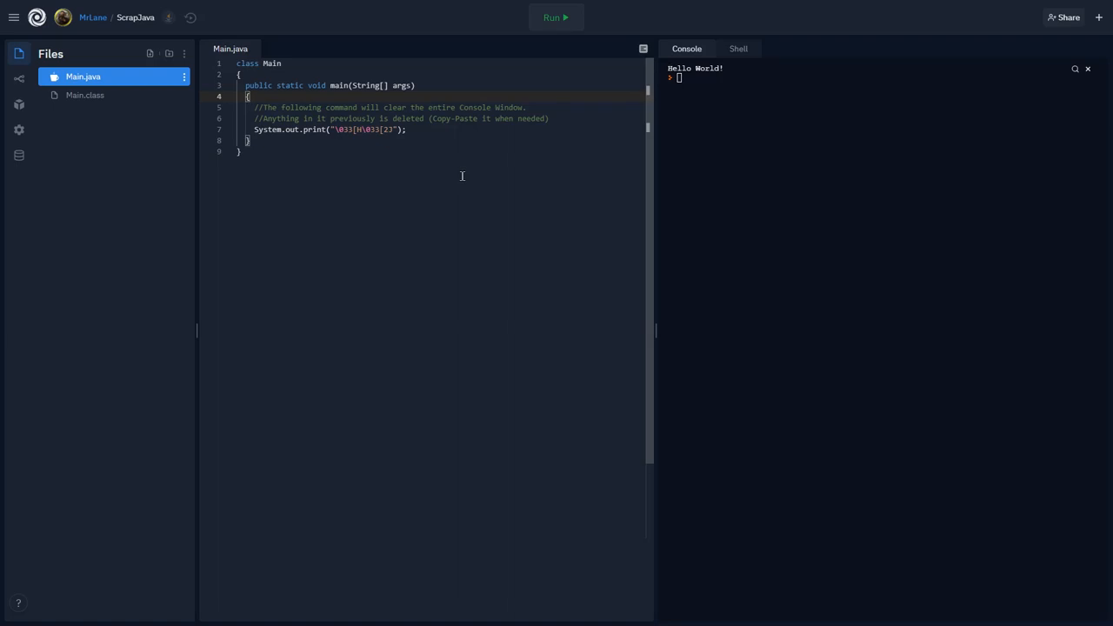
pyautogui.moveTo(459, 164)
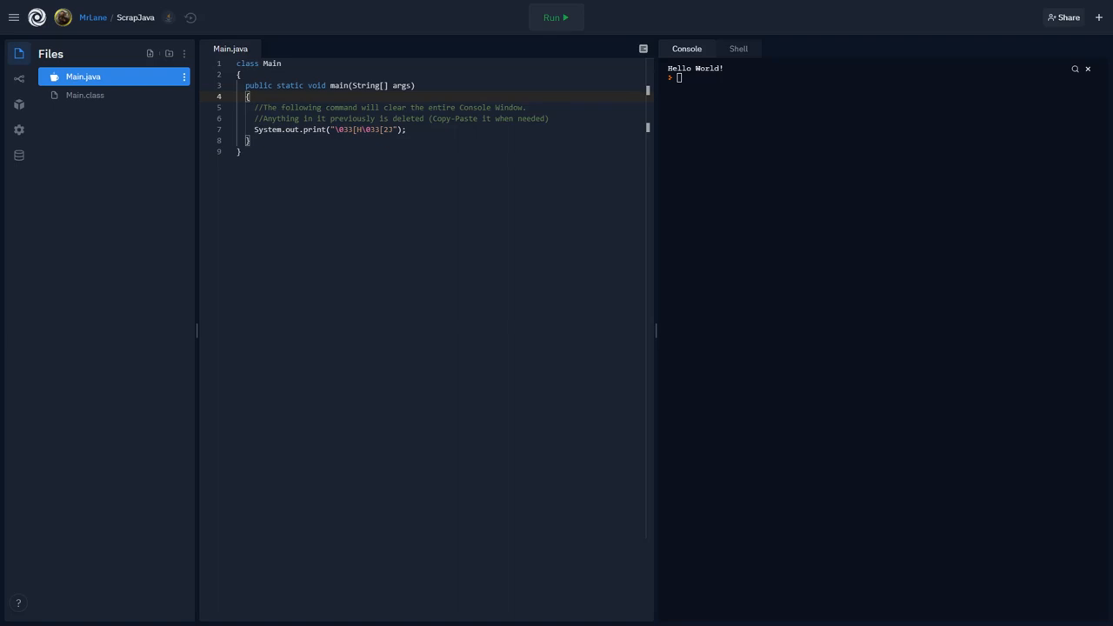
pyautogui.moveTo(336, 54)
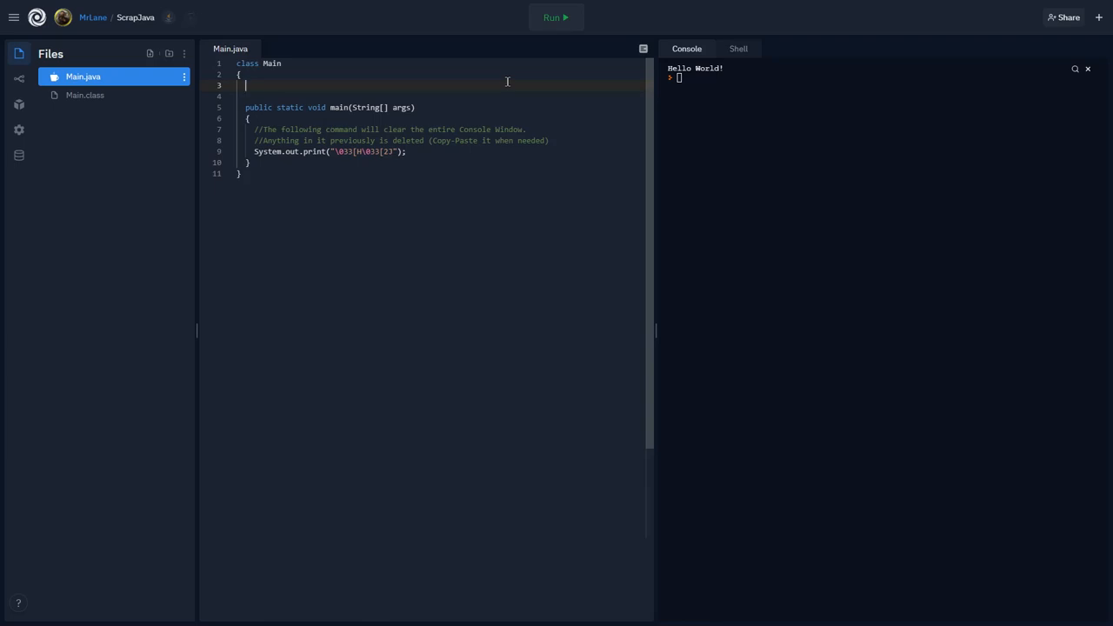
pyautogui.moveTo(522, 219)
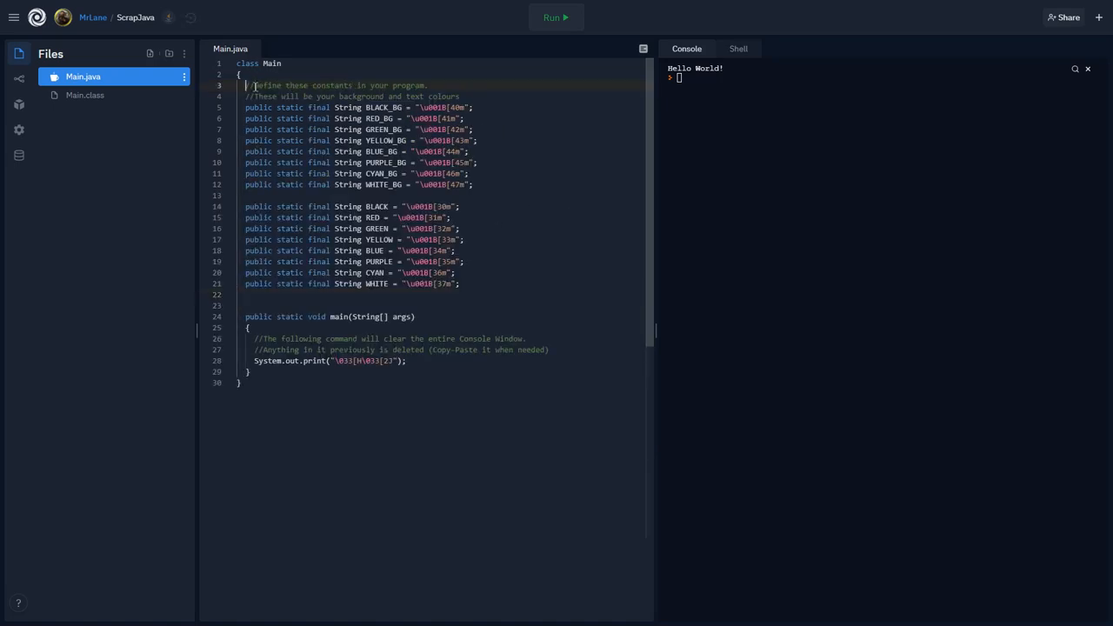
# Below the colour constants, declare public static final String RESET_COLOURS = "\u001B[0m";.
pyautogui.click(473, 184)
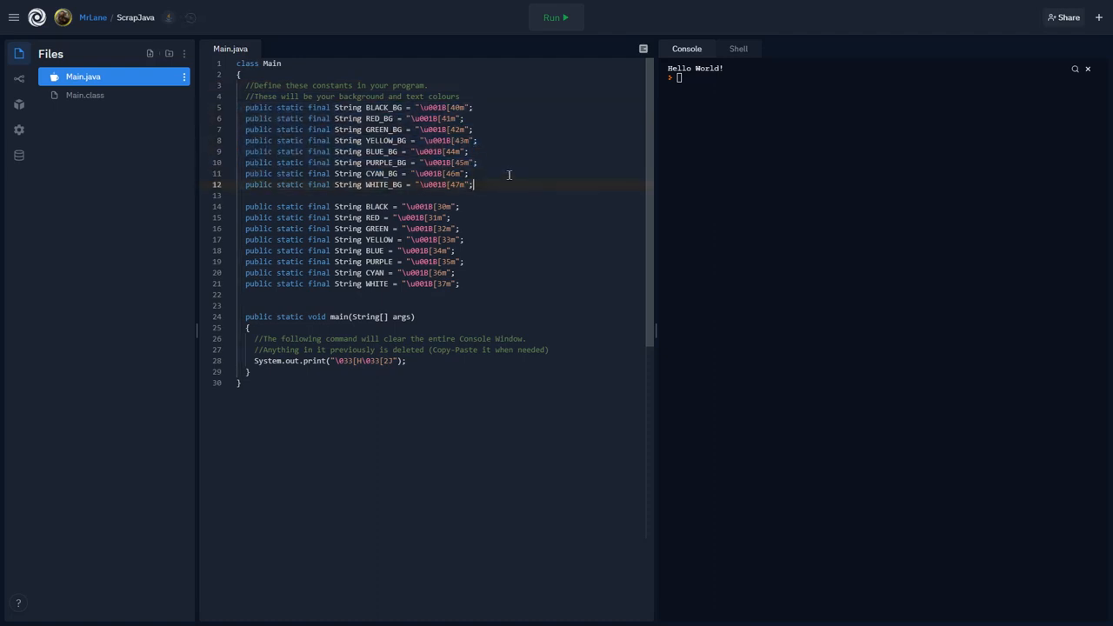
pyautogui.doubleClick(379, 108)
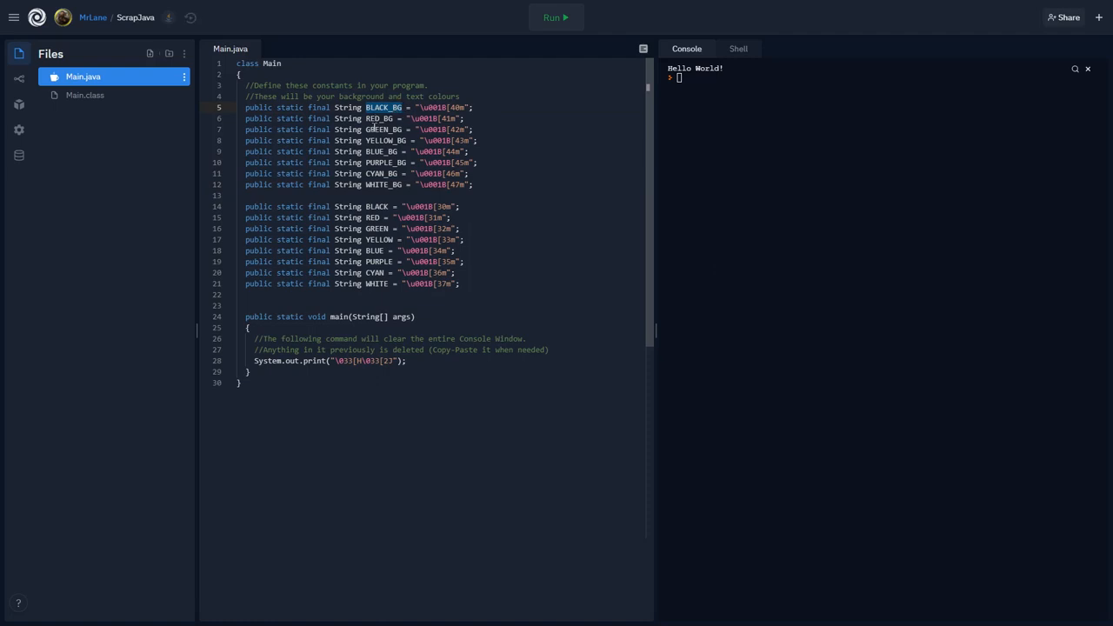
pyautogui.moveTo(361, 164)
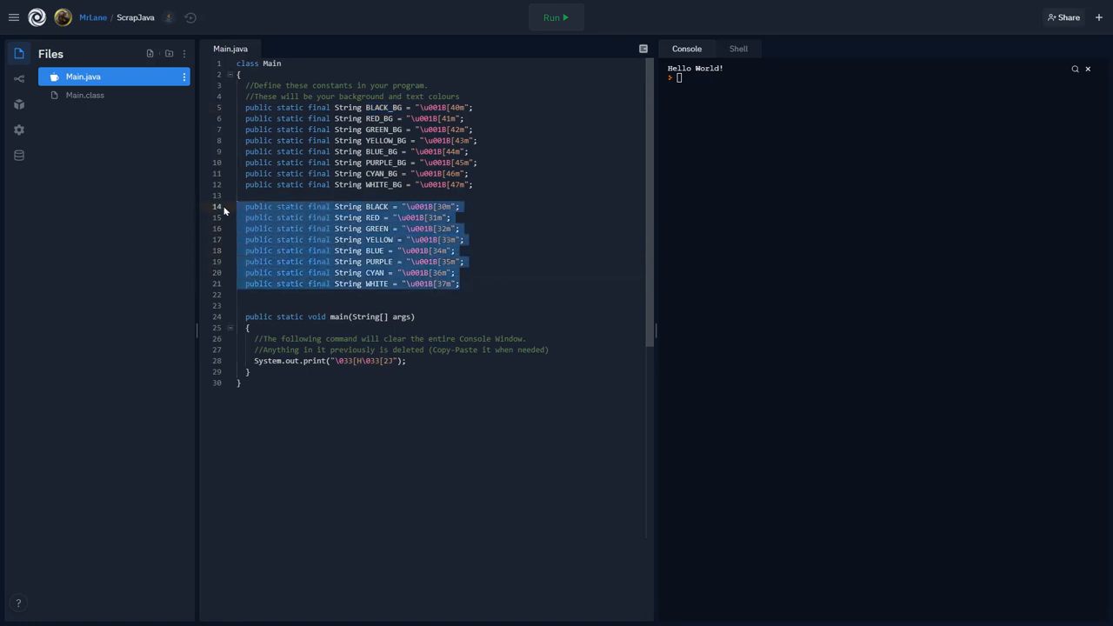
pyautogui.click(369, 218)
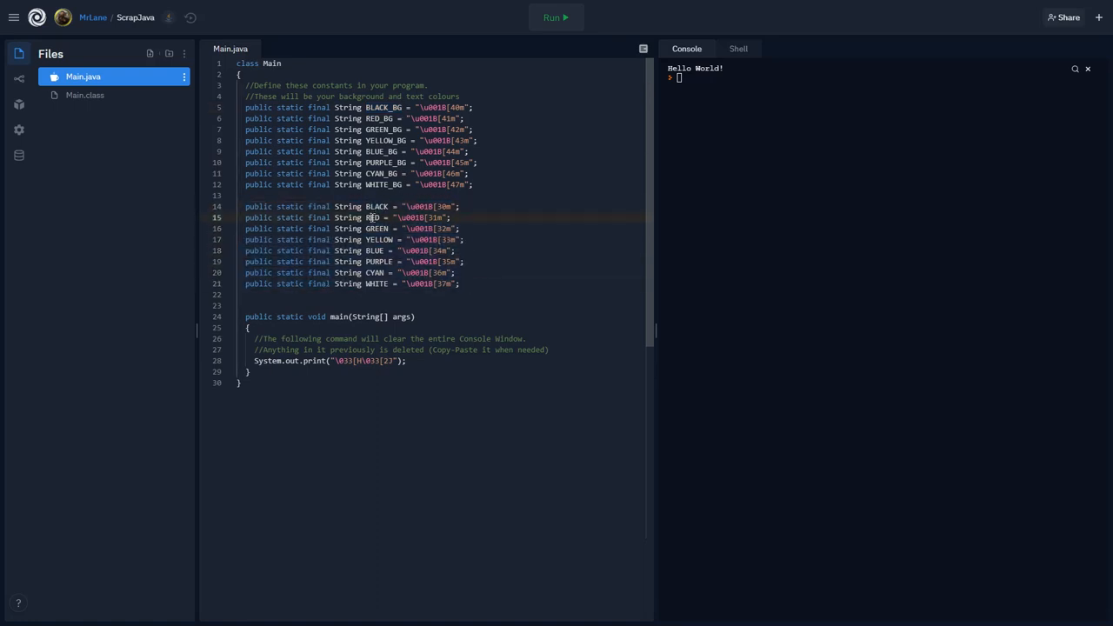
pyautogui.click(374, 261)
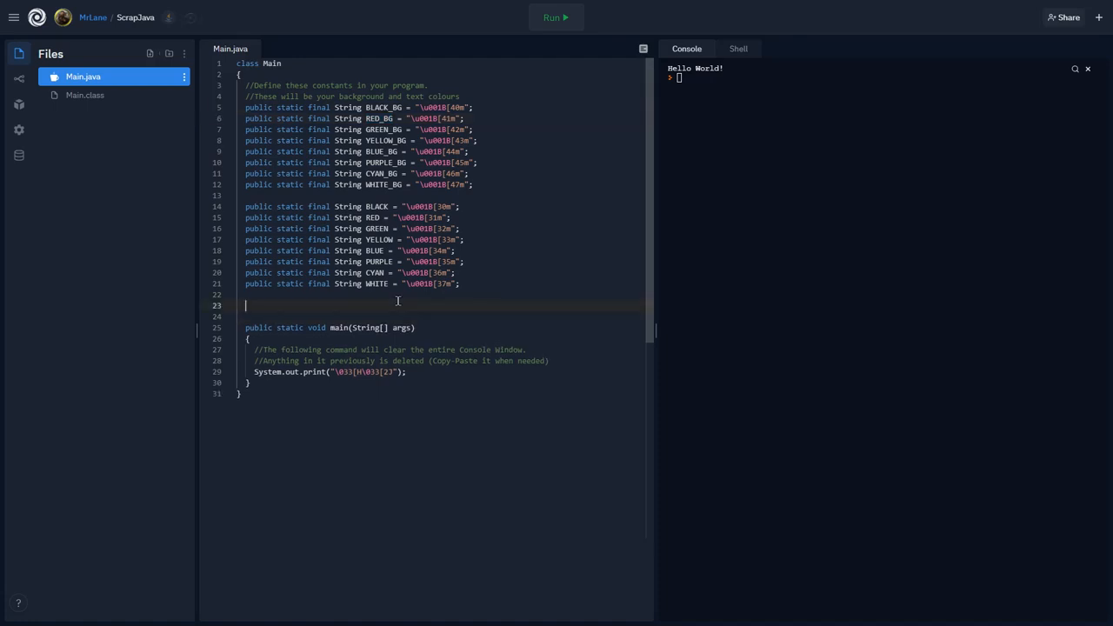
pyautogui.write('public static final String RESET_COLOURS = "\\u001B[0m";')
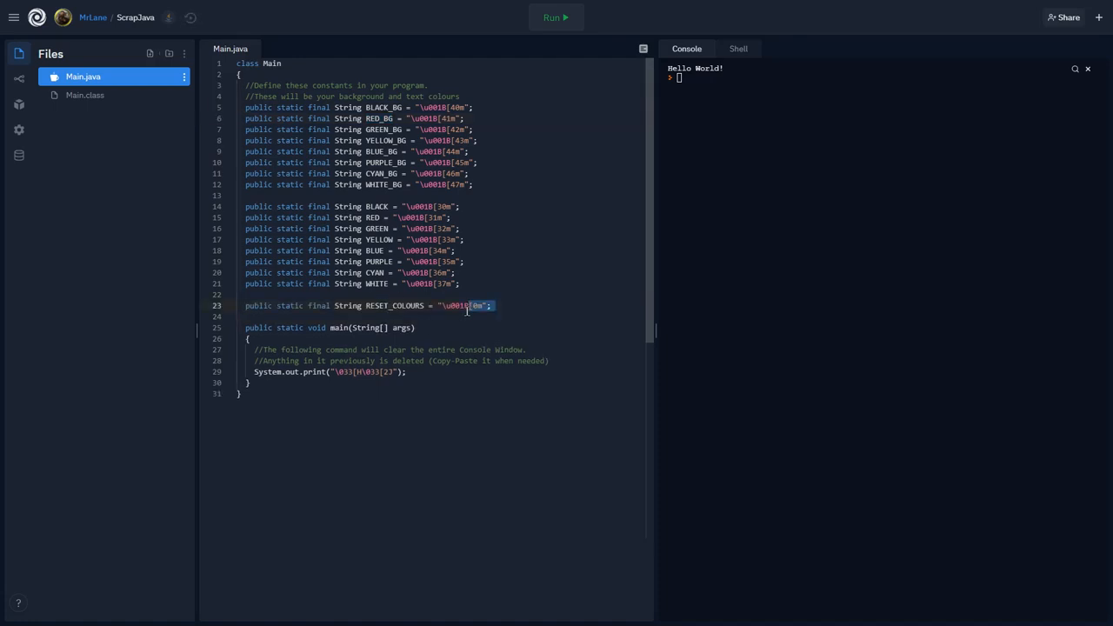
pyautogui.moveTo(532, 290)
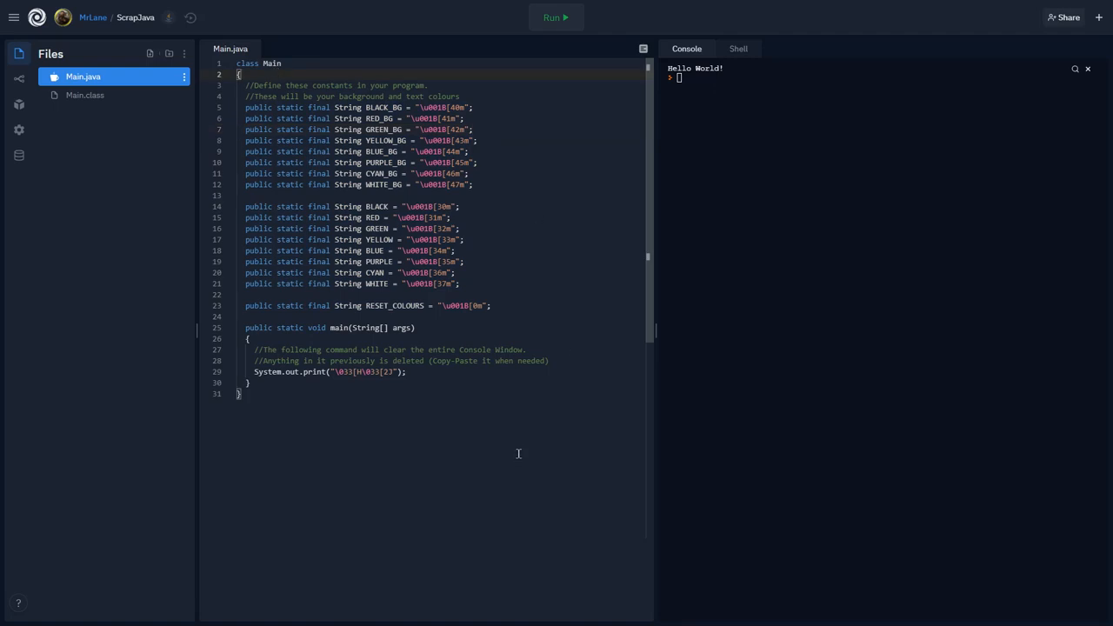
pyautogui.moveTo(449, 393)
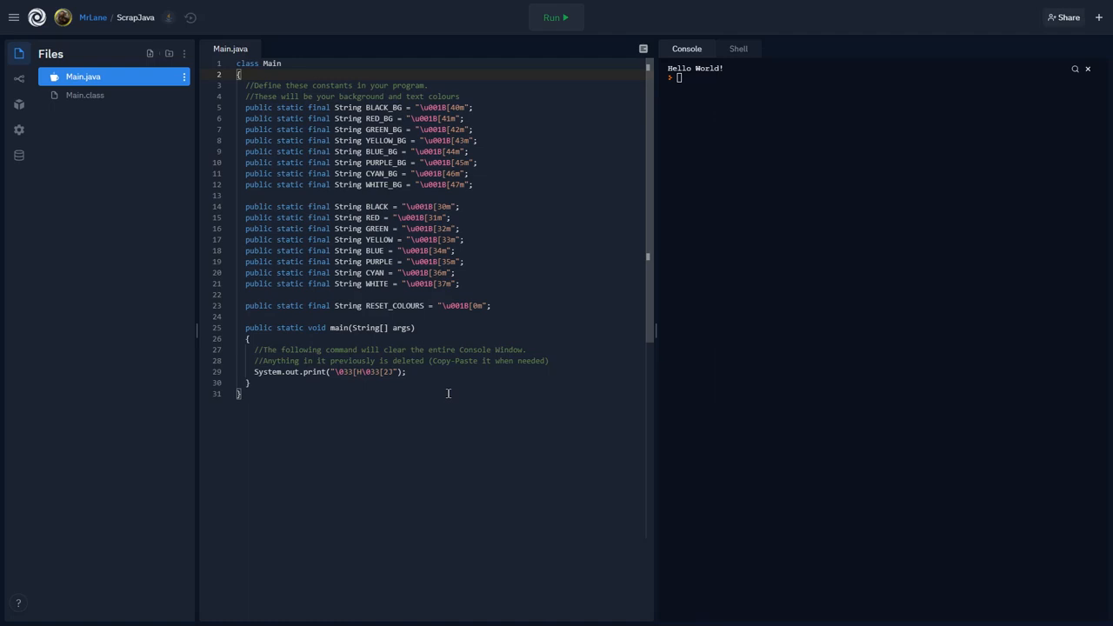
# After the clear command, add System.out.print(RED); to switch the text colour.
pyautogui.click(409, 372)
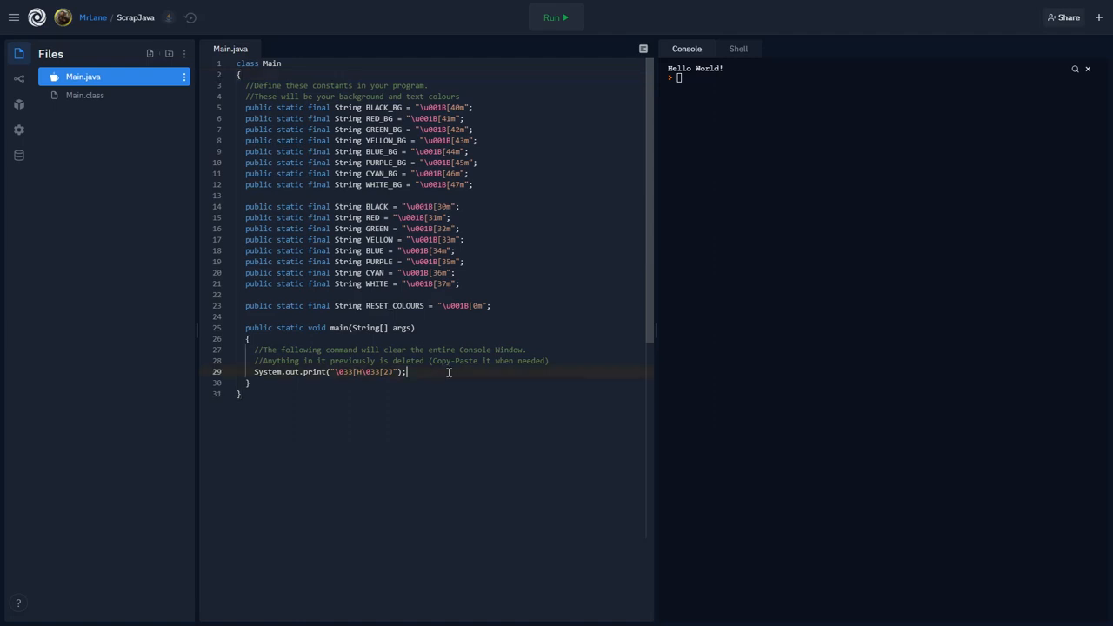
pyautogui.moveTo(573, 369)
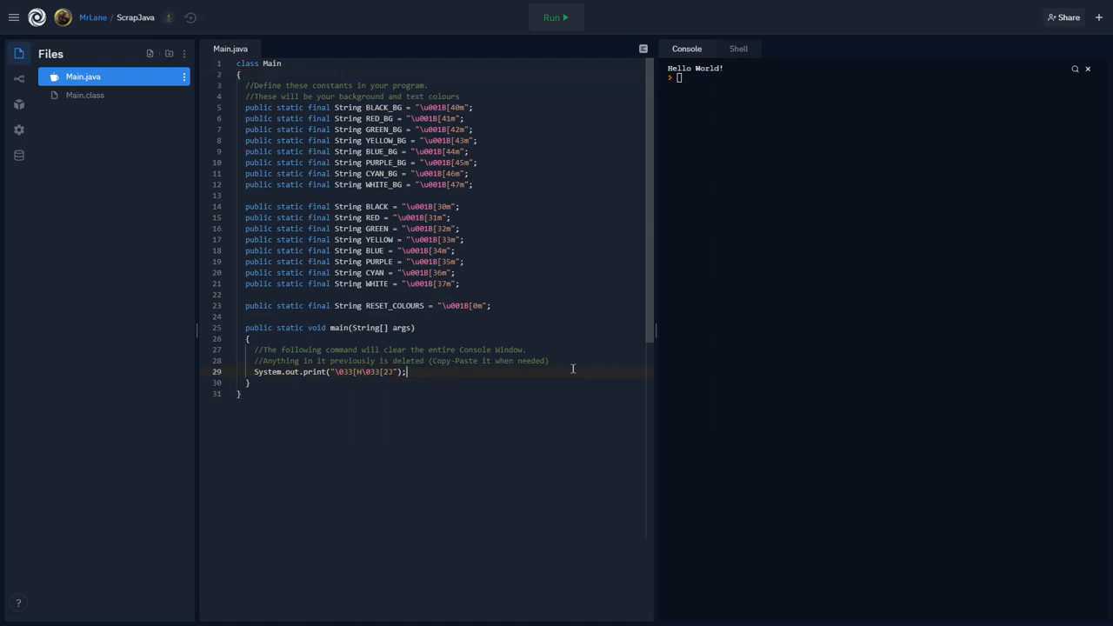
pyautogui.write('System')
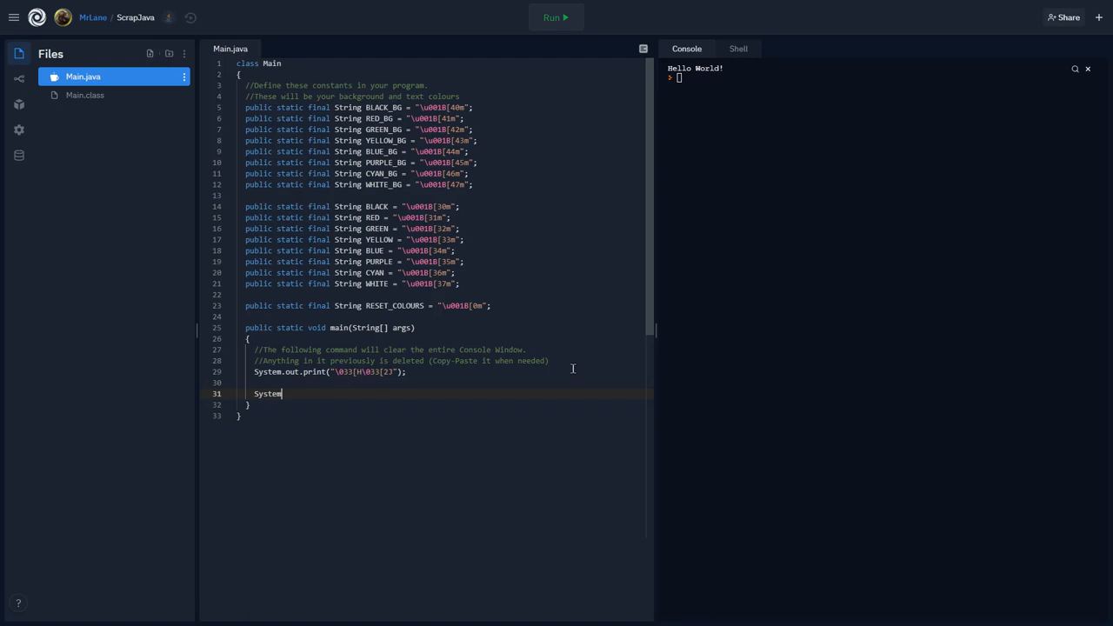
pyautogui.write('.out.pr')
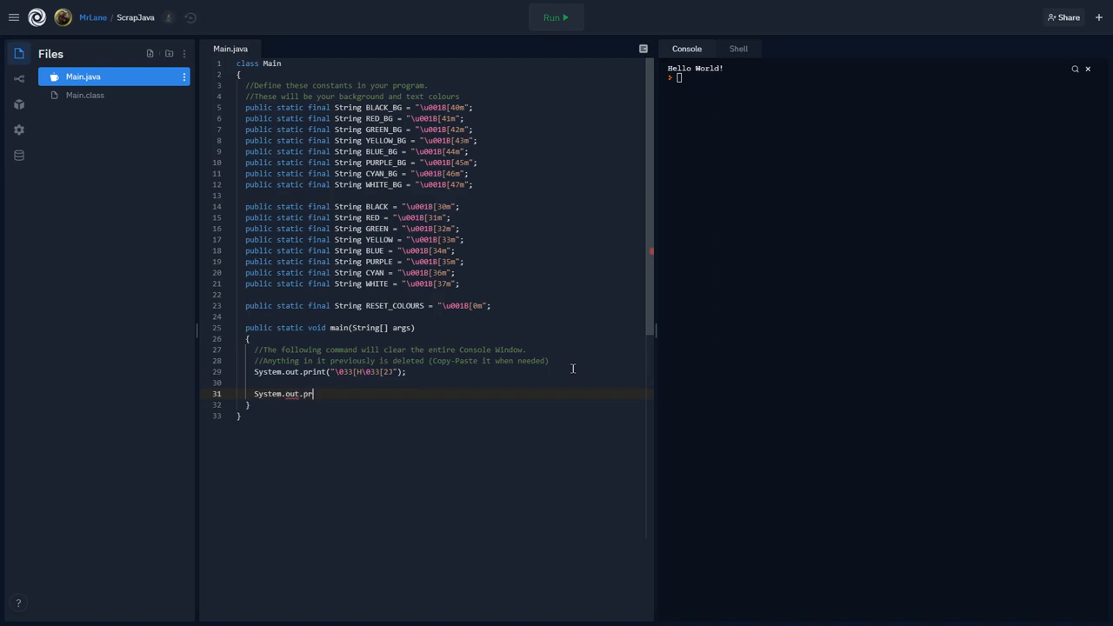
pyautogui.write('int(RED);')
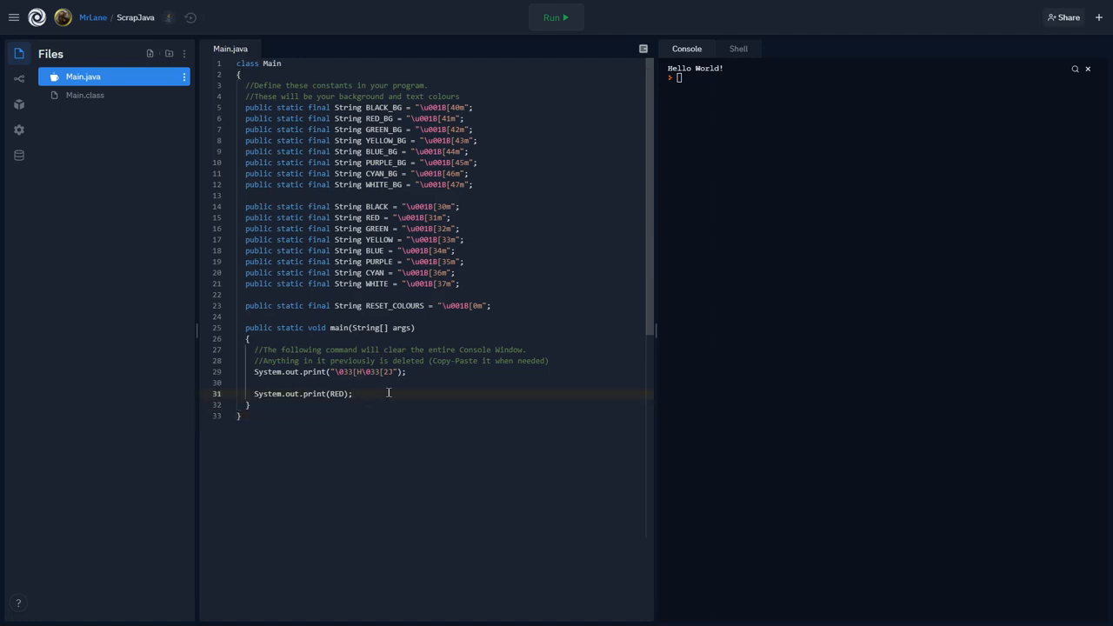
# Add println lines for Hello World! and Howdy, then run to see them in red.
pyautogui.write('System.out.println("')
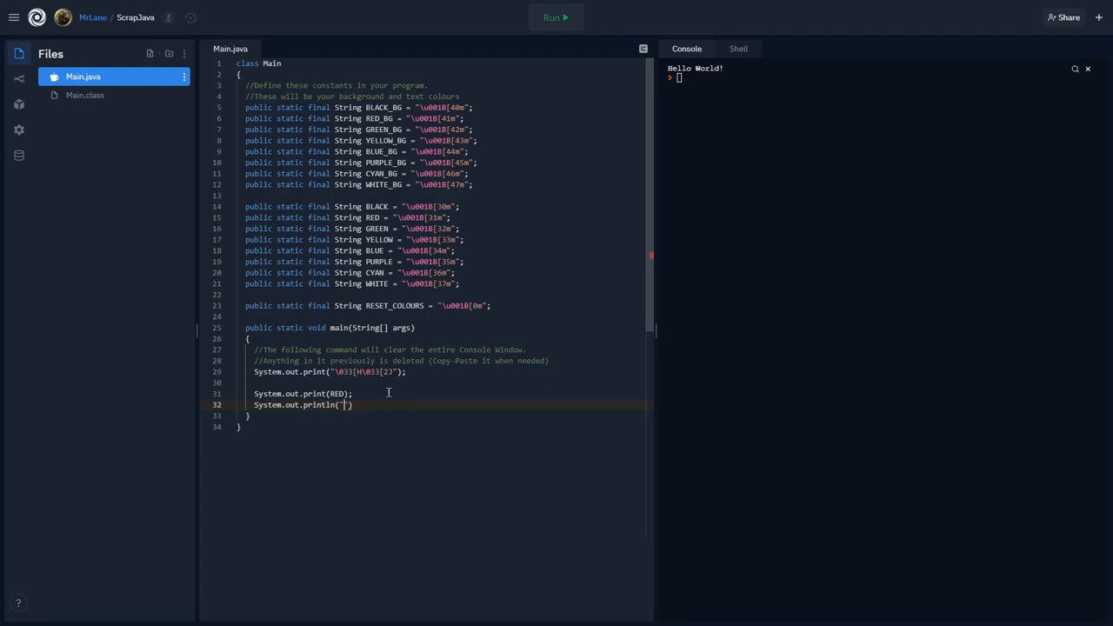
pyautogui.write('Hello World!')
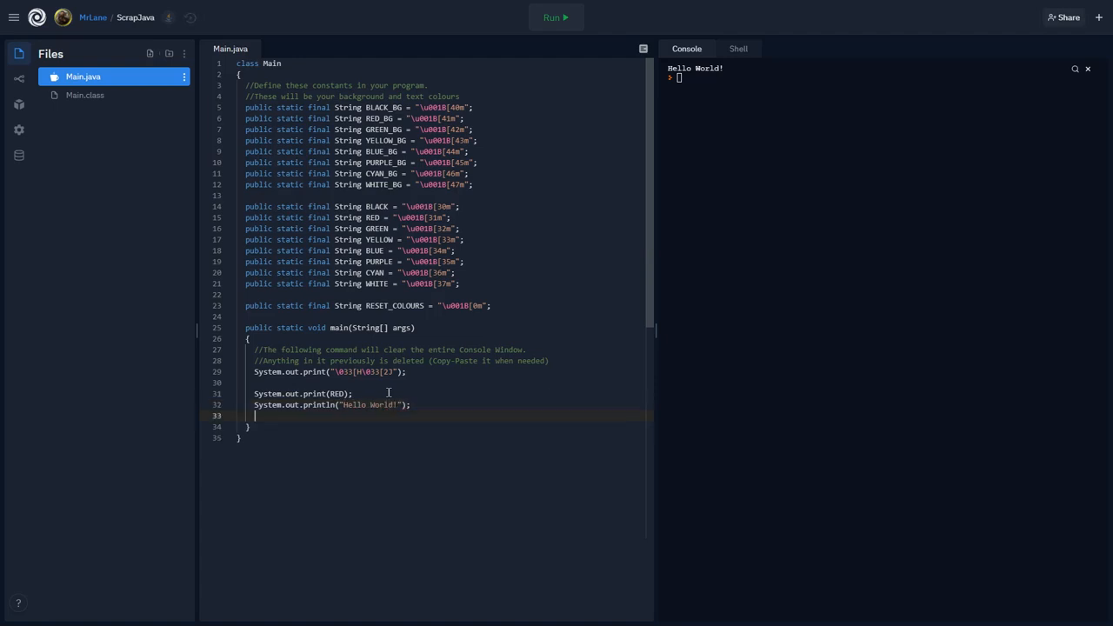
pyautogui.write('System.out.println()')
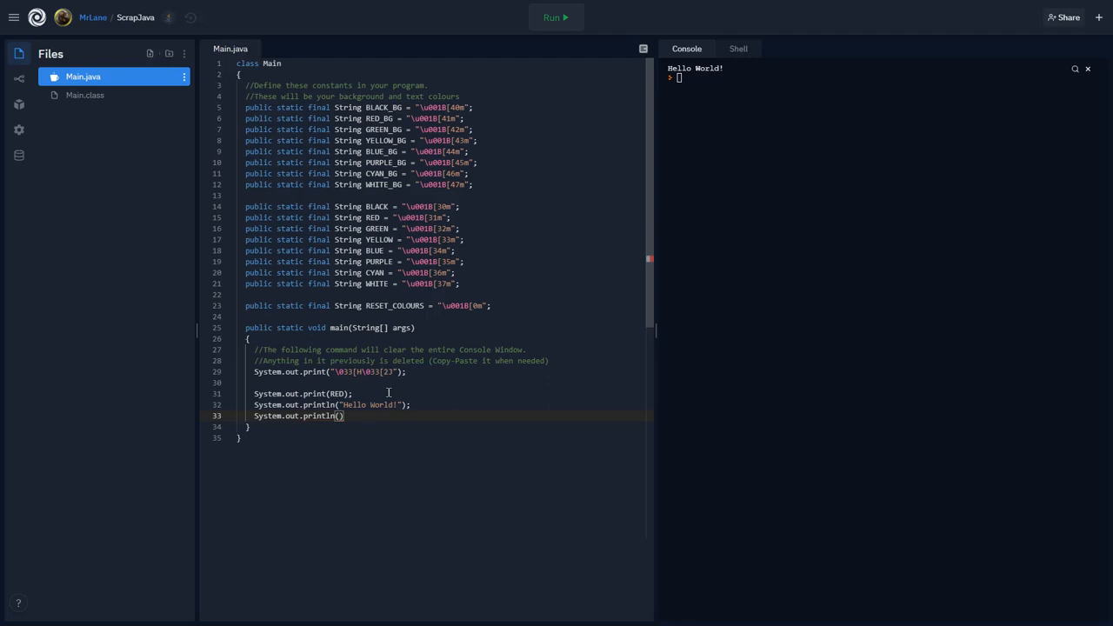
pyautogui.write('"Howdy"')
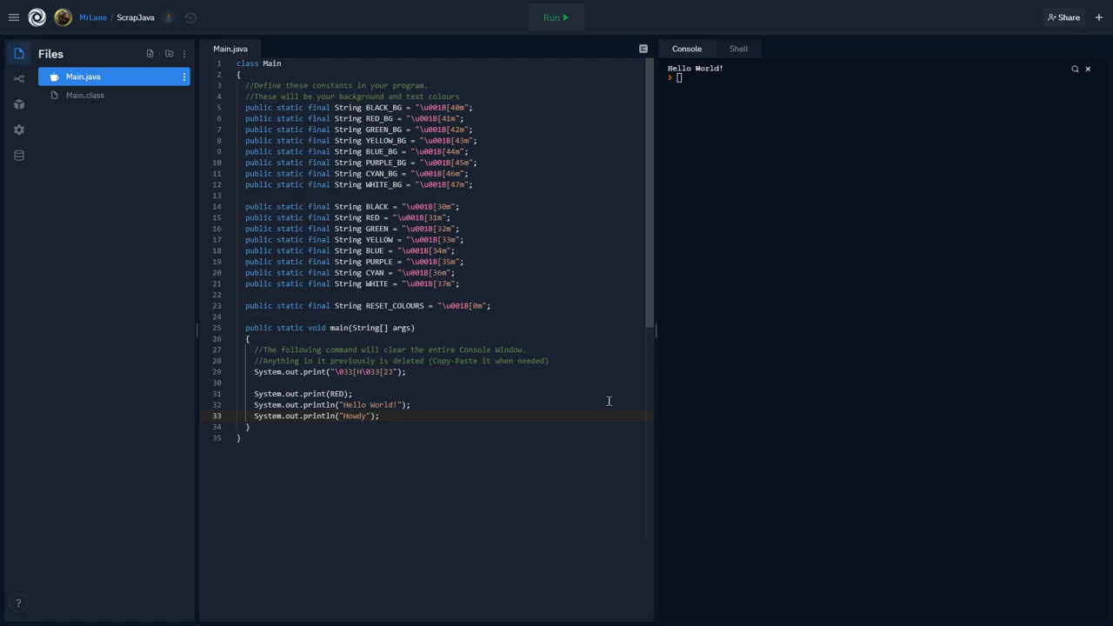
pyautogui.click(555, 18)
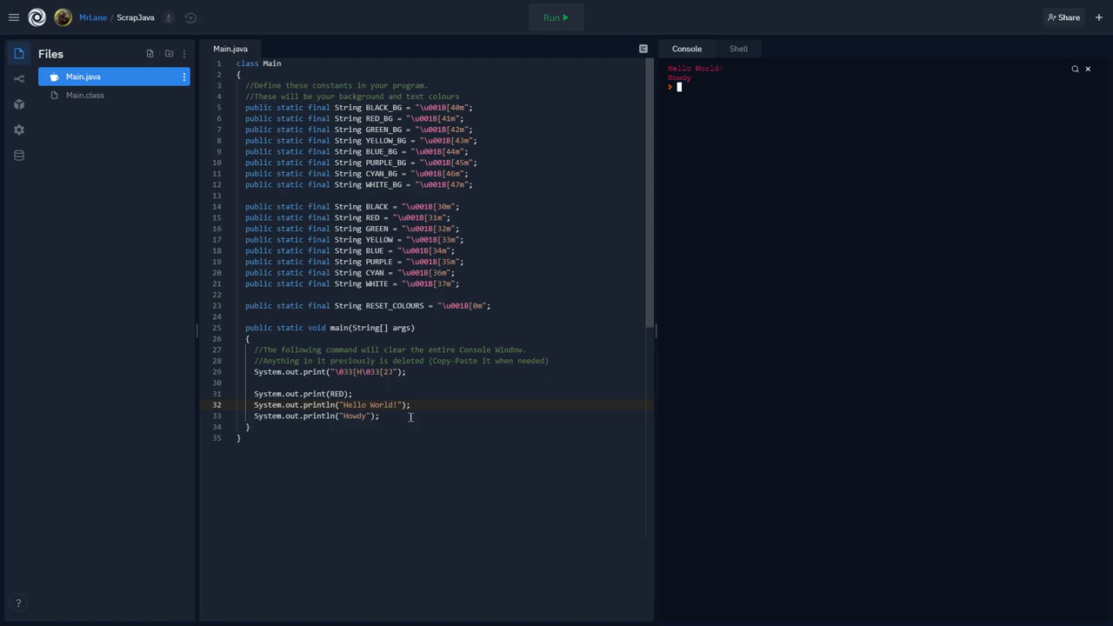
# Change the printed colour from RED to BLUE and run the program.
pyautogui.click(473, 393)
pyautogui.write('BLU')
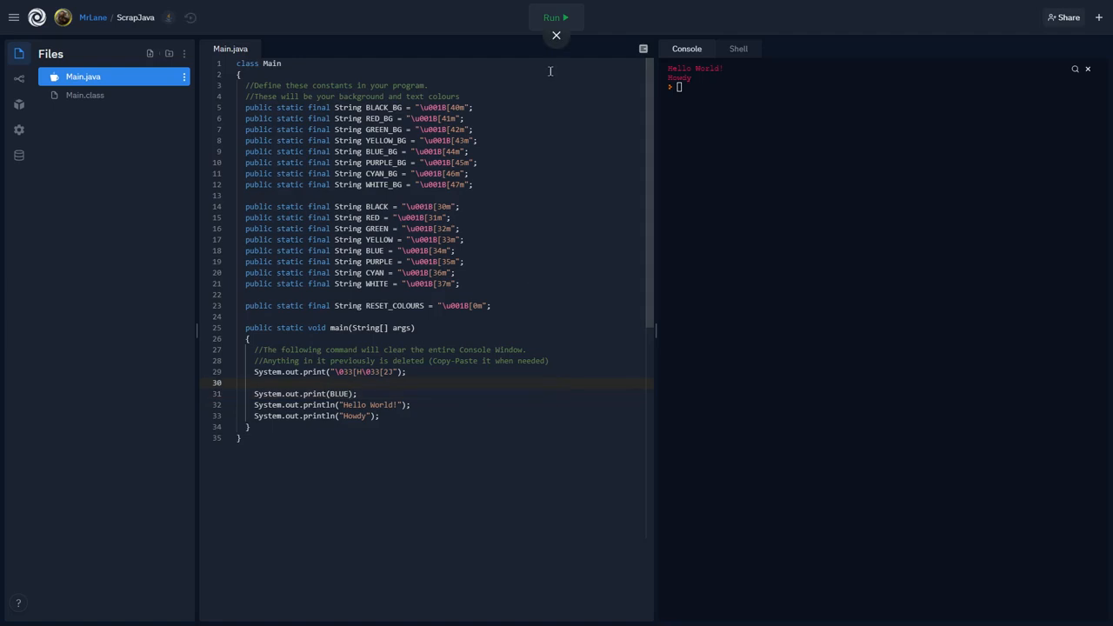
pyautogui.click(553, 18)
pyautogui.write('_')
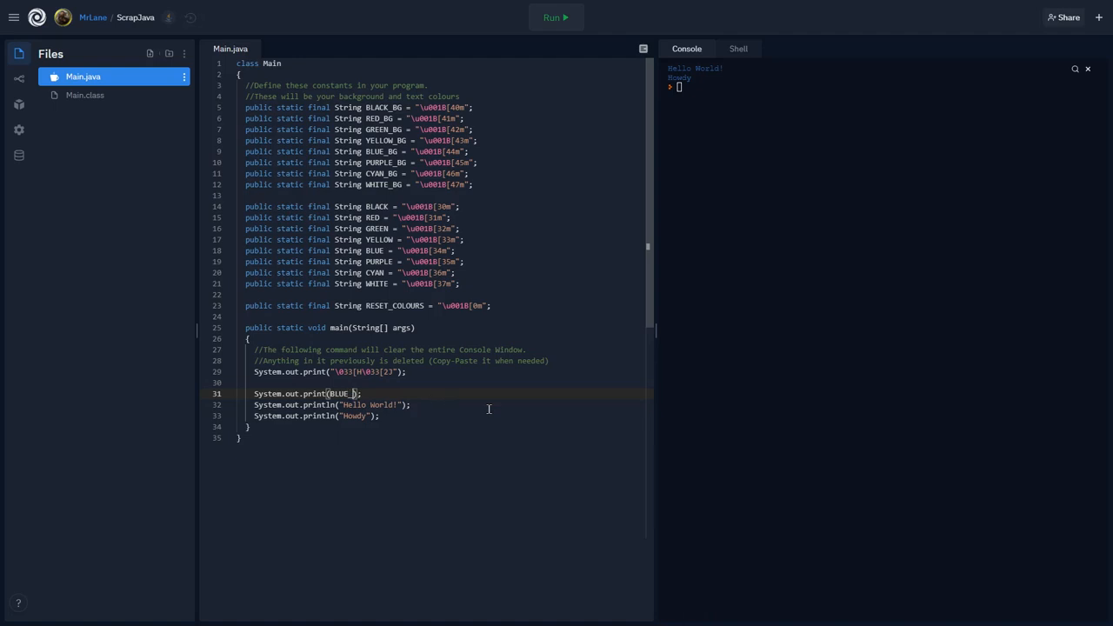
# Change BLUE to BLUE_BG and run, showing the lines on a blue background.
pyautogui.write('BG')
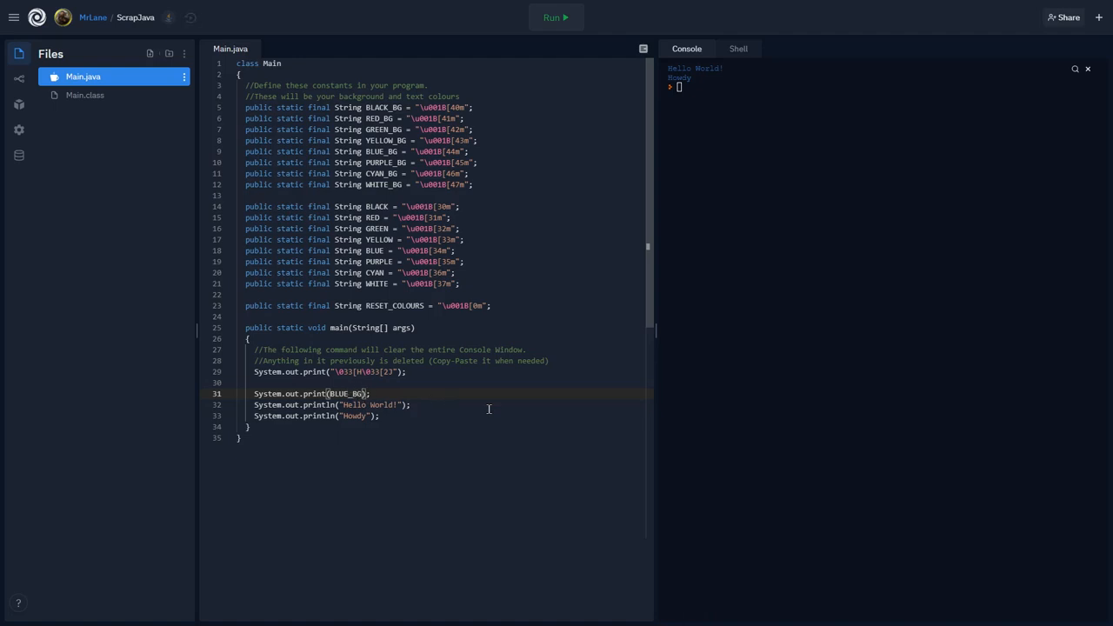
pyautogui.moveTo(515, 412)
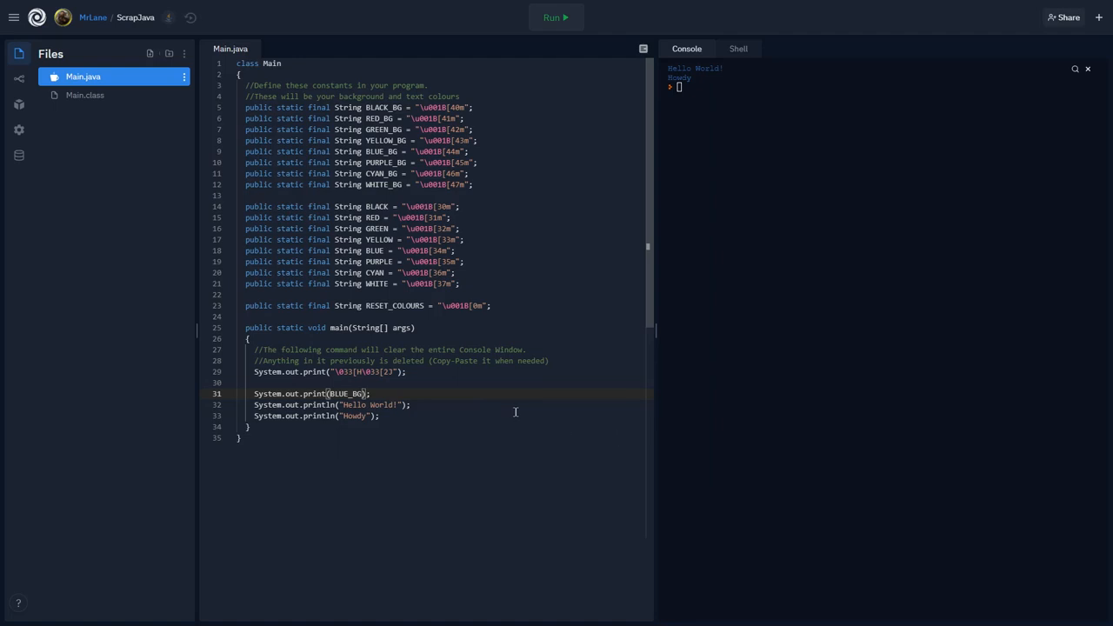
pyautogui.moveTo(440, 405)
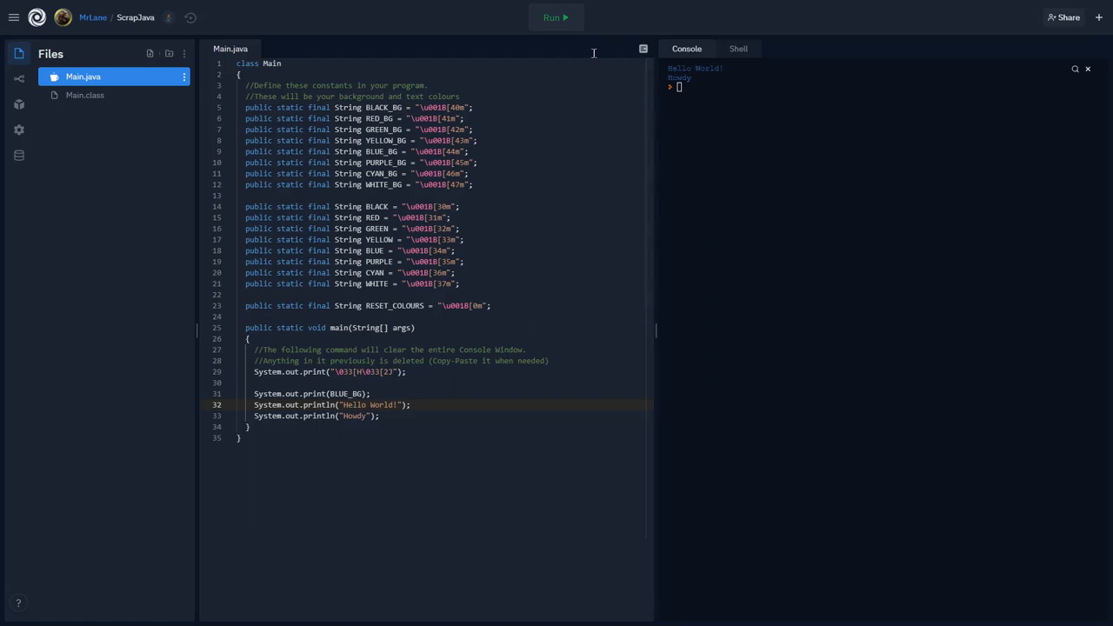
pyautogui.click(553, 17)
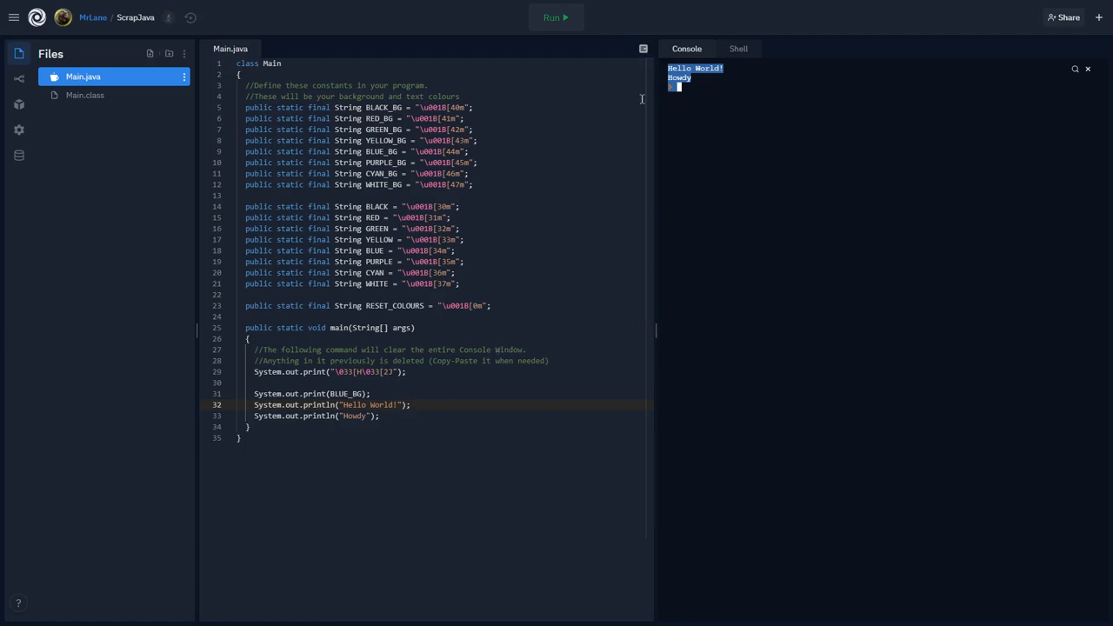
pyautogui.moveTo(550, 254)
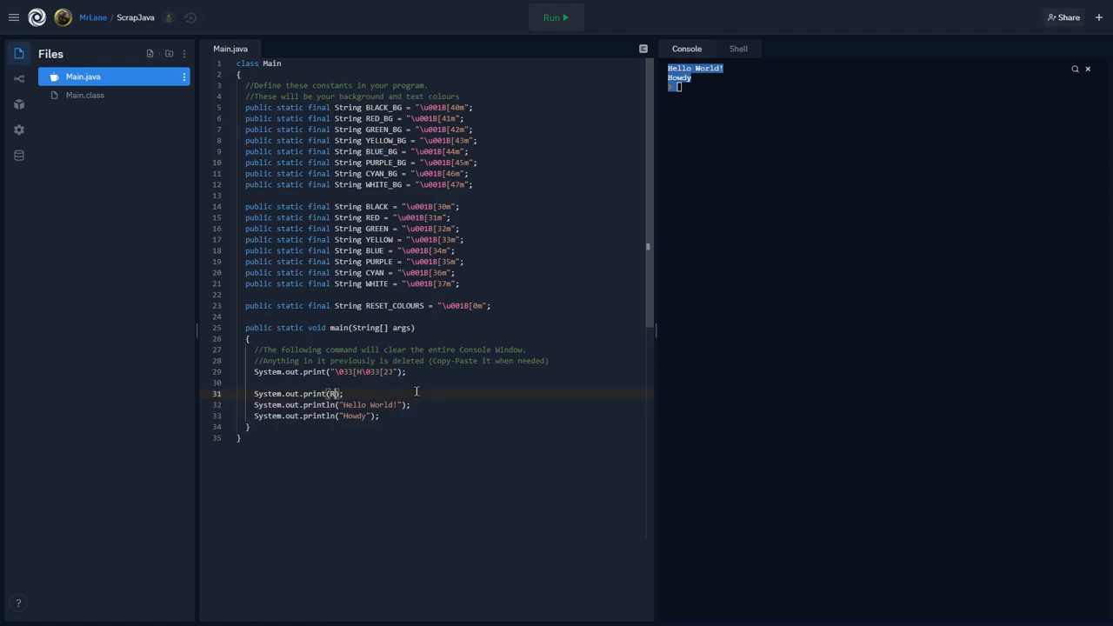
# Set the printed colour back to RED and move to the end of the Howdy line.
pyautogui.write('RED')
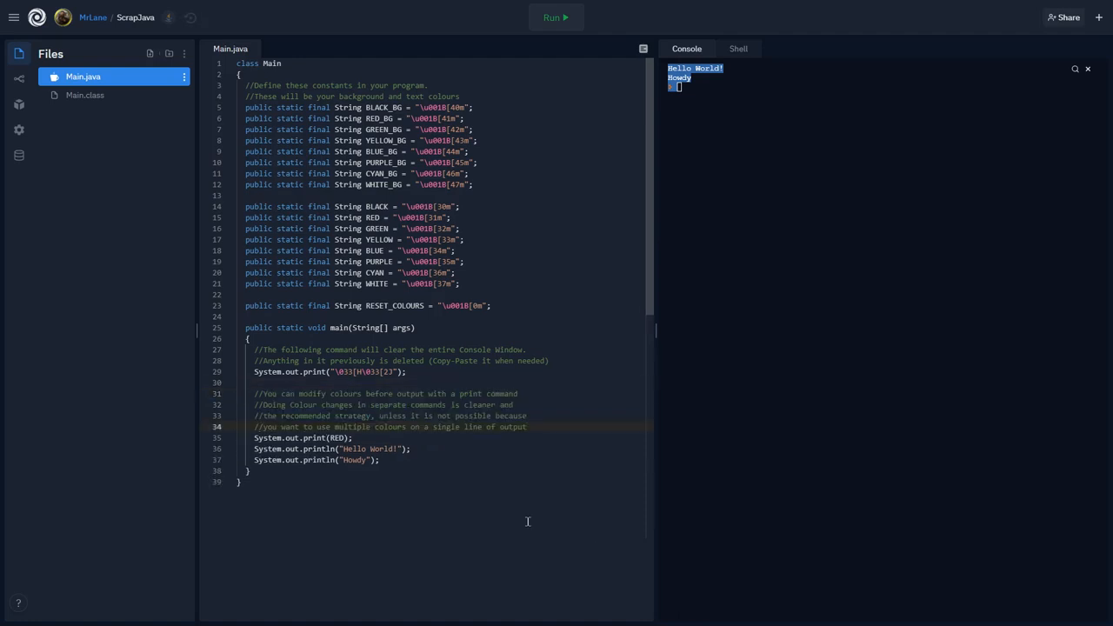
pyautogui.moveTo(597, 546)
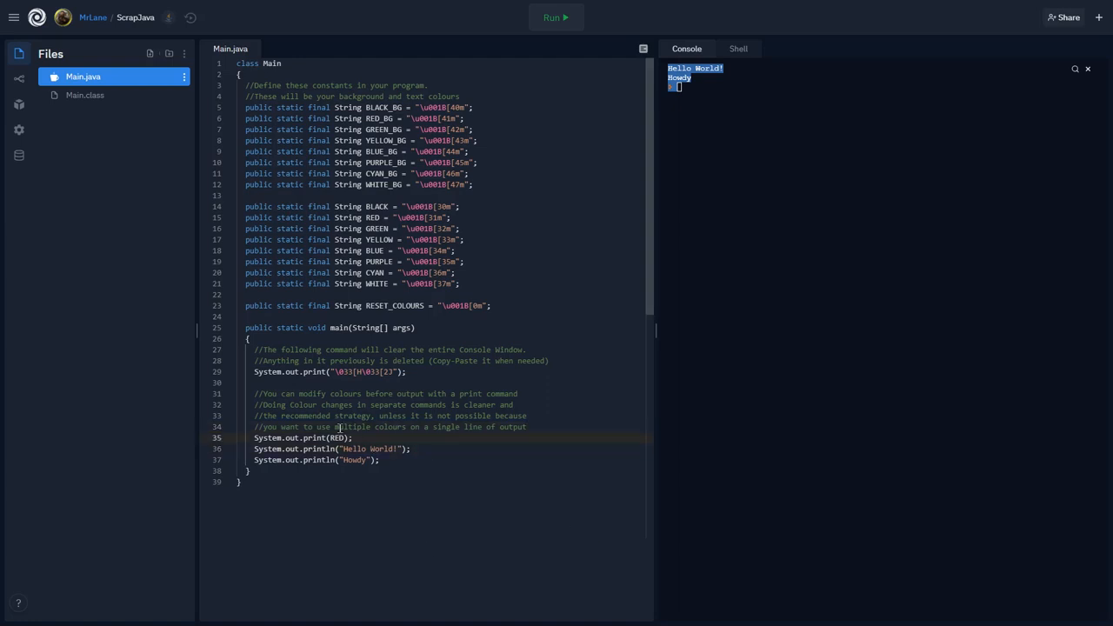
pyautogui.moveTo(397, 442)
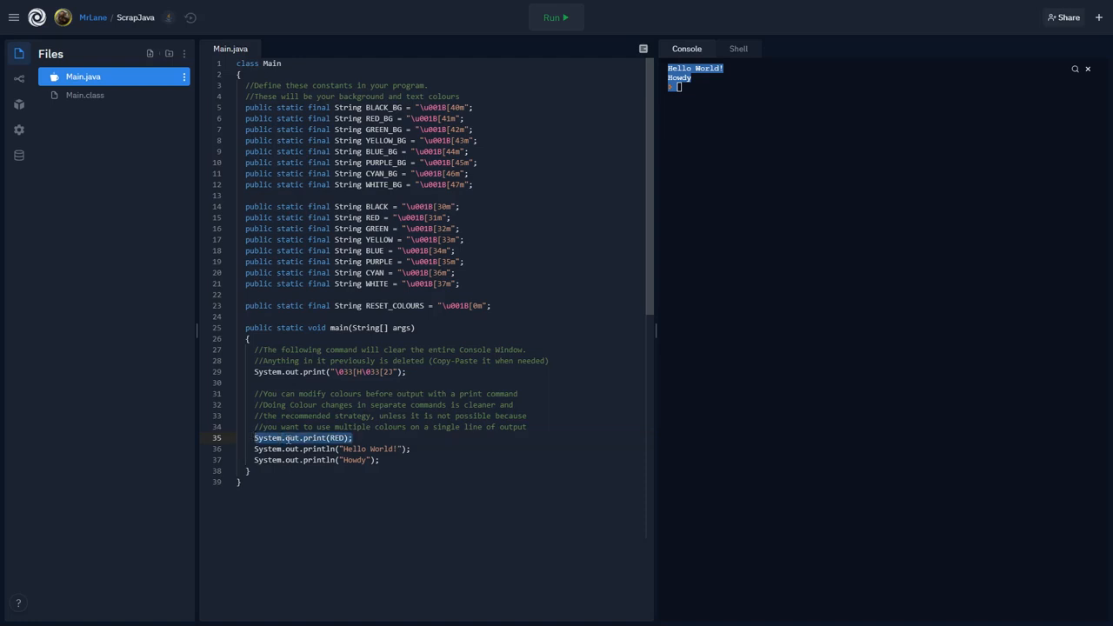
pyautogui.click(414, 448)
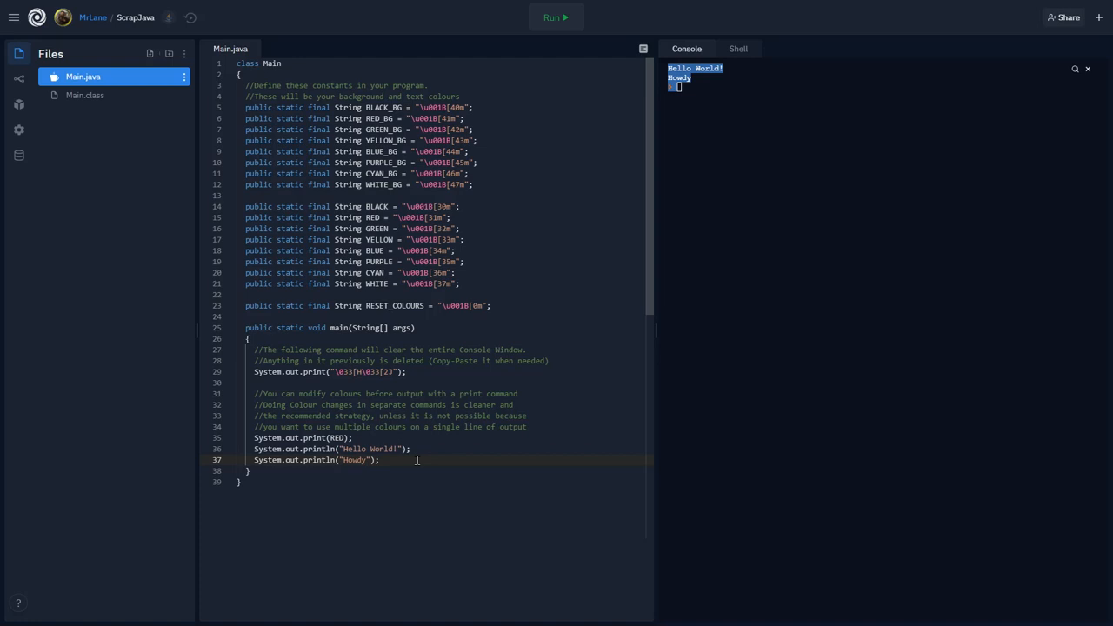
# Replace the Howdy line with a new println starting "This is " +.
pyautogui.press('Backspace')
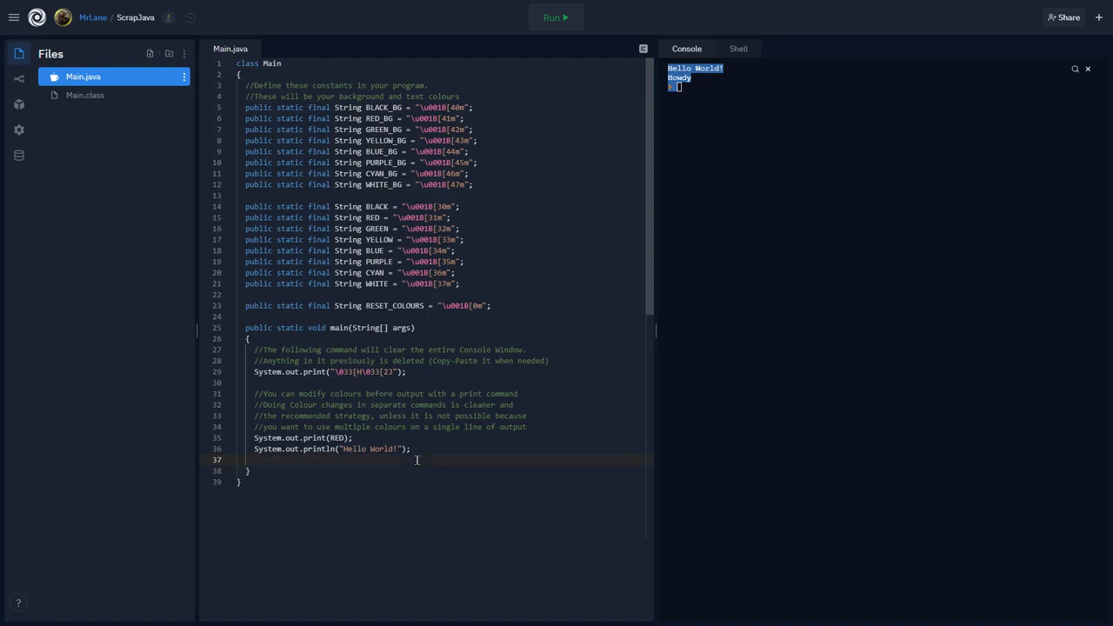
pyautogui.press('enter')
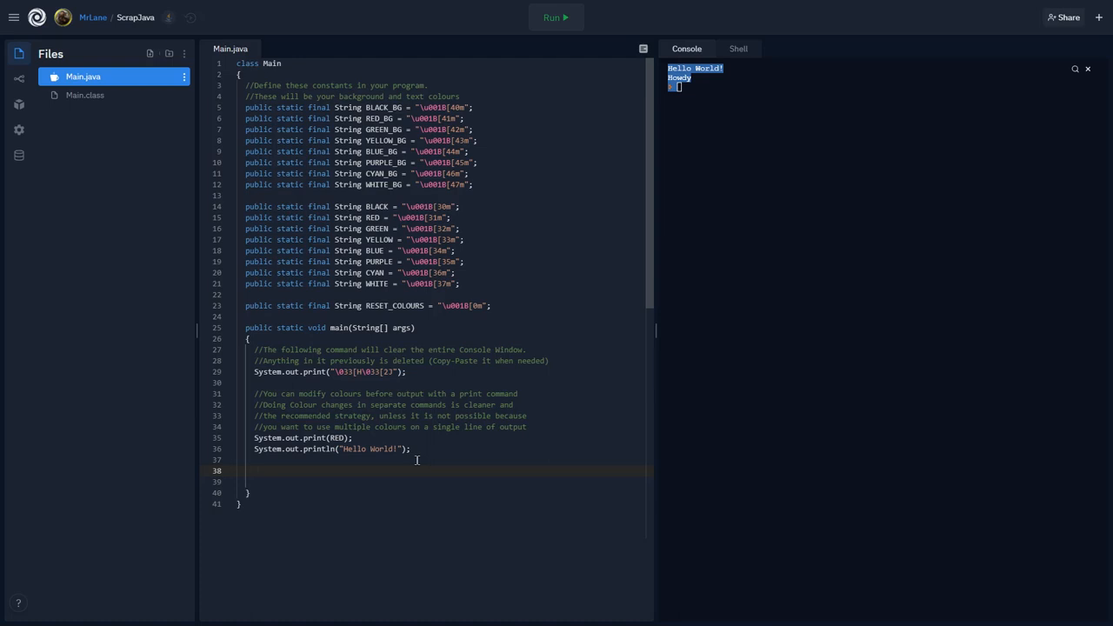
pyautogui.write('System.ou')
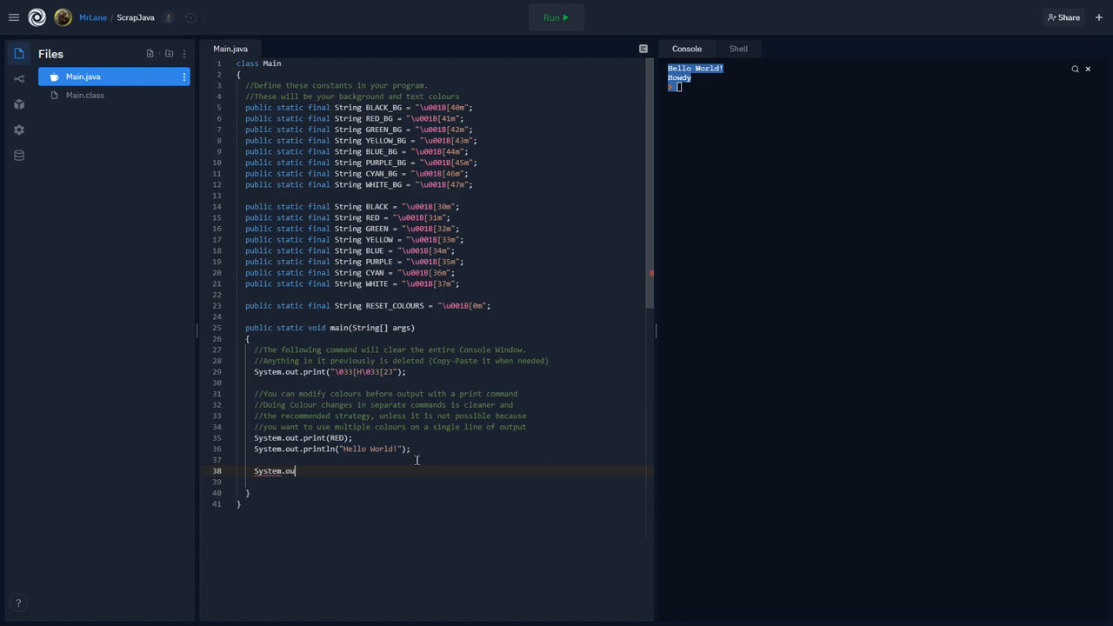
pyautogui.write('t.println')
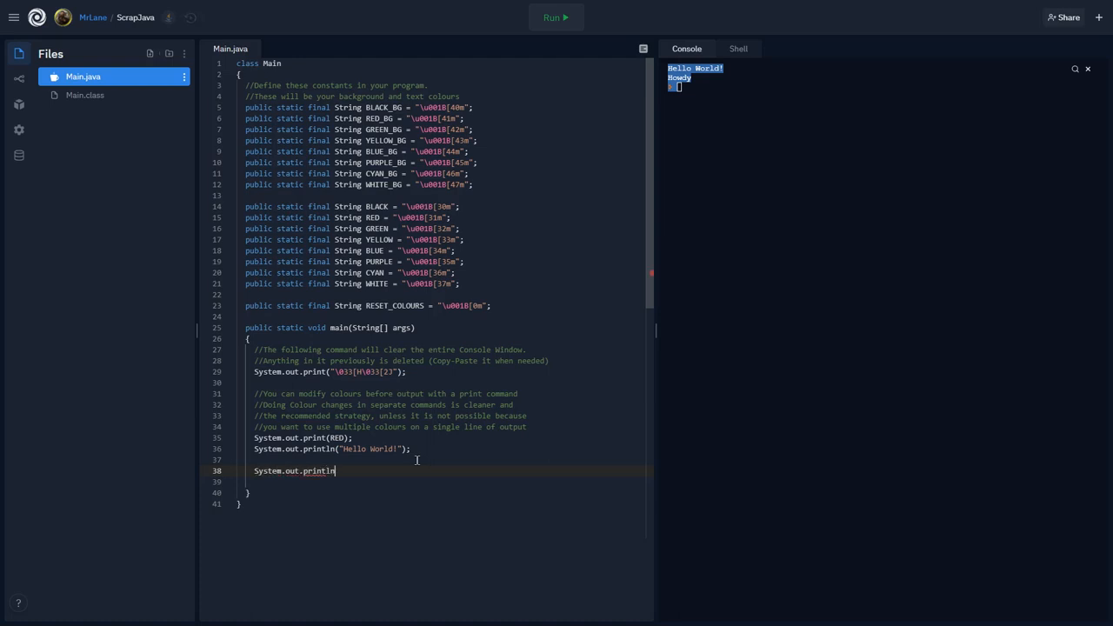
pyautogui.write('()')
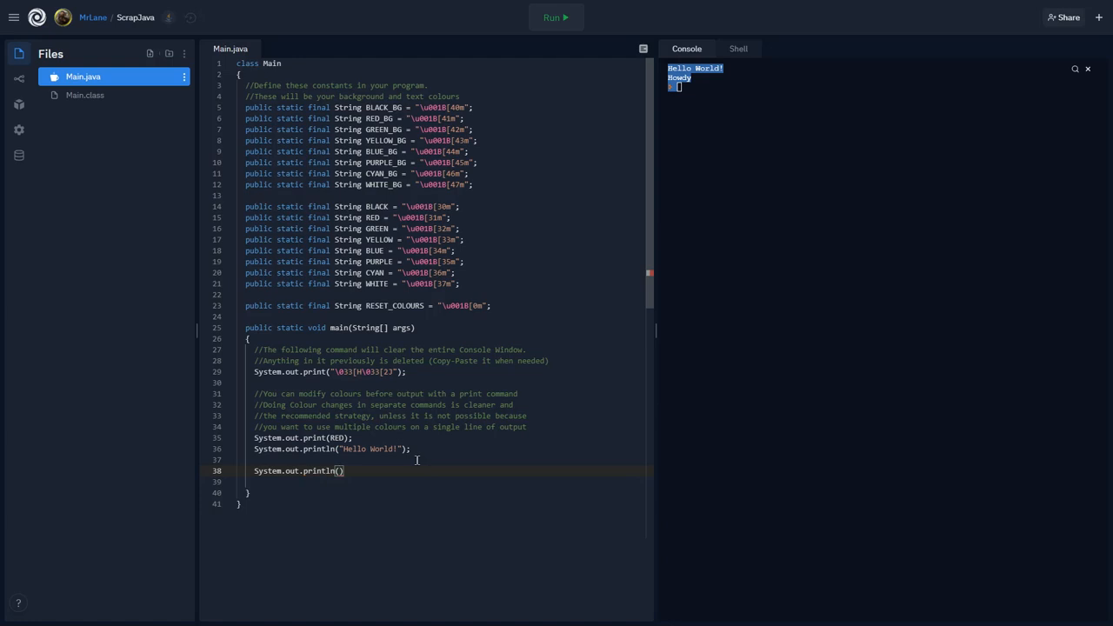
pyautogui.write('""')
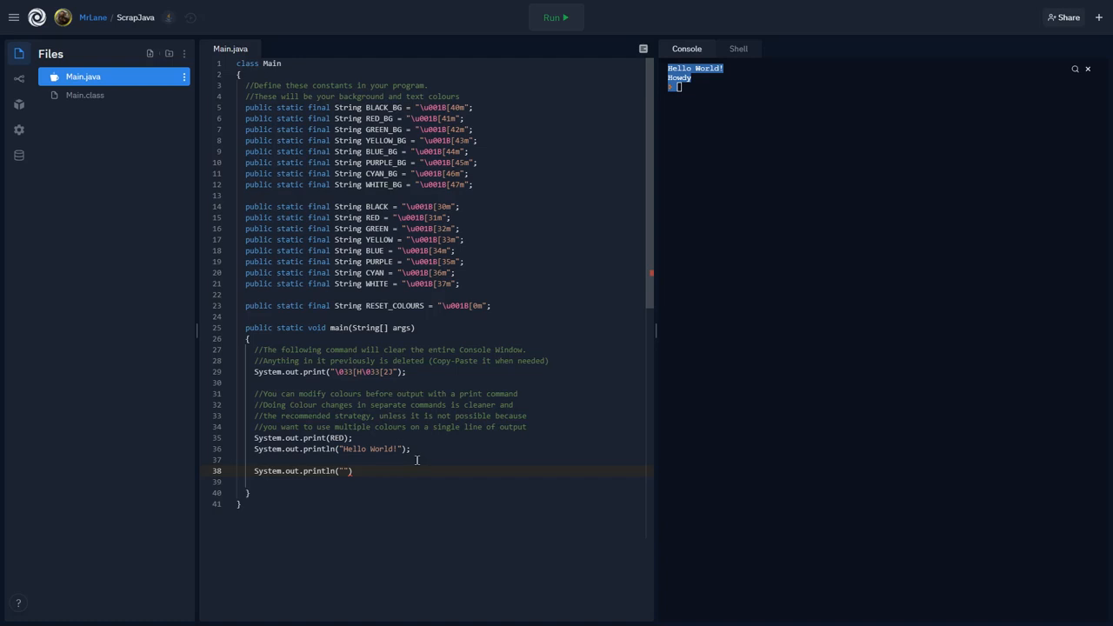
pyautogui.press('Backspace')
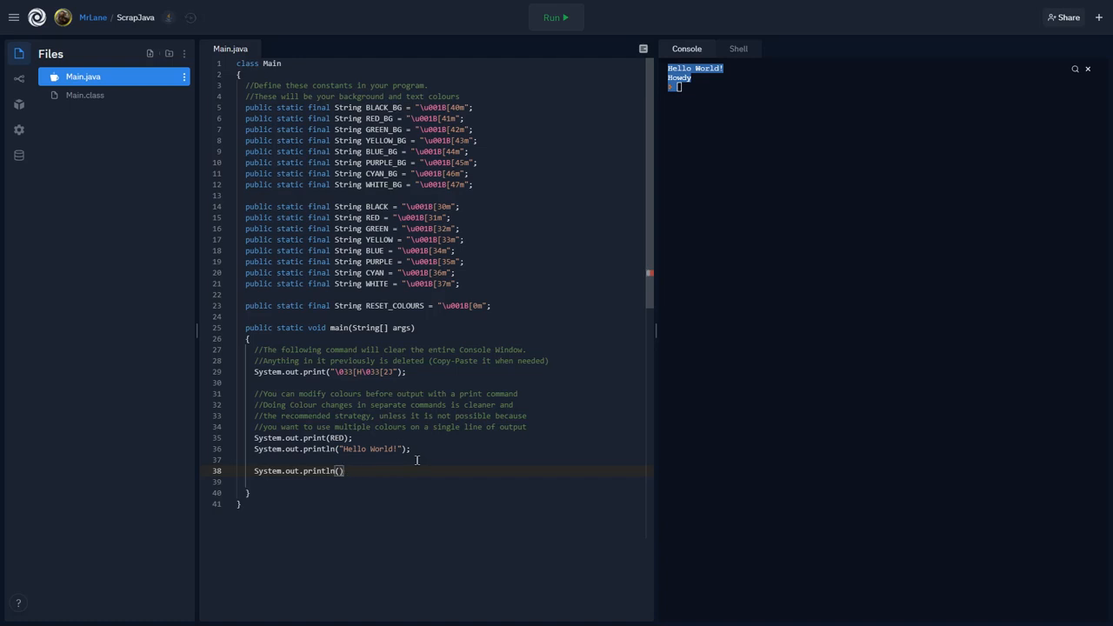
pyautogui.write('This is')
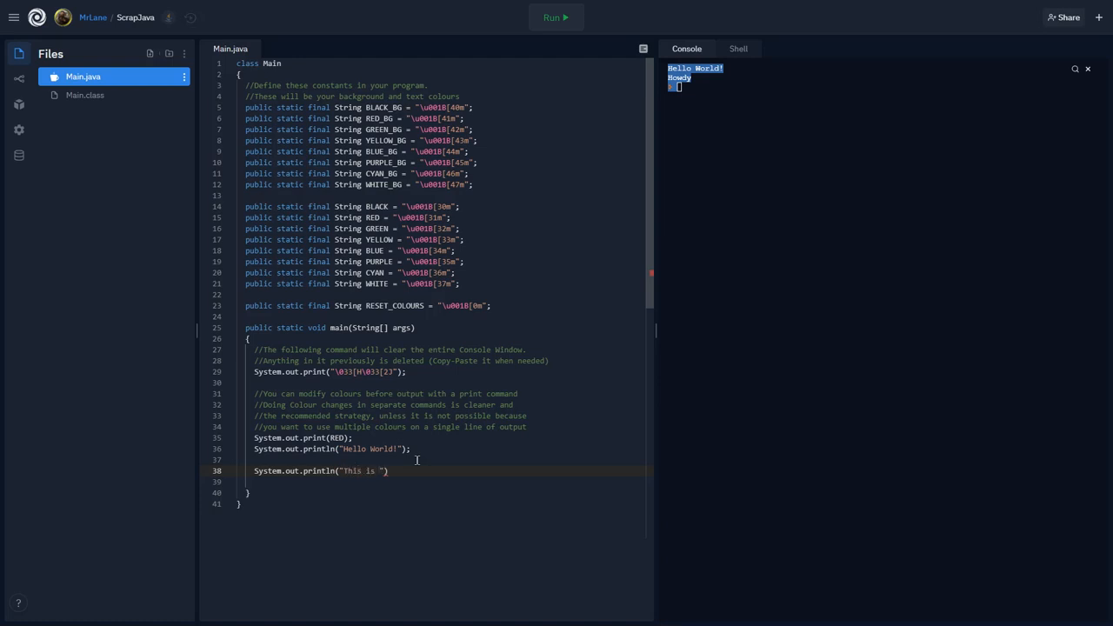
pyautogui.write('"')
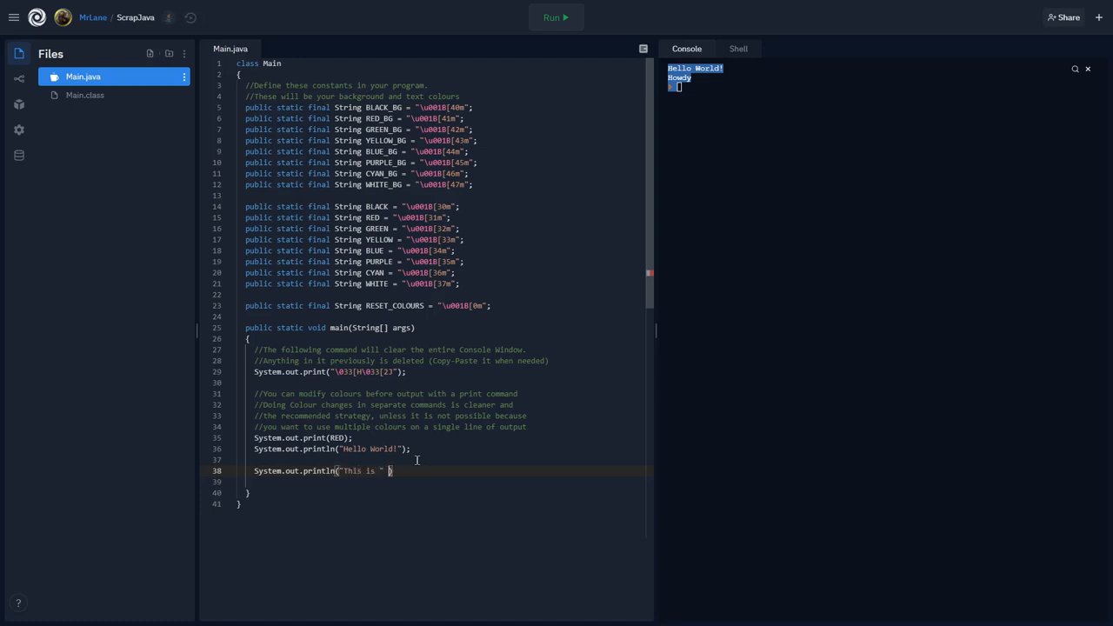
pyautogui.write('+')
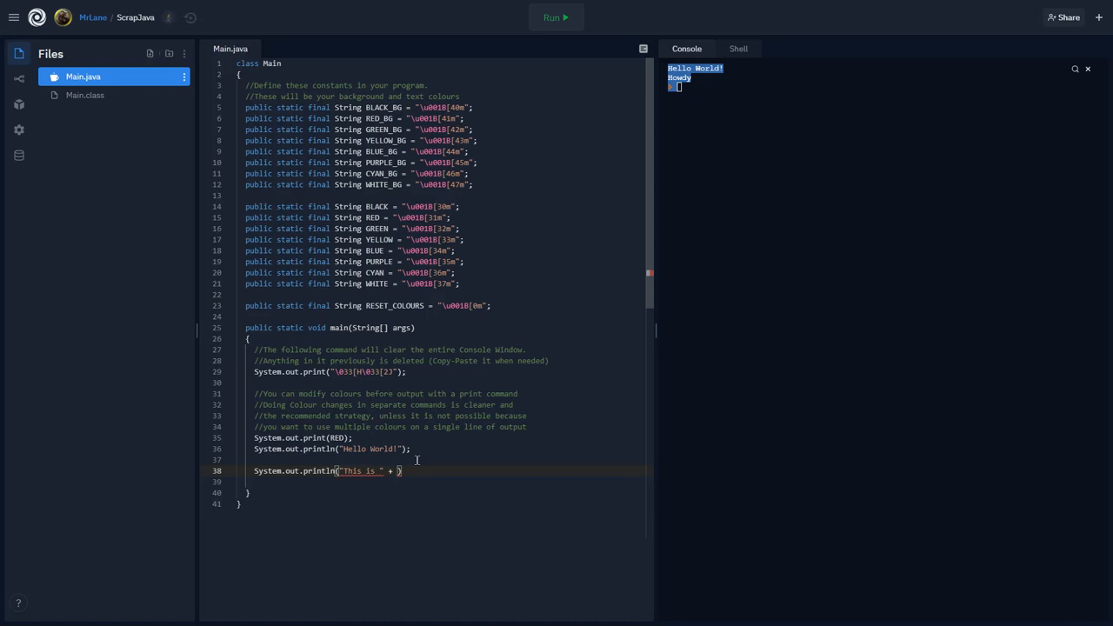
pyautogui.moveTo(668, 442)
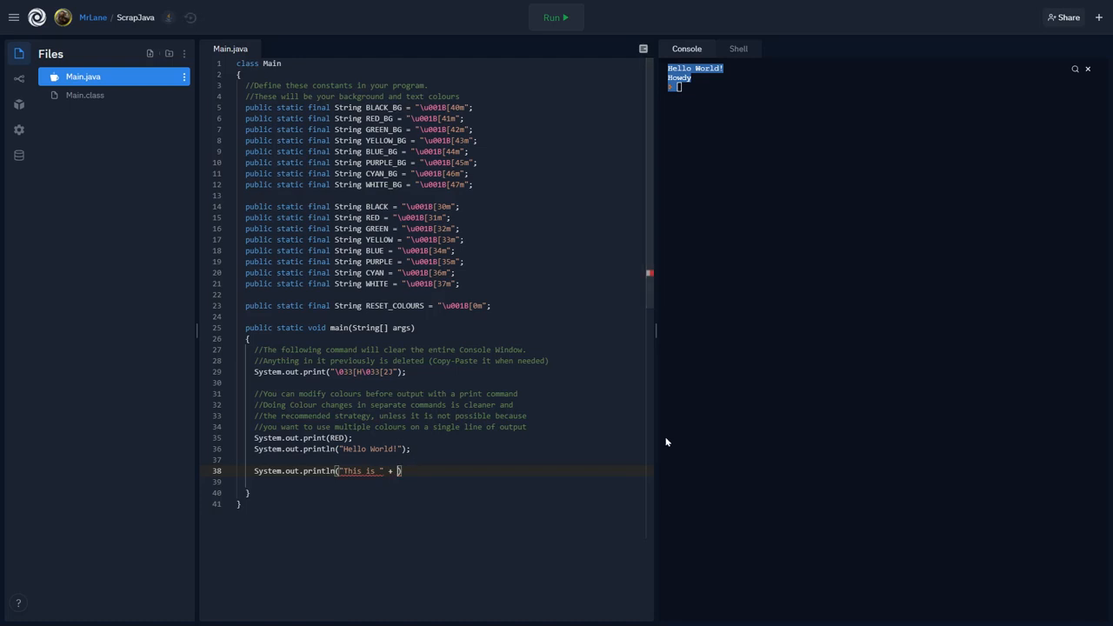
# Complete it as YELLOW + "IMPORTANT " + RED + "text" for mixed inline colours.
pyautogui.write('YELL')
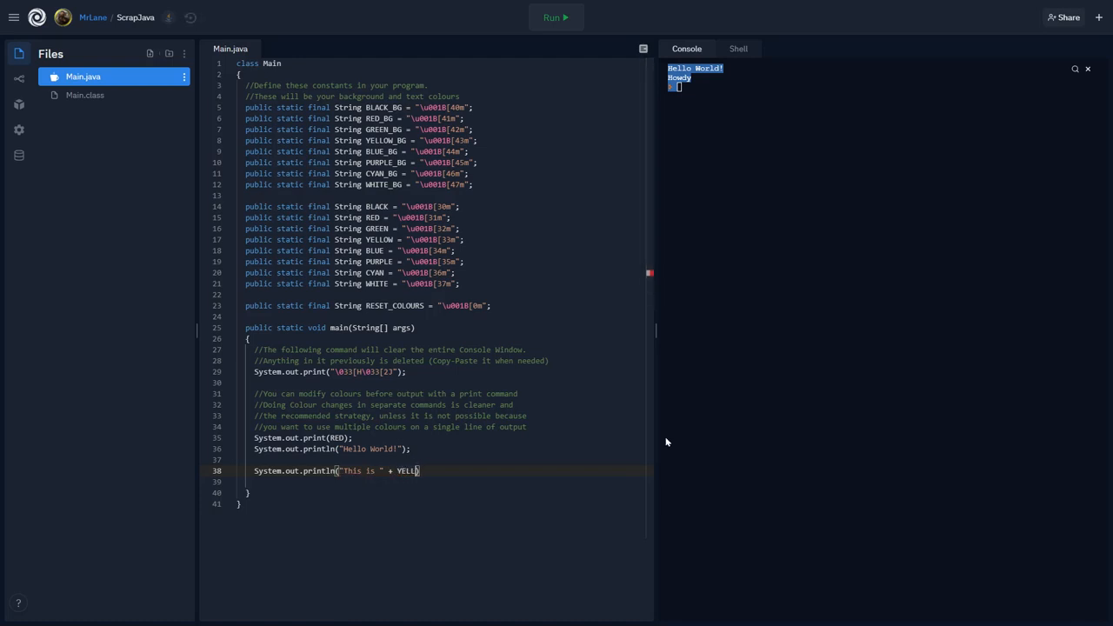
pyautogui.write('OW')
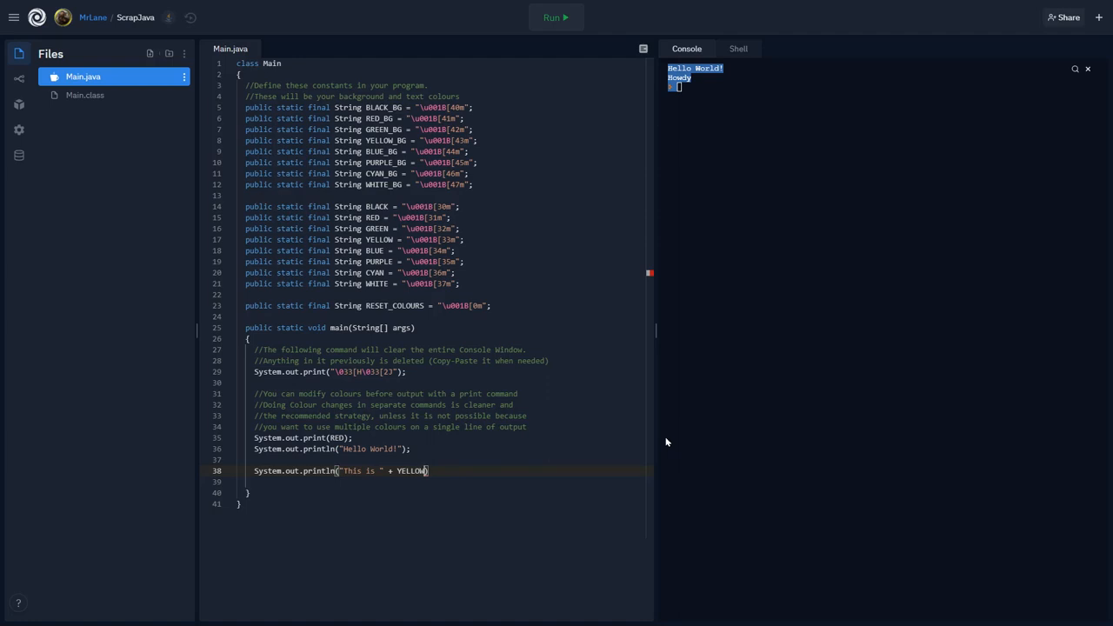
pyautogui.write('+')
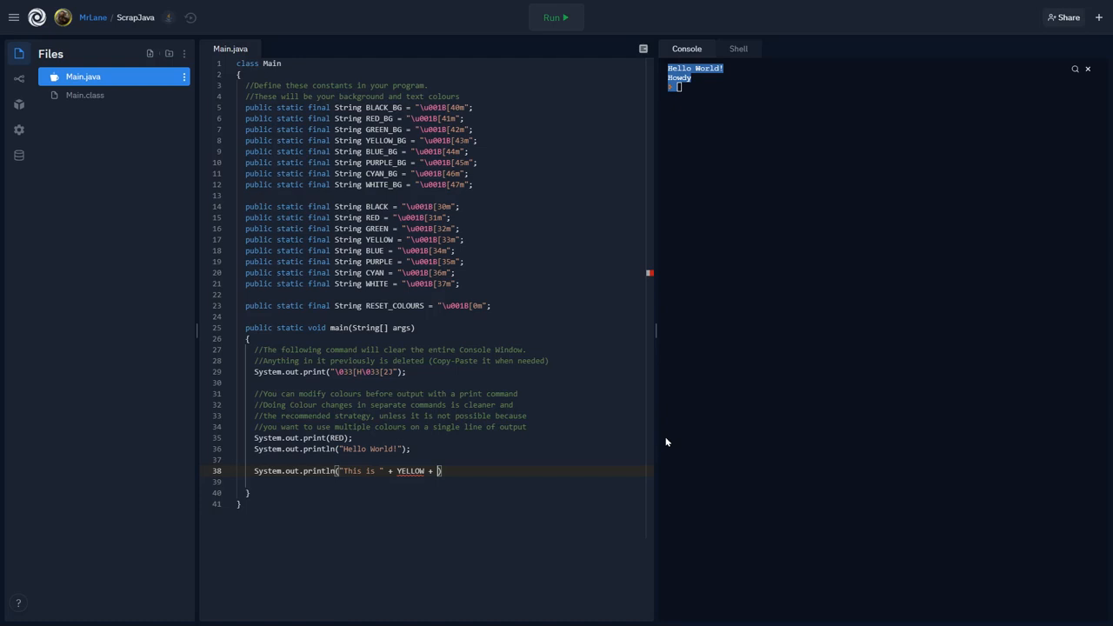
pyautogui.write('"')
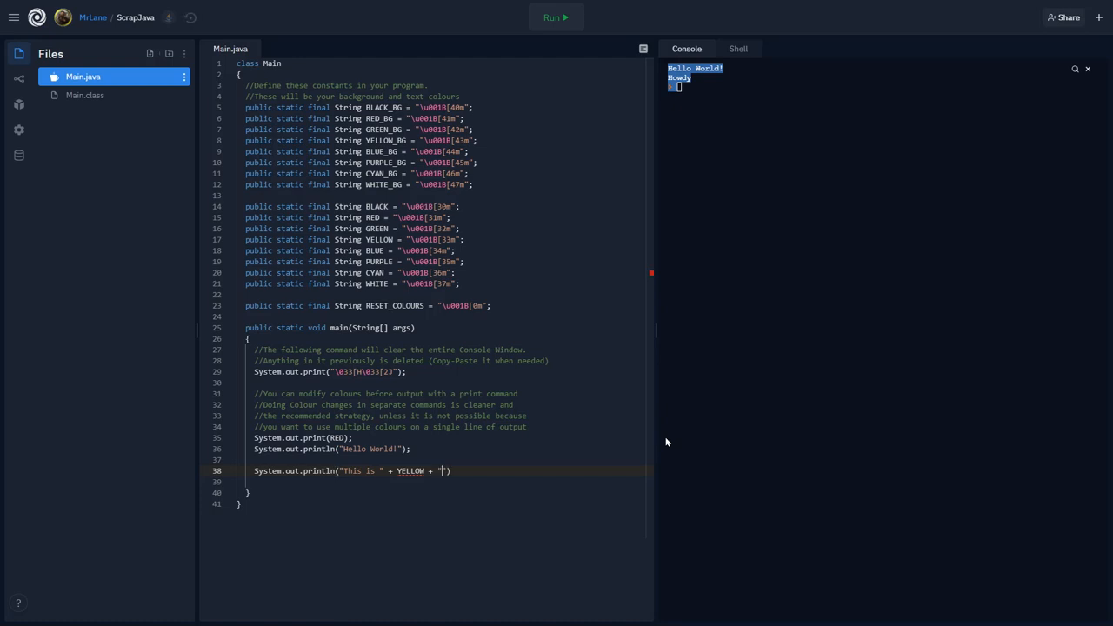
pyautogui.write('IO')
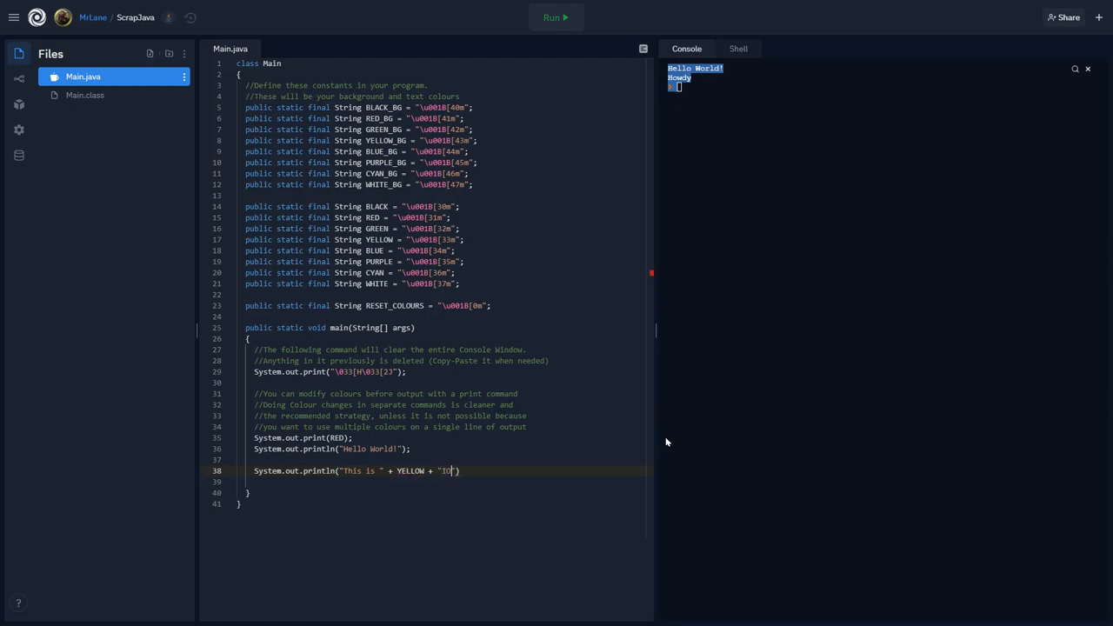
pyautogui.write('IMPORTA')
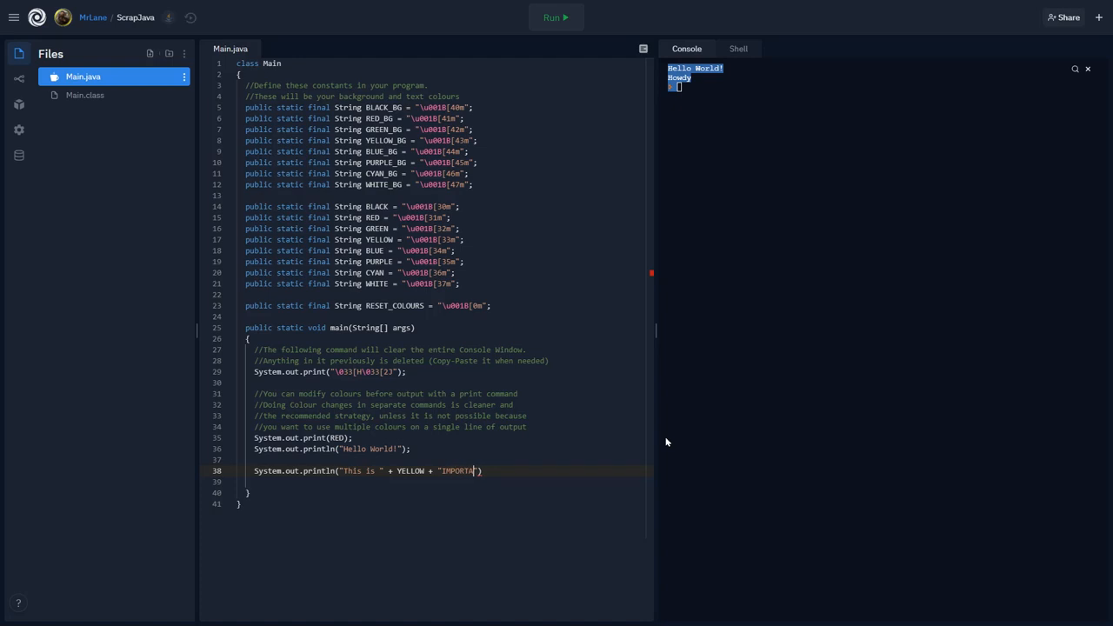
pyautogui.write('NT')
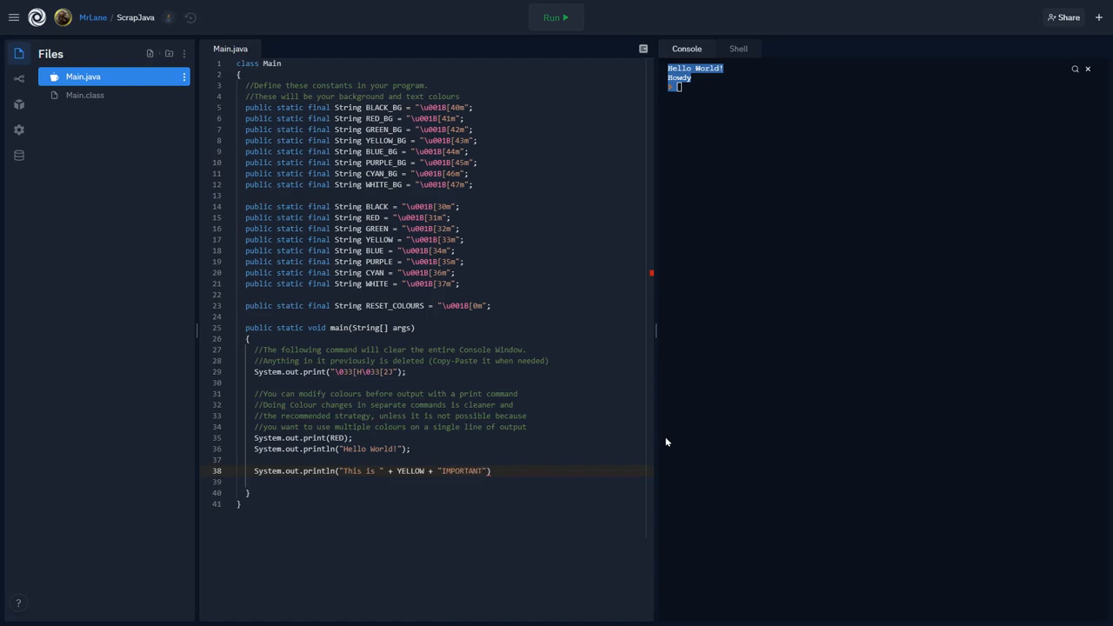
pyautogui.write('" "')
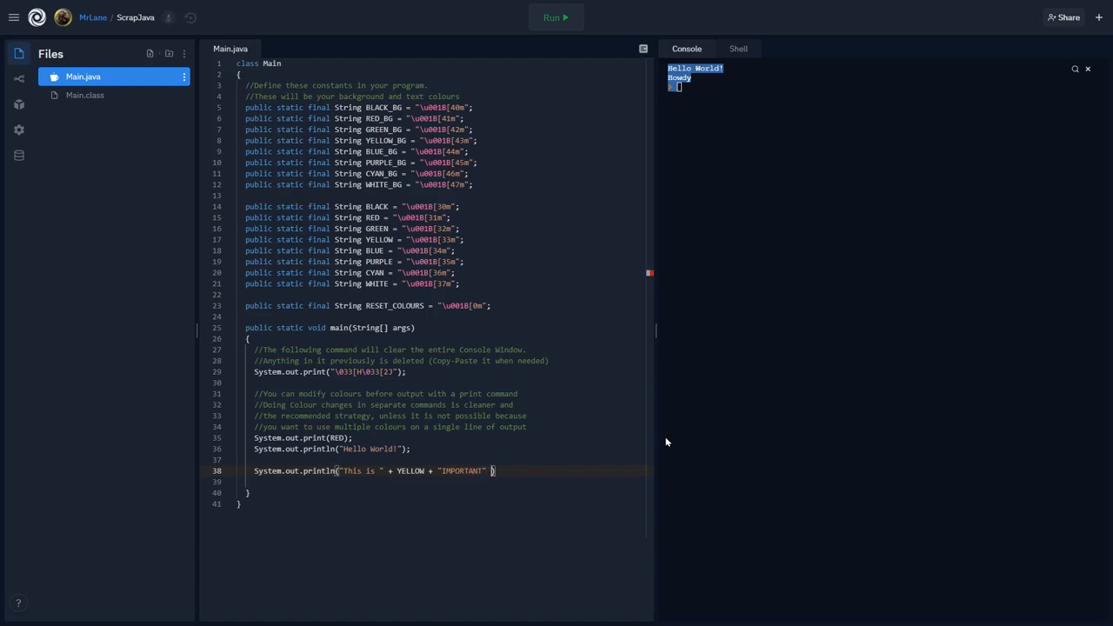
pyautogui.write('+')
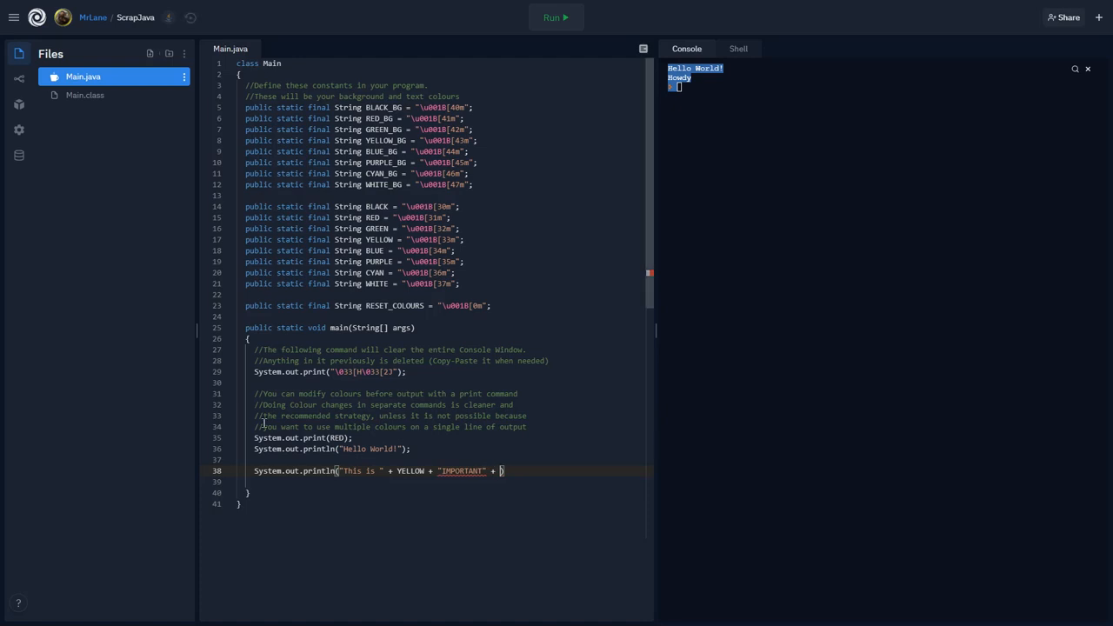
pyautogui.write('R')
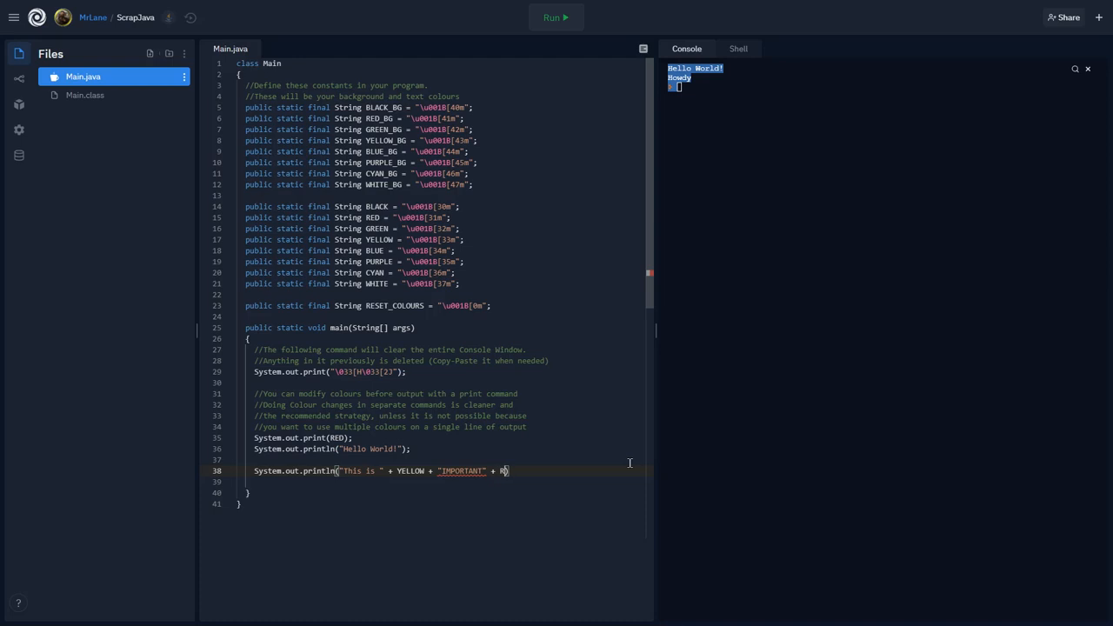
pyautogui.write('ED + " "')
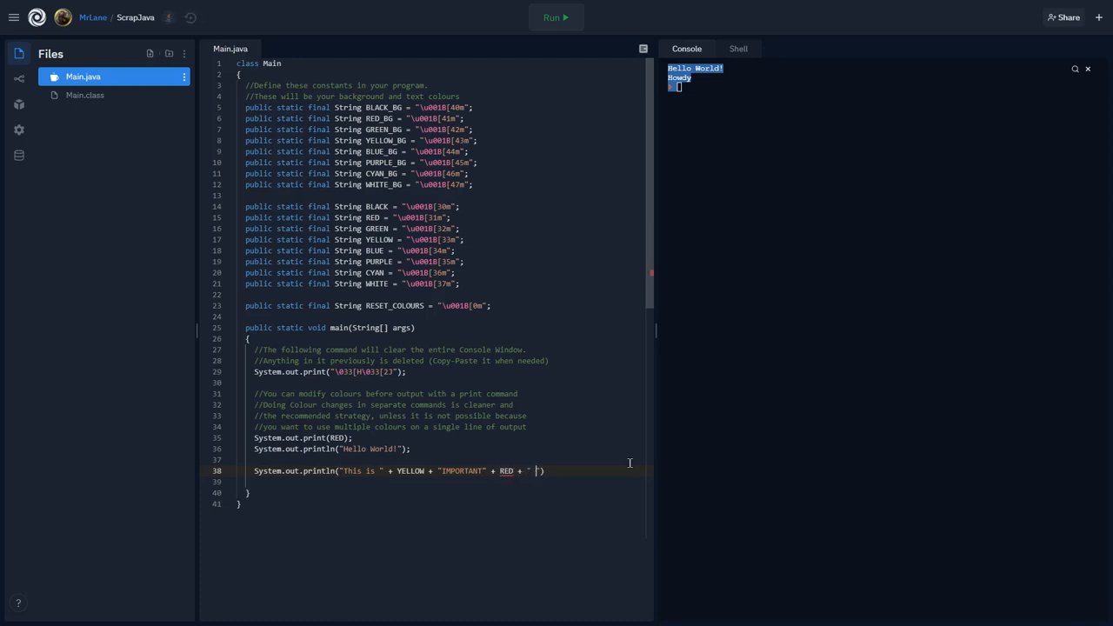
pyautogui.write('text')
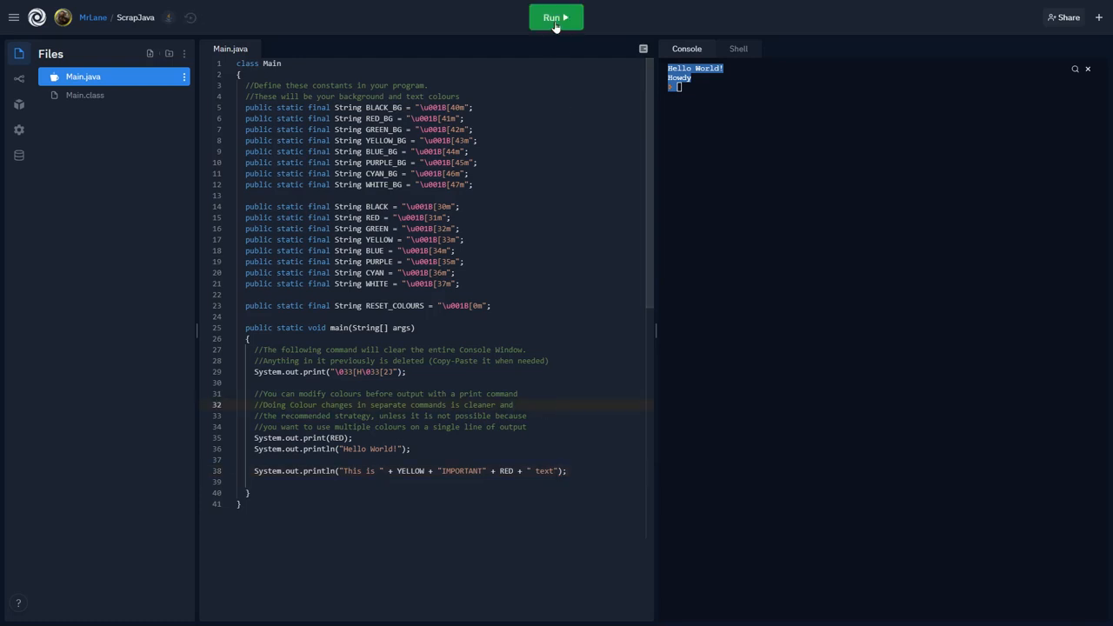
pyautogui.click(557, 18)
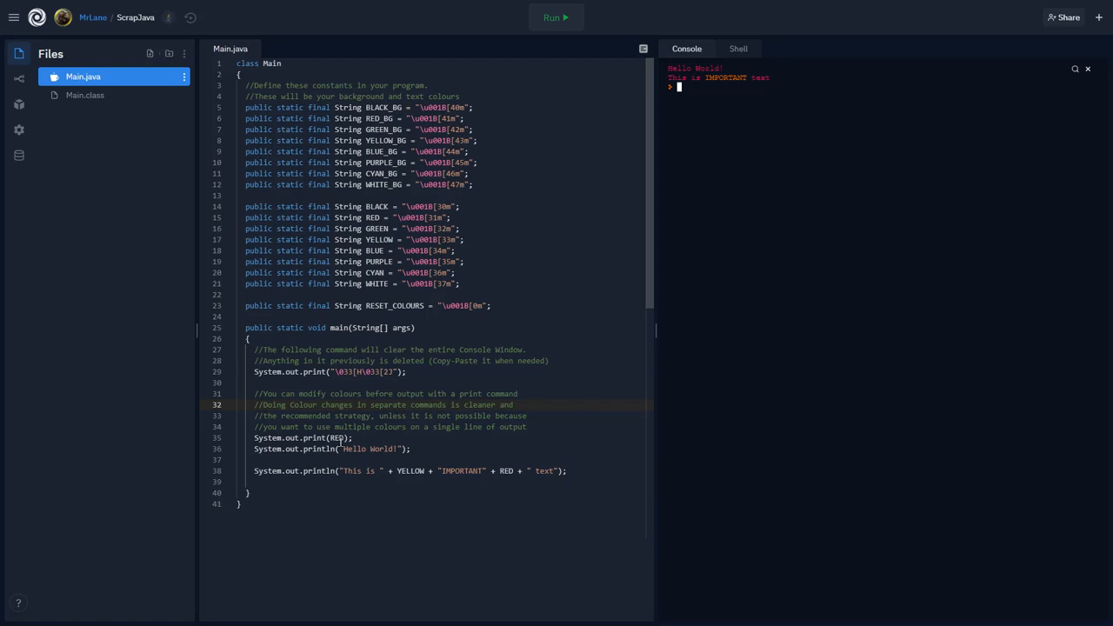
pyautogui.click(374, 470)
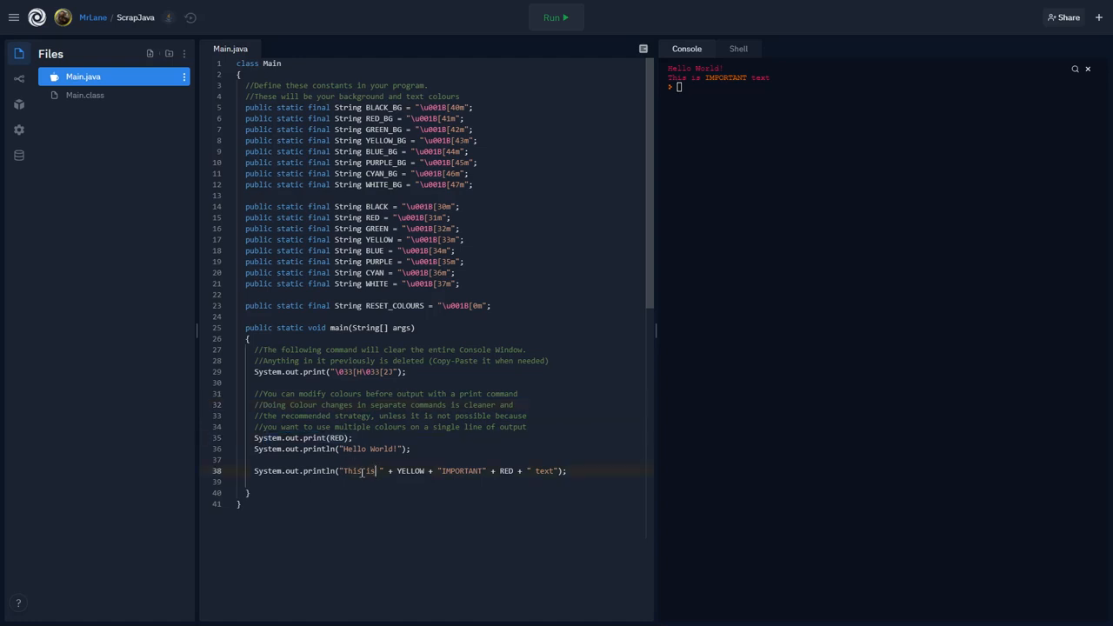
pyautogui.doubleClick(358, 470)
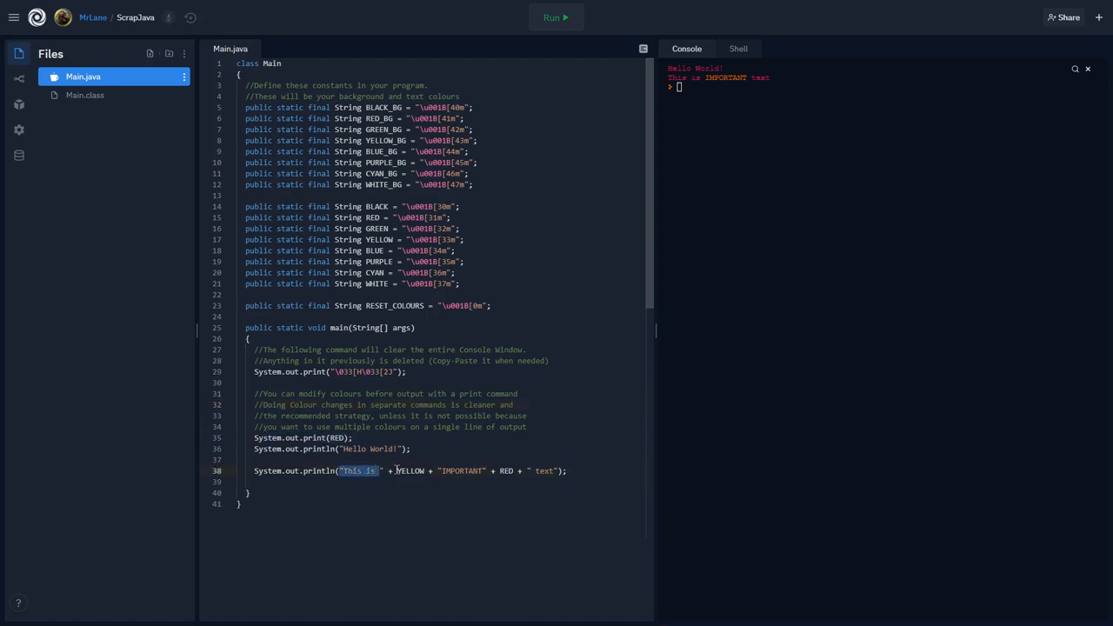
pyautogui.doubleClick(410, 470)
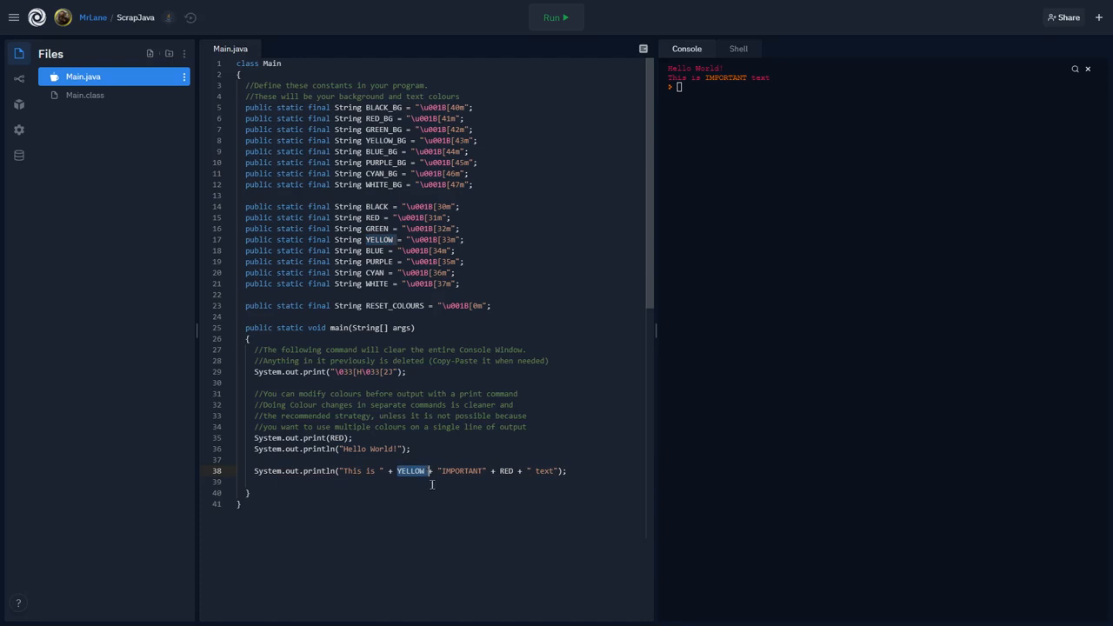
pyautogui.doubleClick(461, 470)
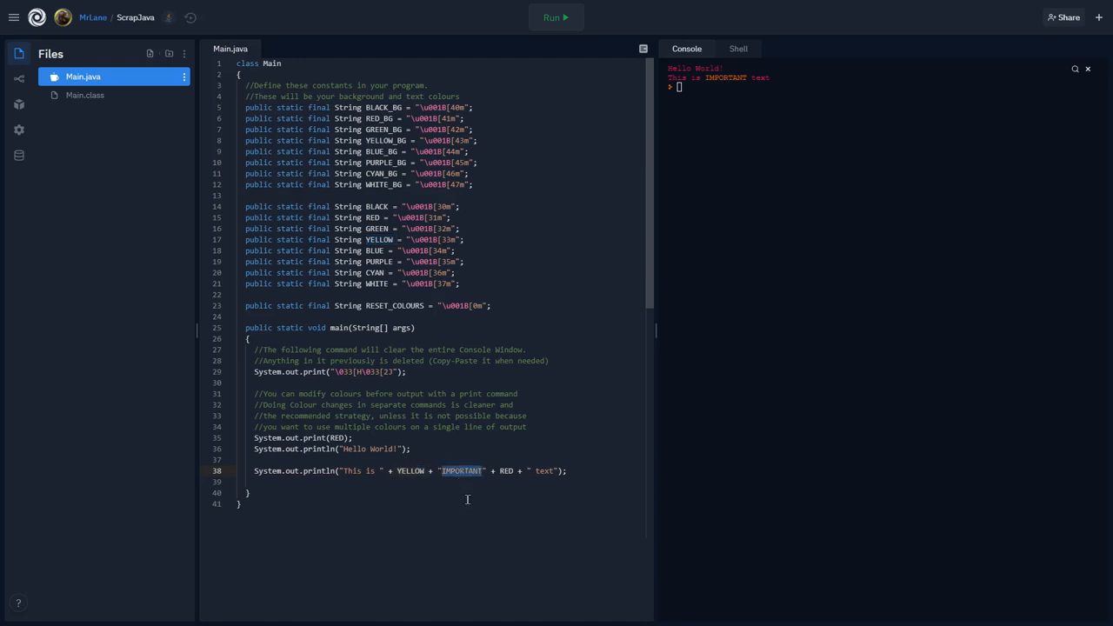
pyautogui.doubleClick(504, 470)
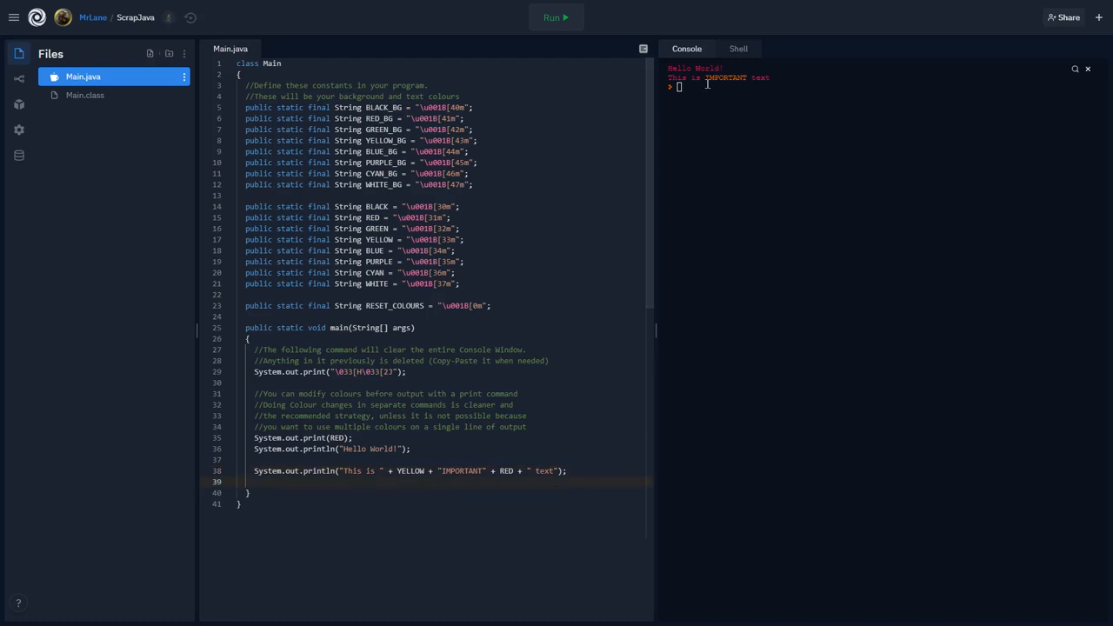
pyautogui.moveTo(821, 226)
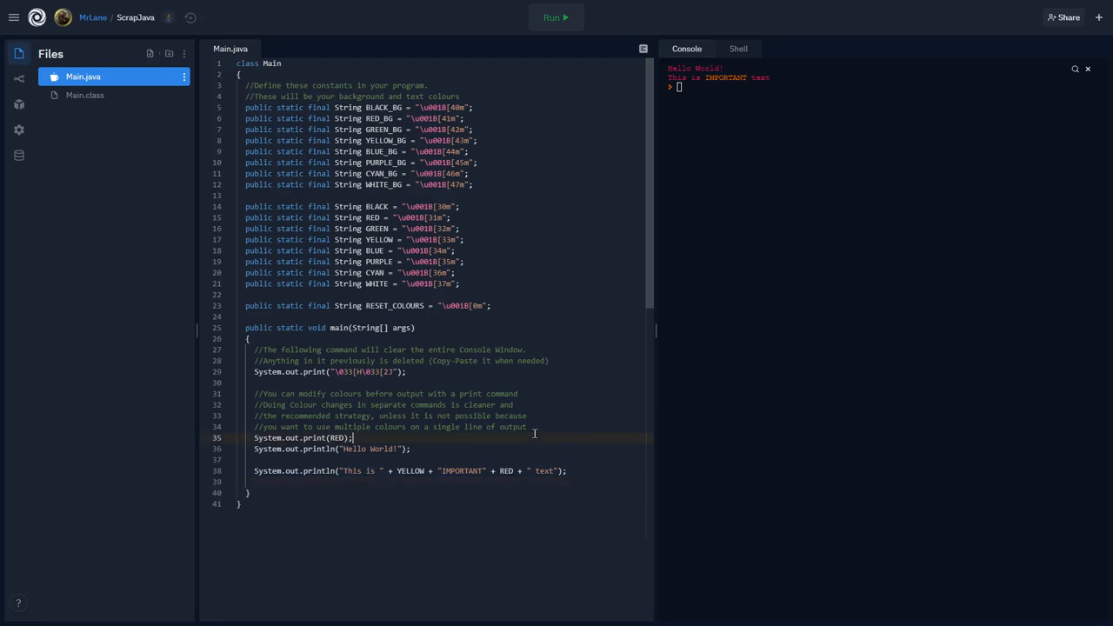
pyautogui.moveTo(428, 487)
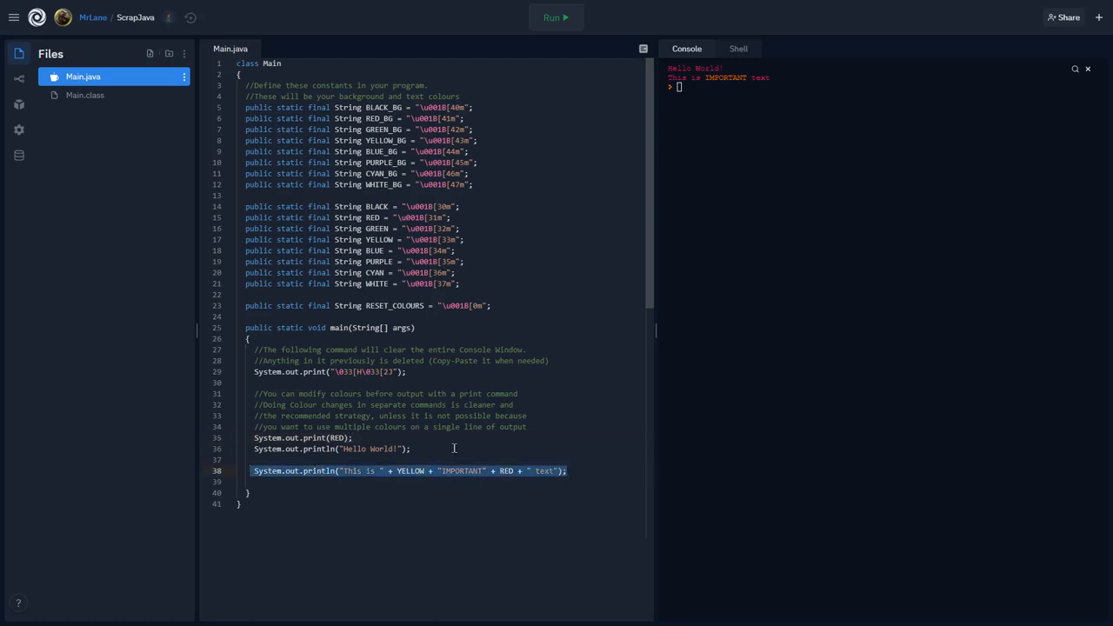
pyautogui.moveTo(531, 449)
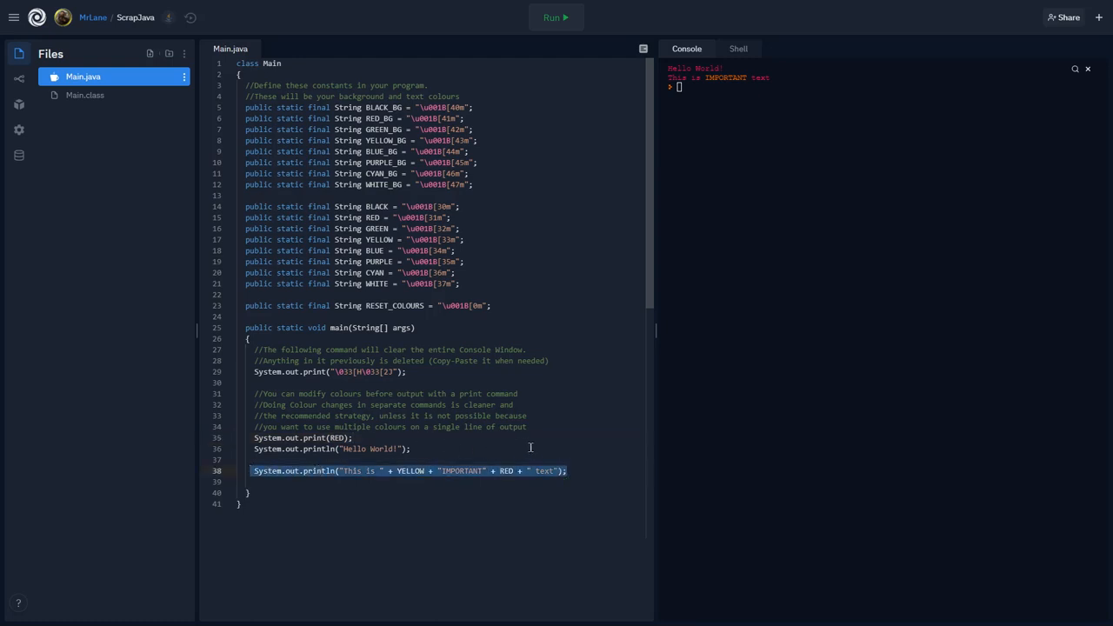
pyautogui.moveTo(496, 453)
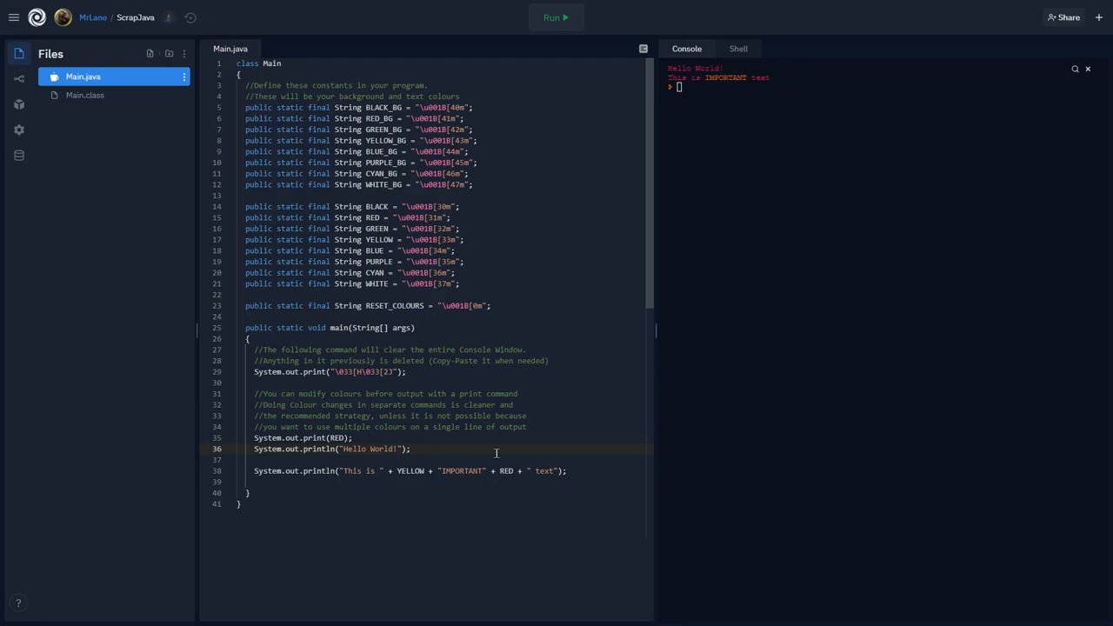
pyautogui.click(567, 469)
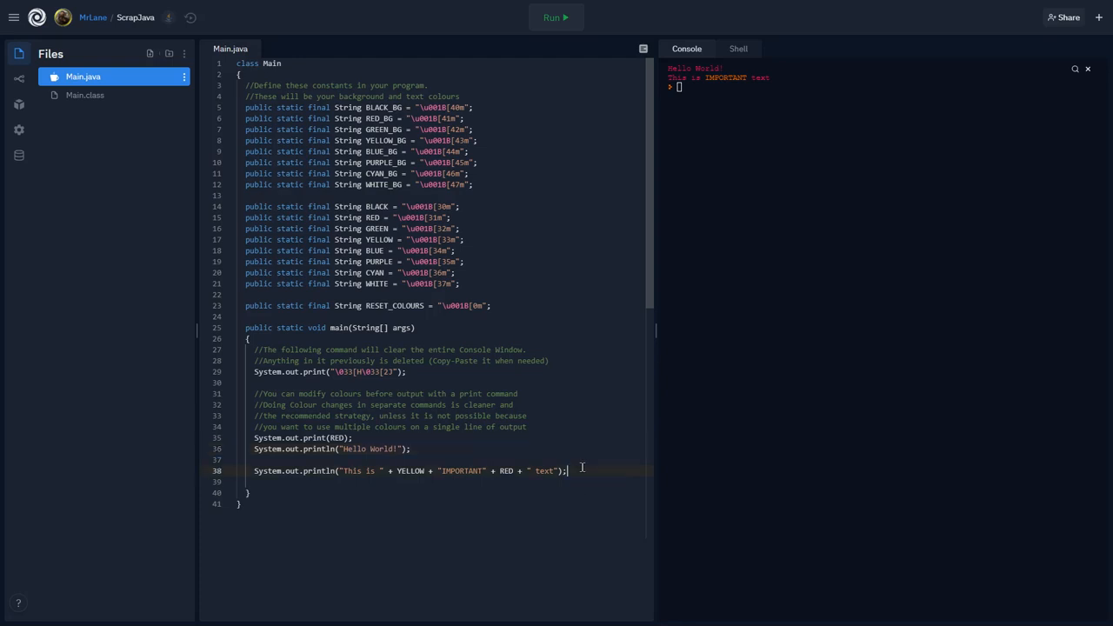
# After the IMPORTANT line, add System.out.print(RESET_COLOURS);.
pyautogui.click(379, 307)
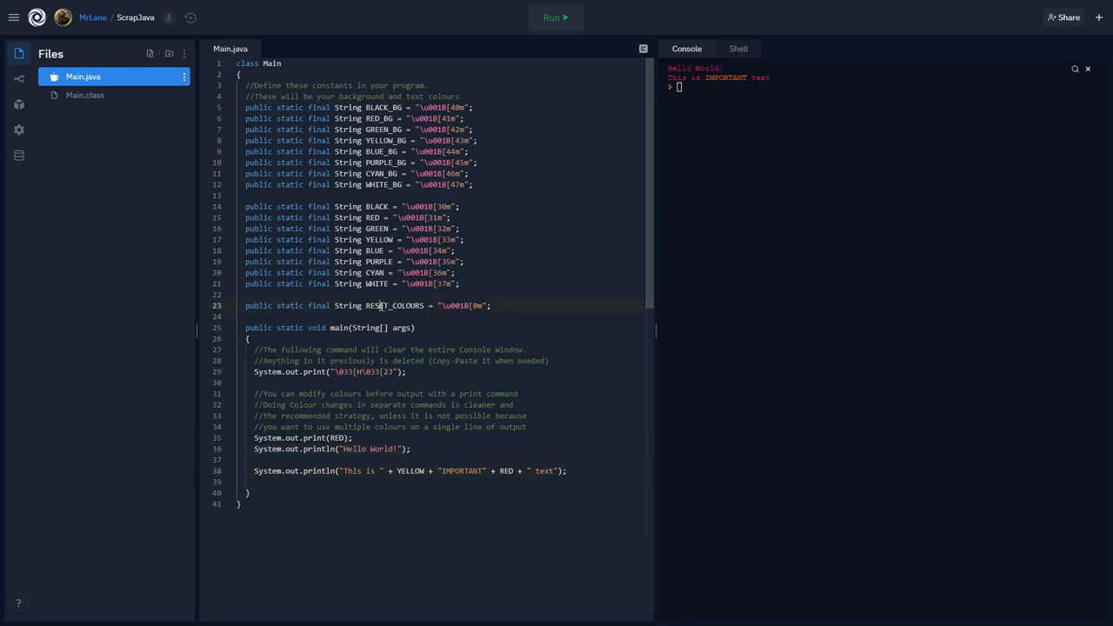
pyautogui.click(585, 470)
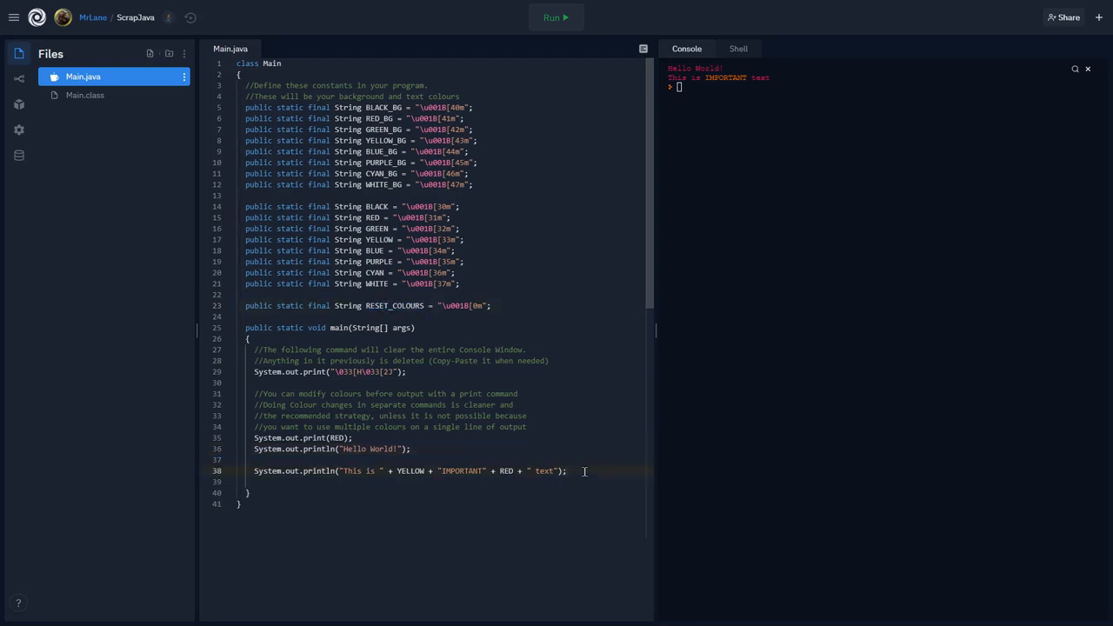
pyautogui.write('Syste')
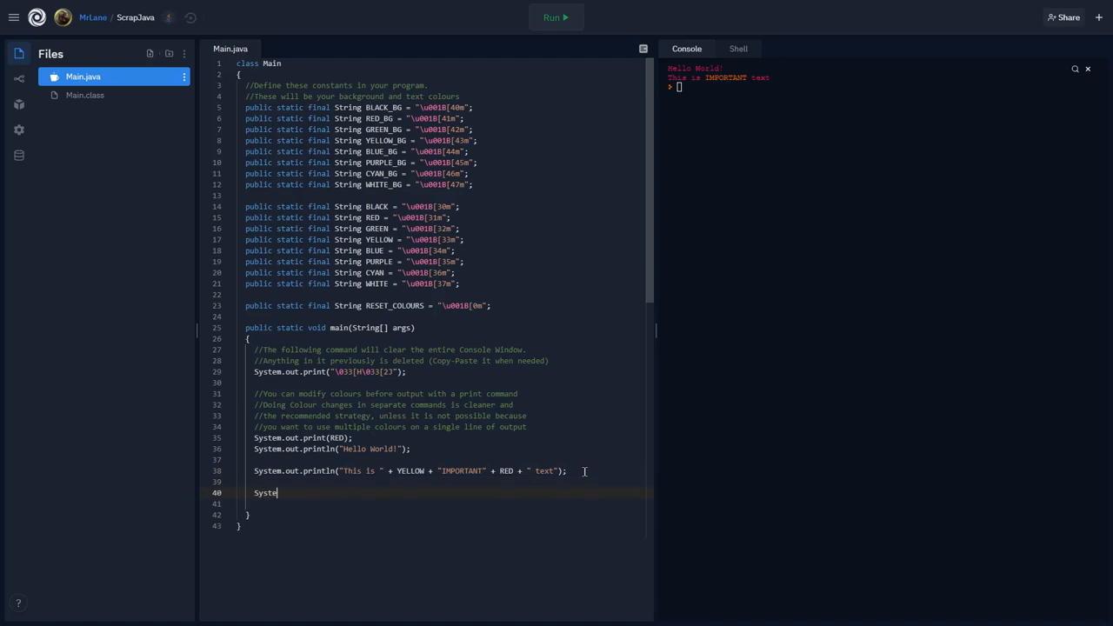
pyautogui.write('System.out.p')
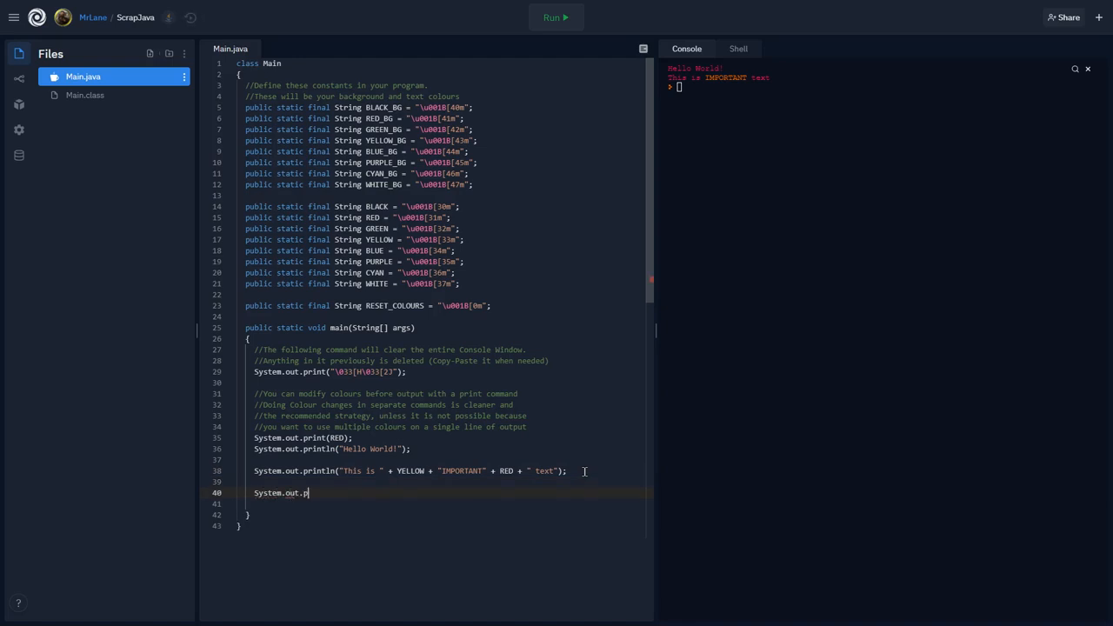
pyautogui.write('rint()')
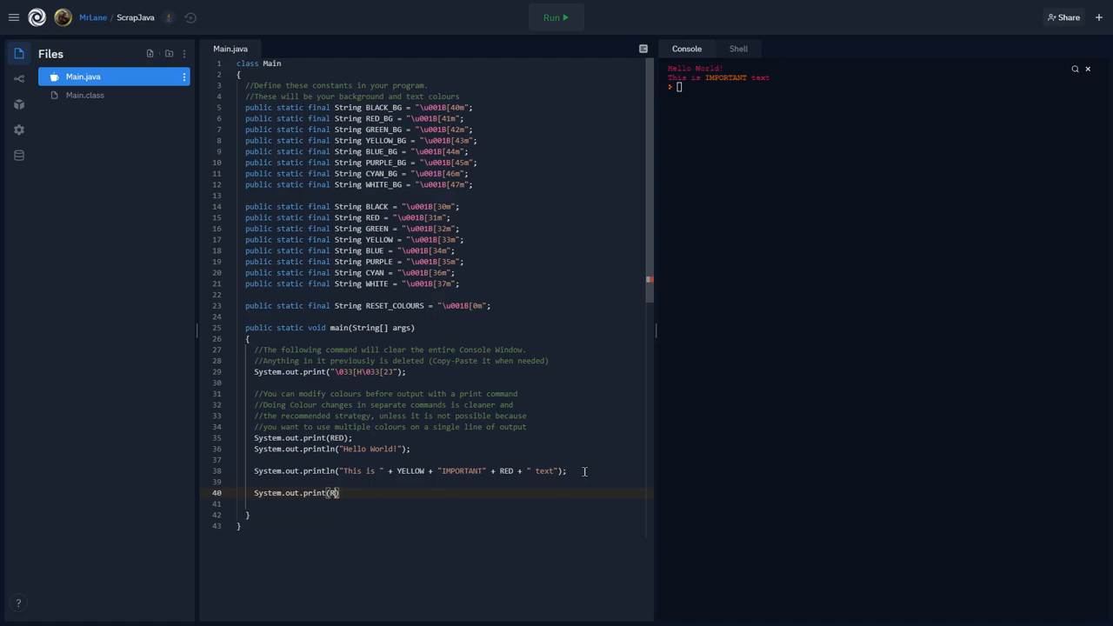
pyautogui.write('RESET_COLO')
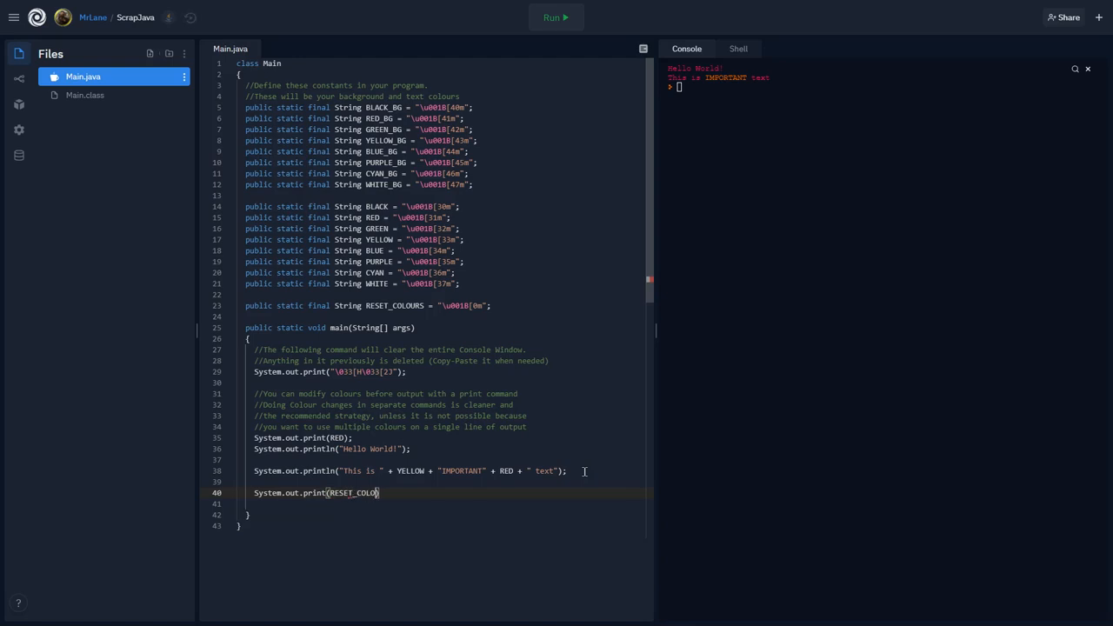
pyautogui.write('URS);')
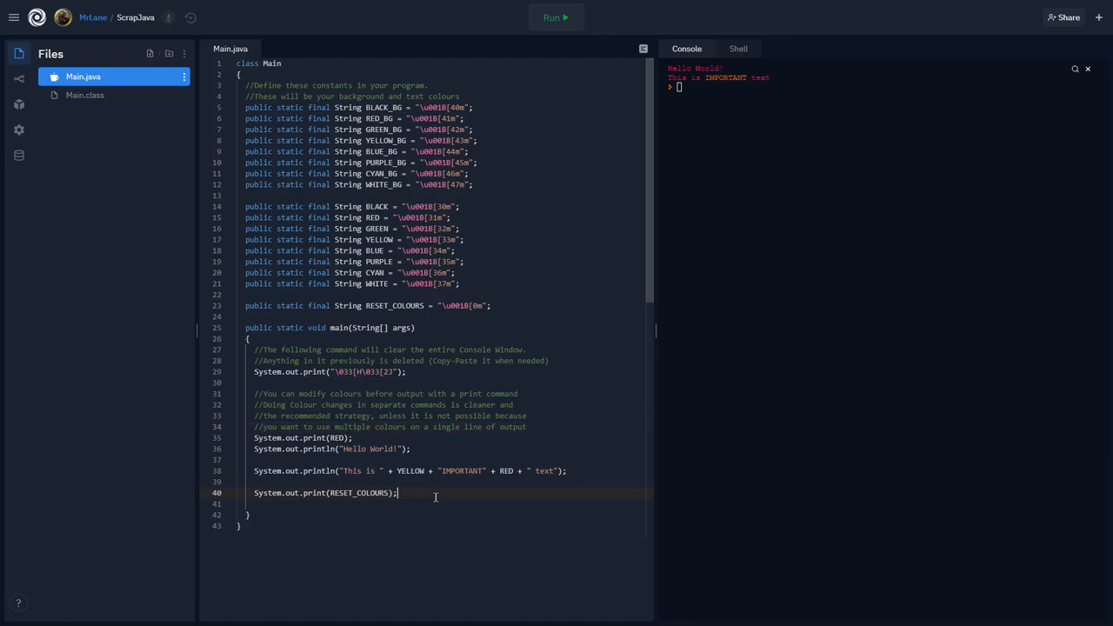
# Add System.out.println("Normal coloured text"); and run to see default-coloured output.
pyautogui.write('S')
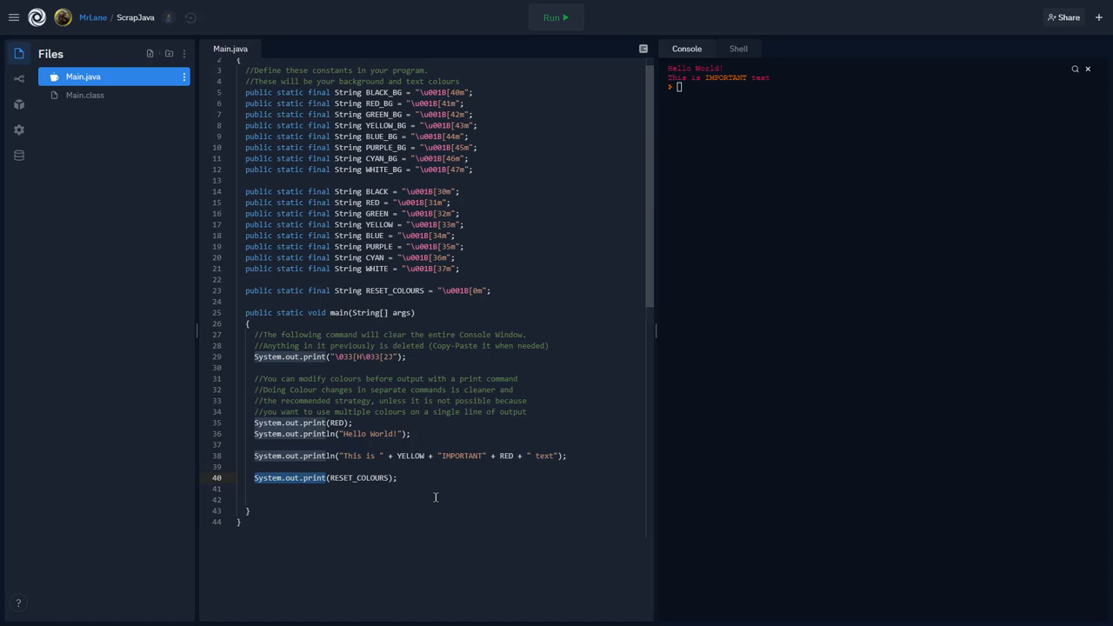
pyautogui.write('System.out.print')
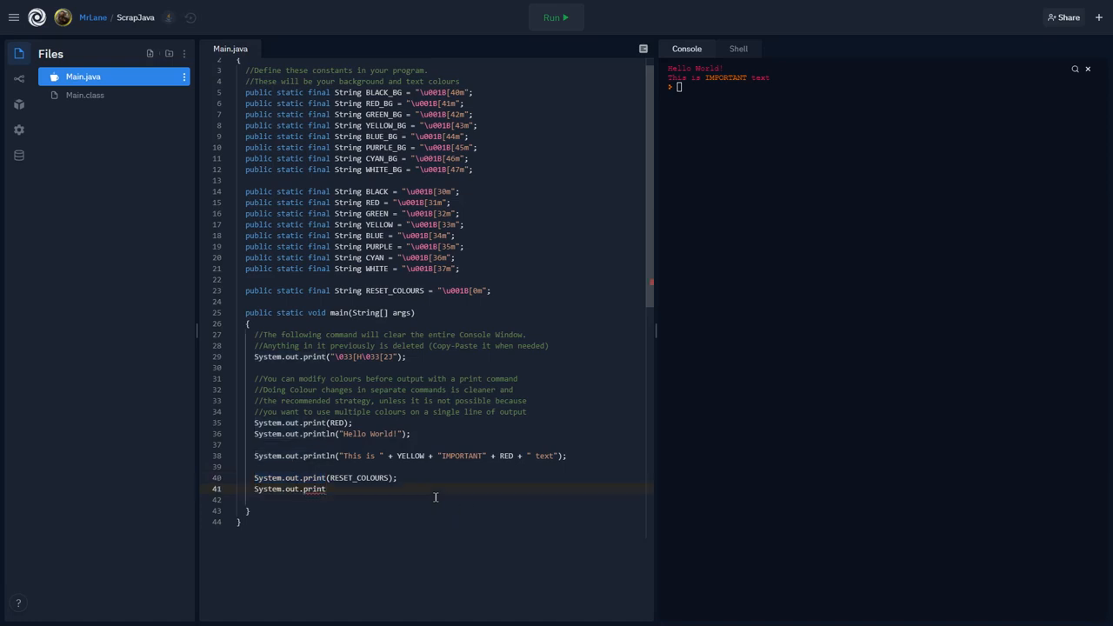
pyautogui.write('ln')
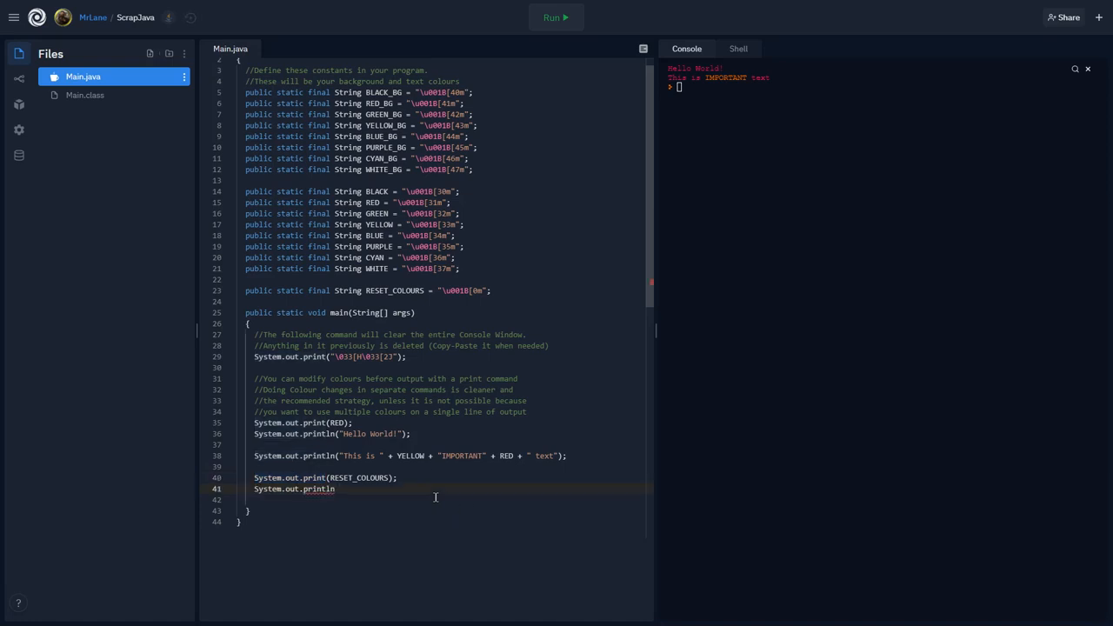
pyautogui.write('("Normal")')
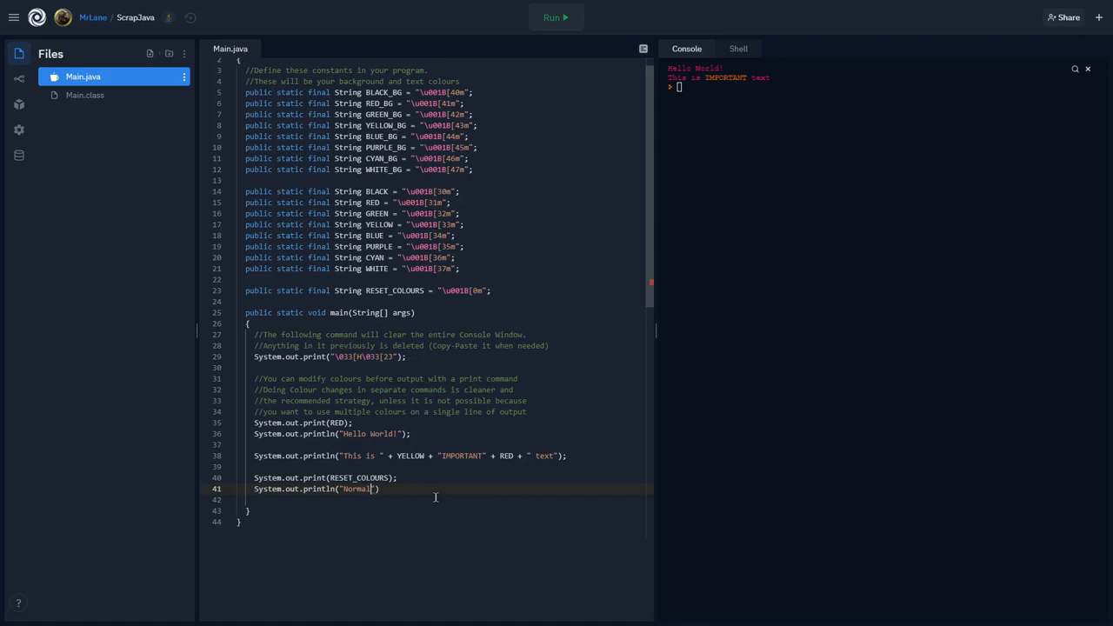
pyautogui.write('coloured text')
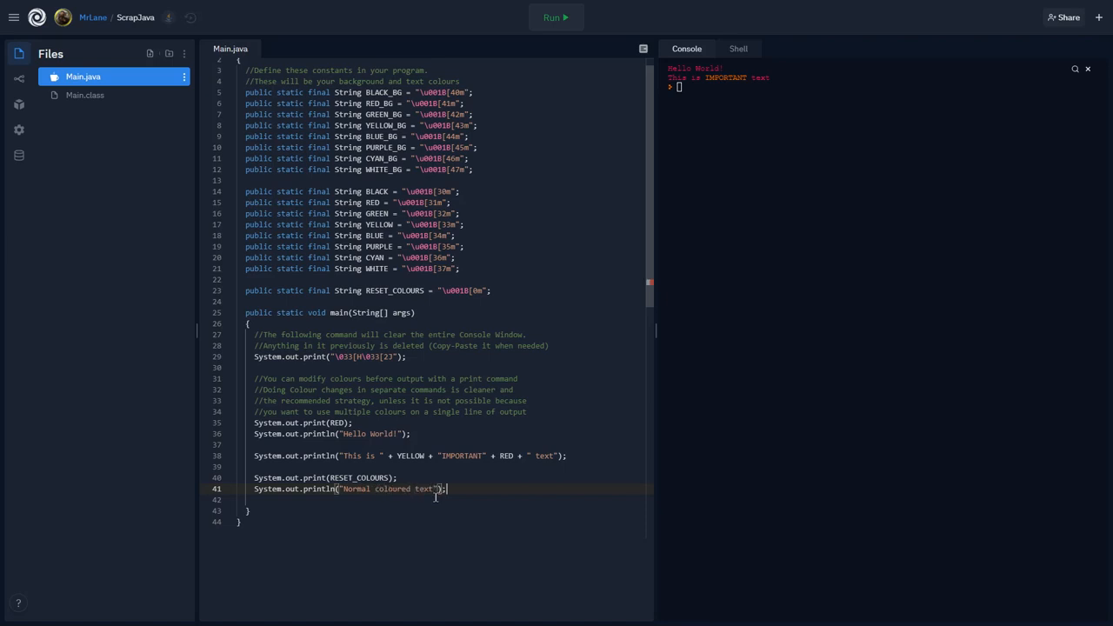
pyautogui.click(553, 17)
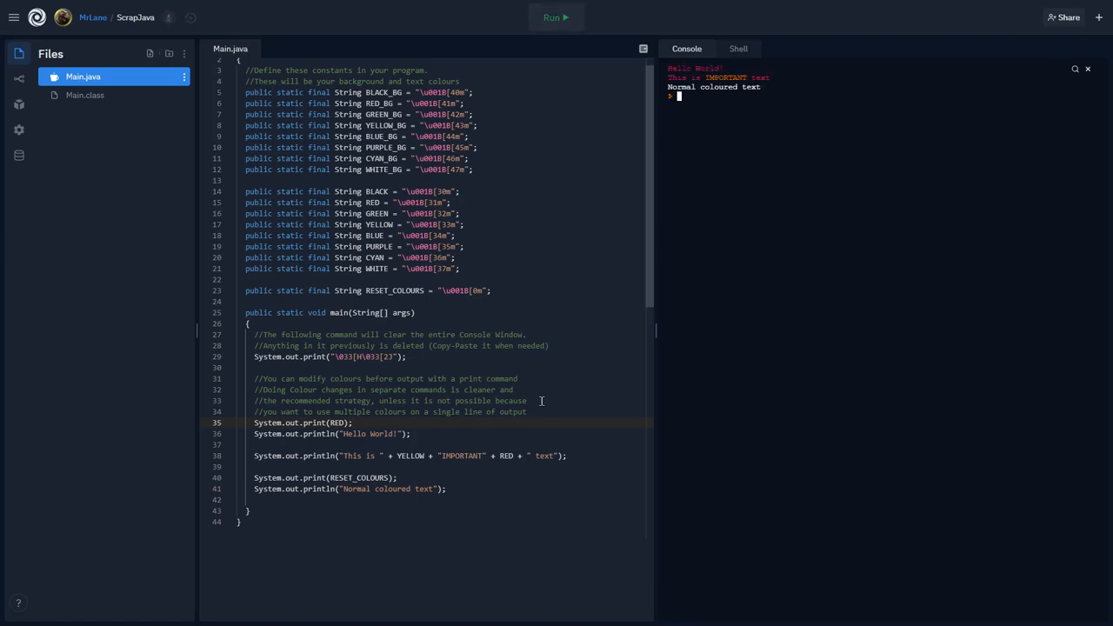
pyautogui.moveTo(466, 445)
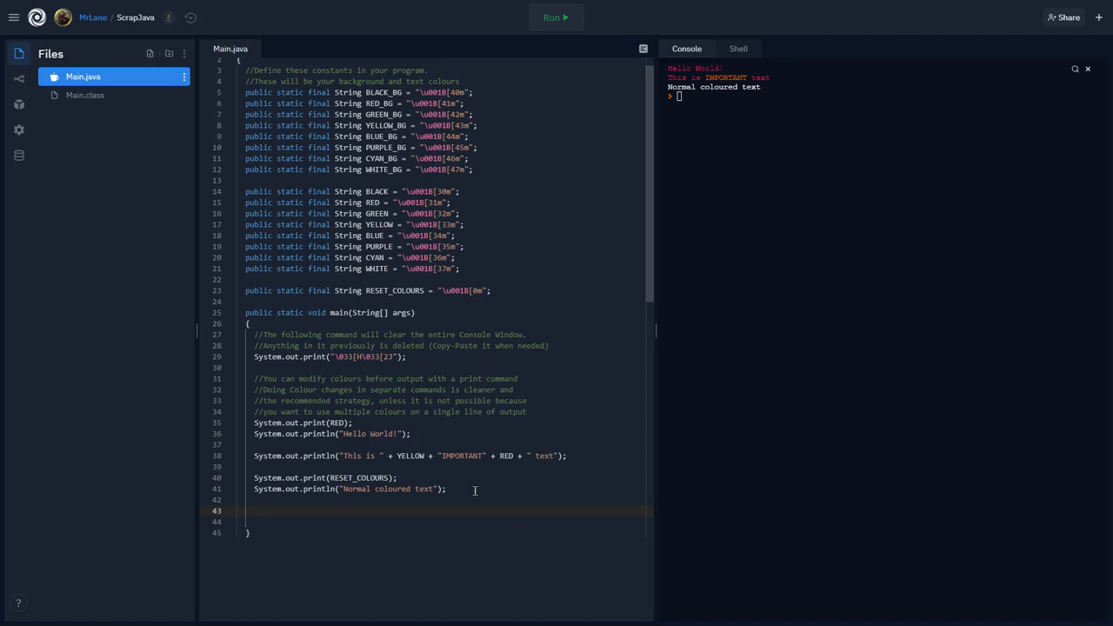
# Add System.out.println(GREEN_BG + YELLOW + "ICS2O5"); and run to see the yellow-on-green line.
pyautogui.write('System')
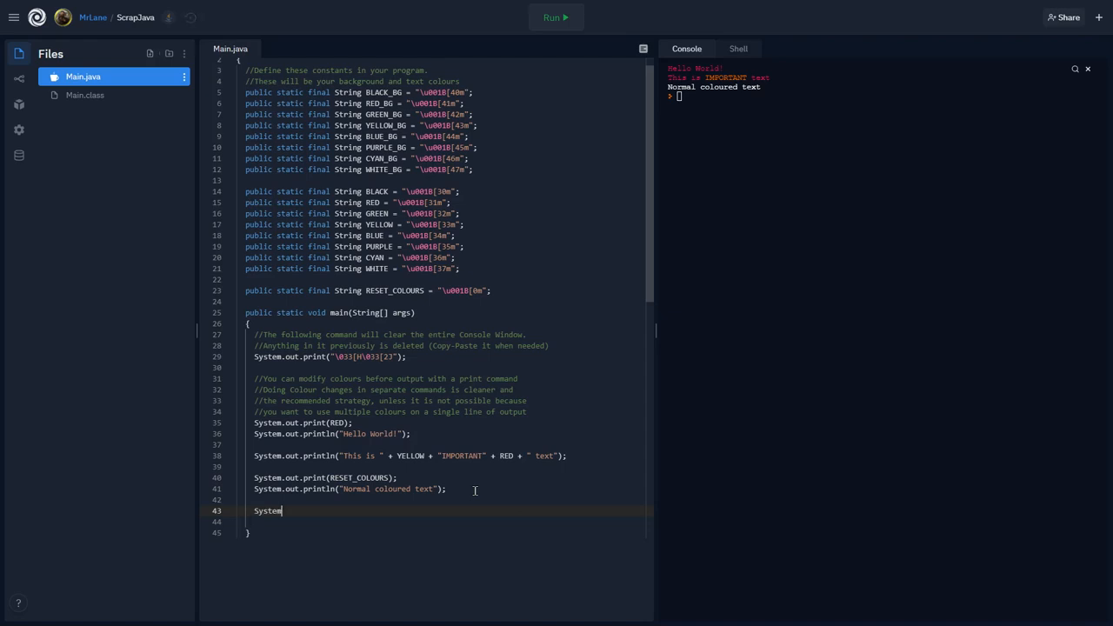
pyautogui.write('.out.println(GREEN_BG')
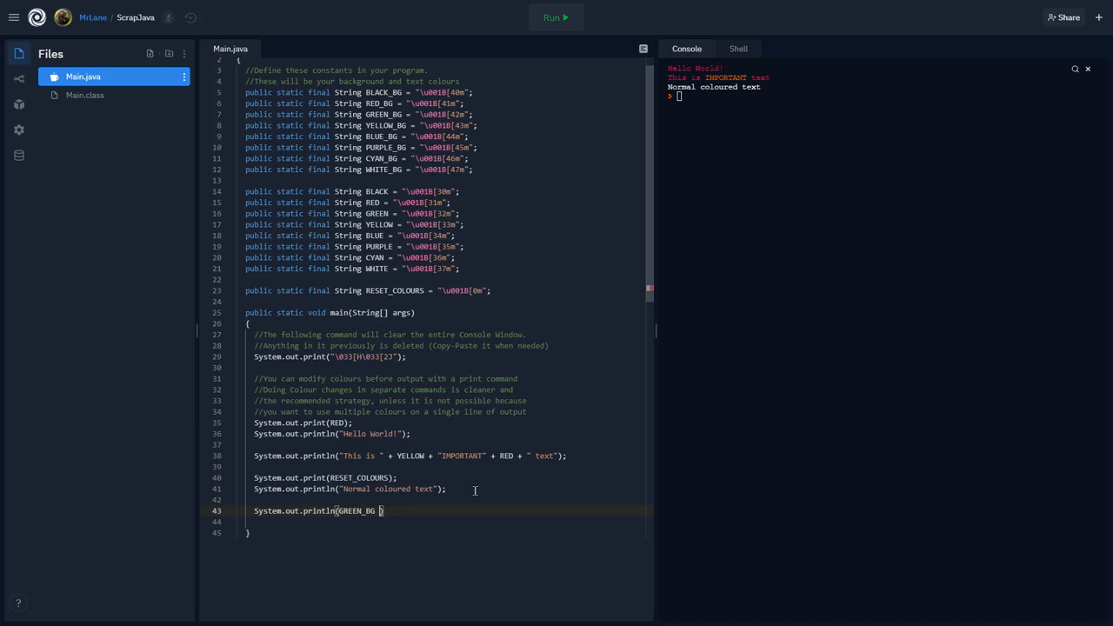
pyautogui.write('+ YELLOW + "ICS2O1')
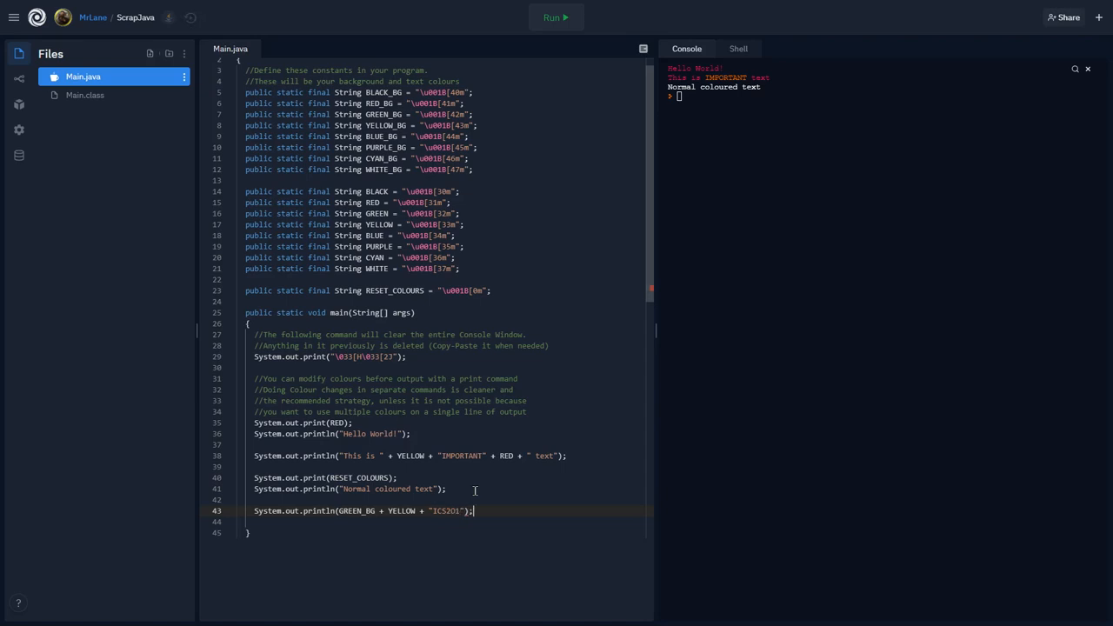
pyautogui.click(554, 18)
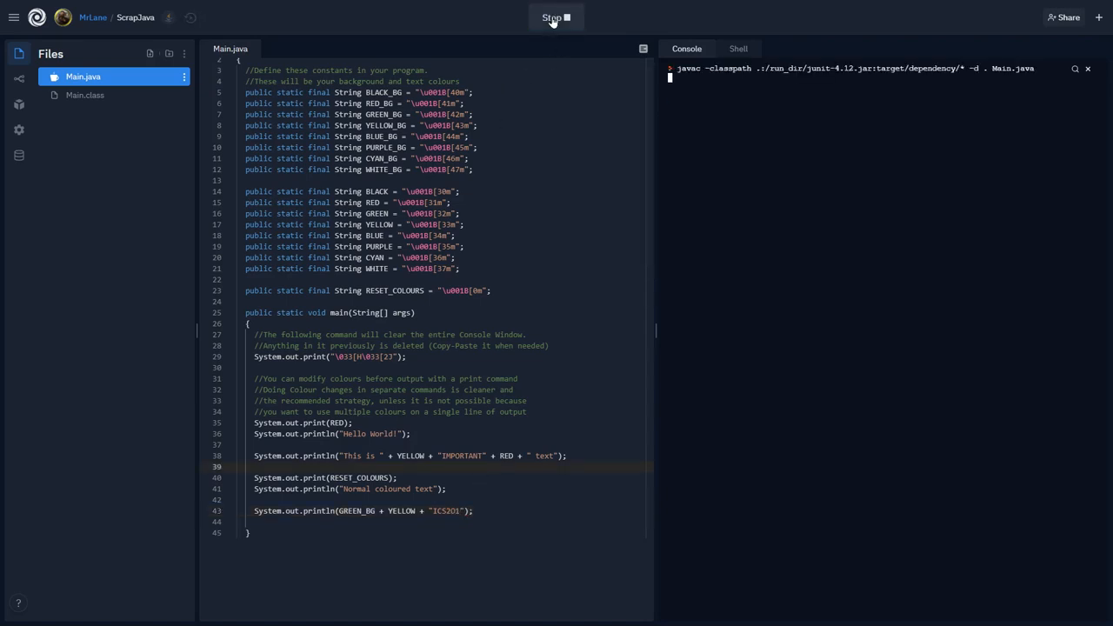
# Swap YELLOW for BLACK in the green-background println and rerun the program.
pyautogui.click(555, 18)
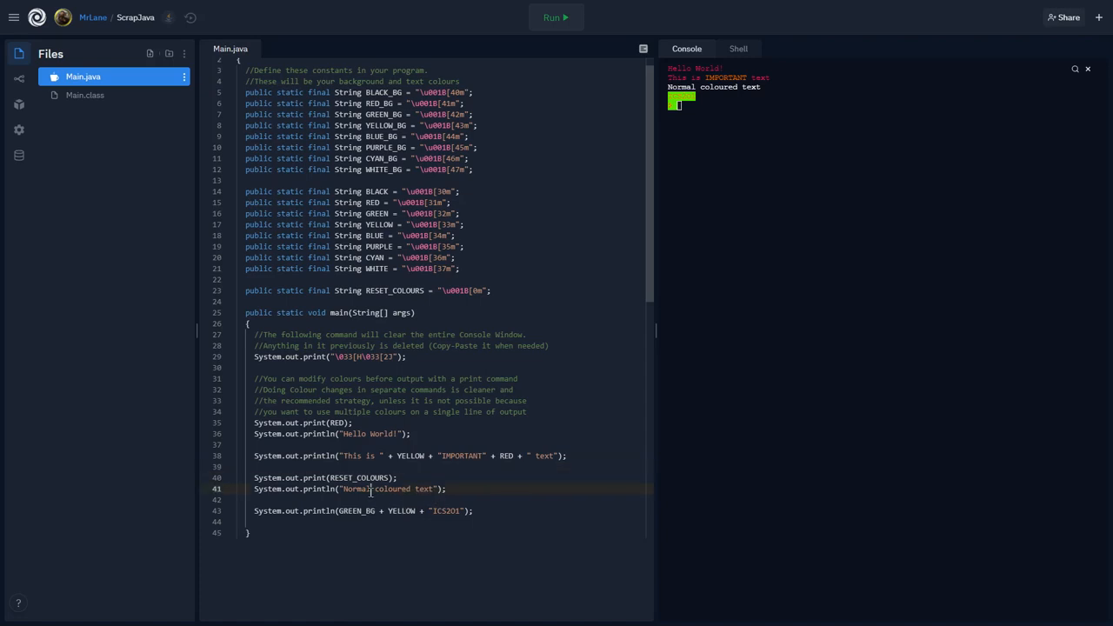
pyautogui.doubleClick(403, 511)
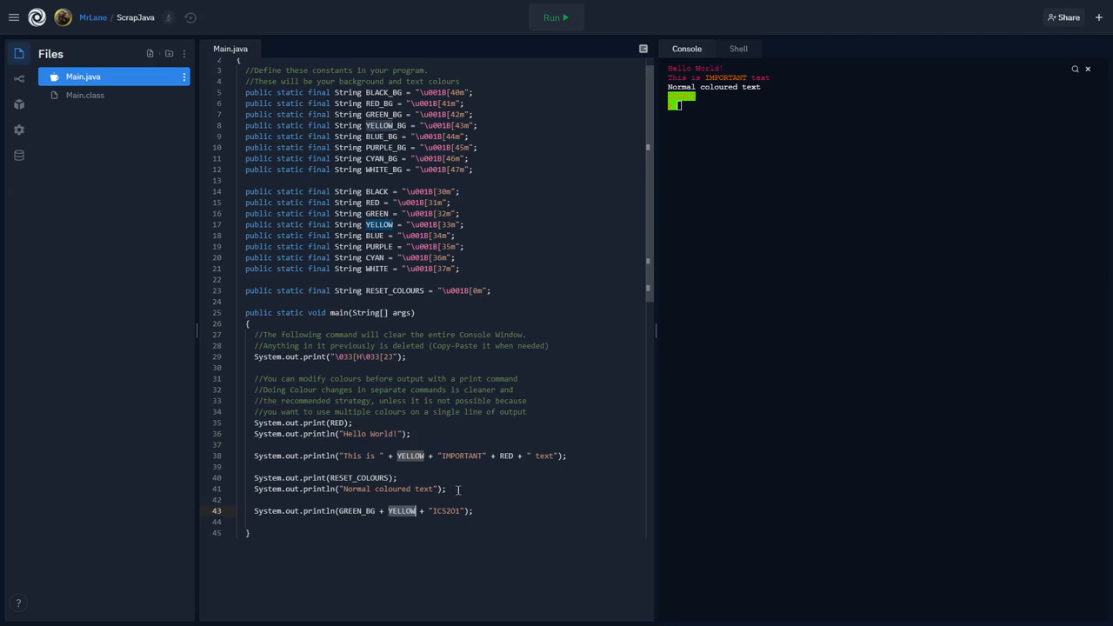
pyautogui.moveTo(442, 520)
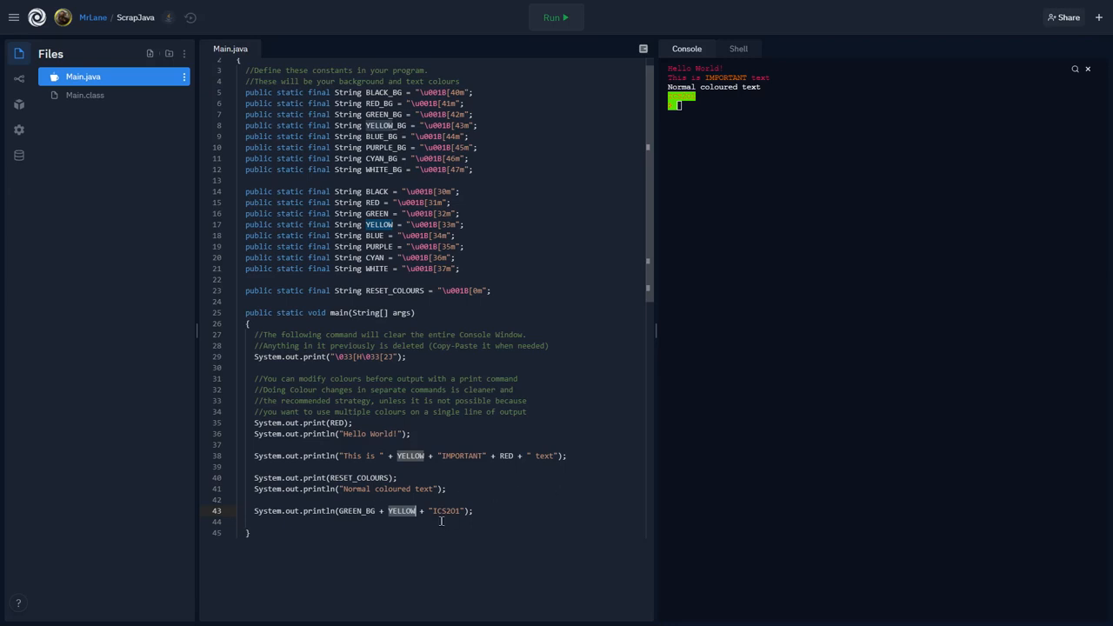
pyautogui.write('BLACK')
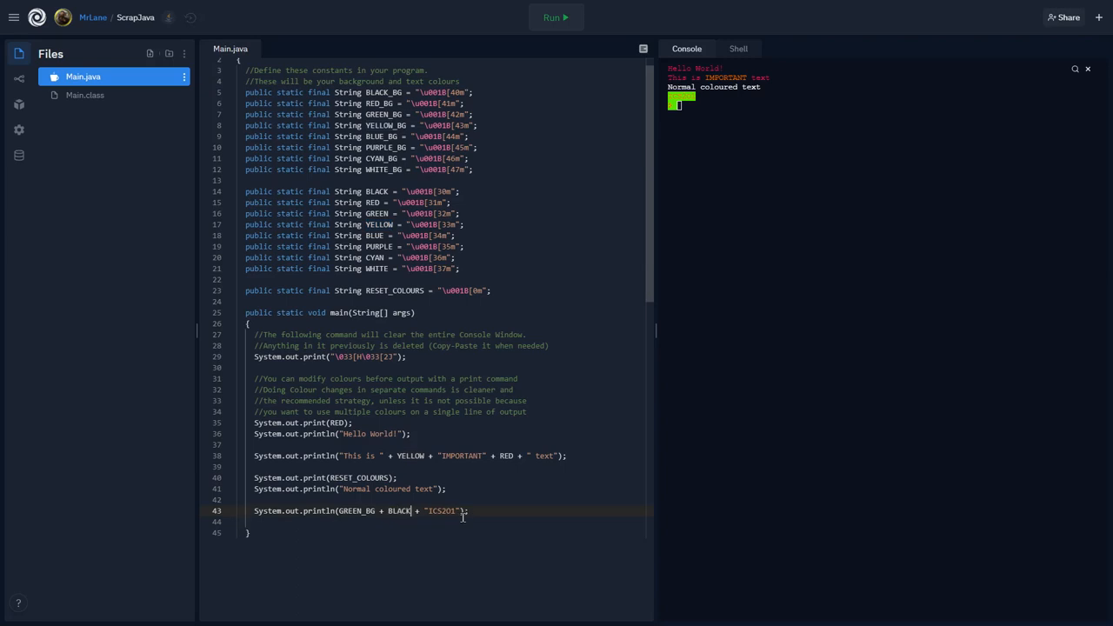
pyautogui.click(555, 17)
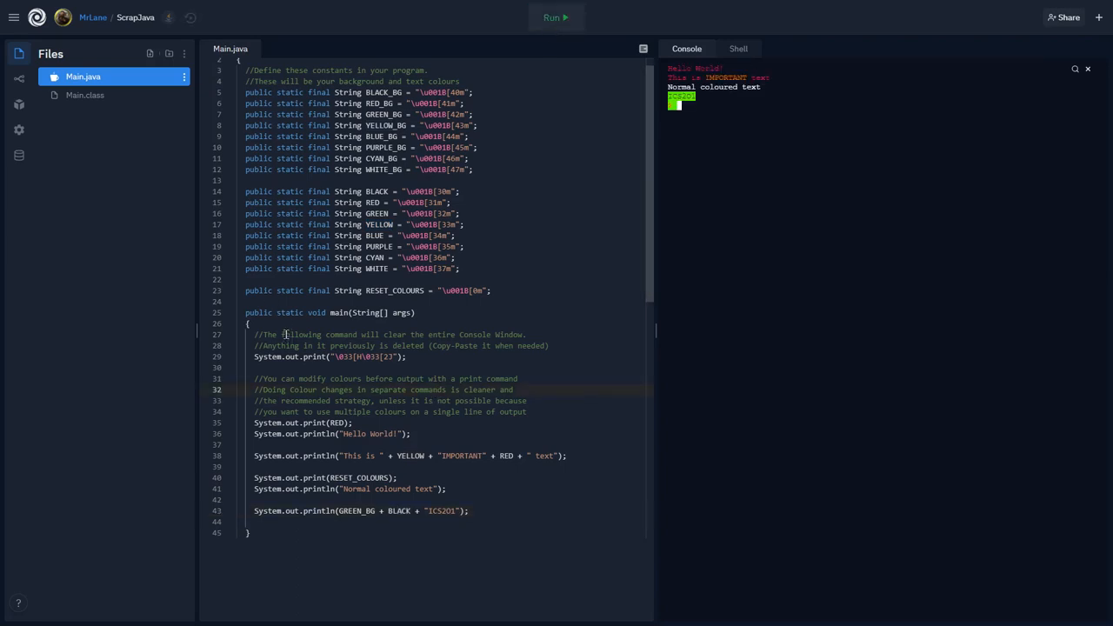
pyautogui.moveTo(502, 484)
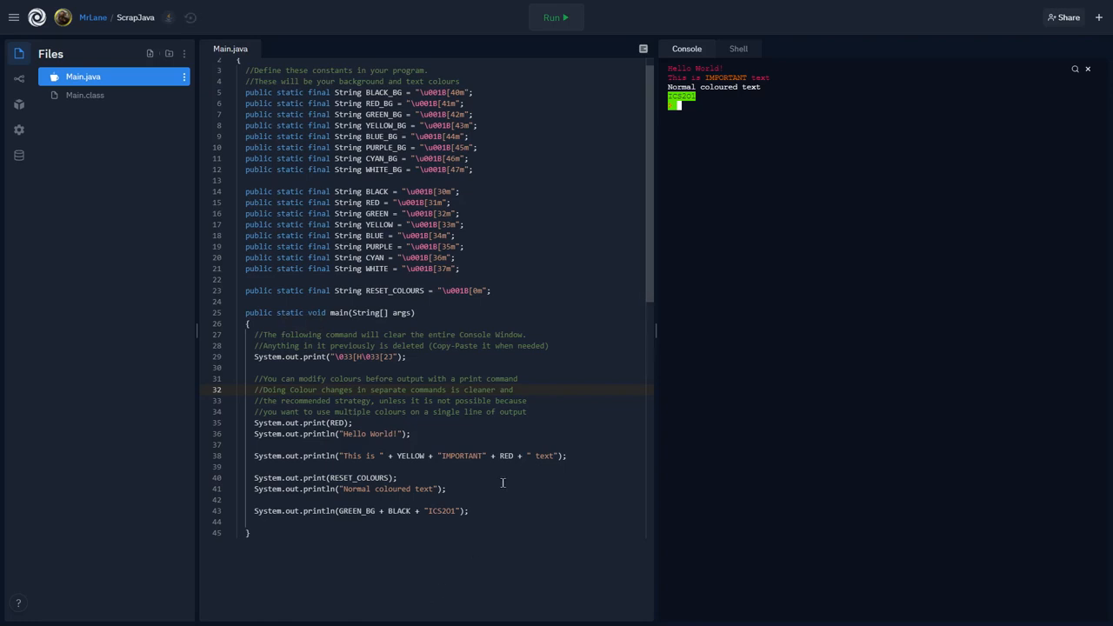
pyautogui.moveTo(463, 476)
pyautogui.write('System.out.print(RESET_COLOURS);')
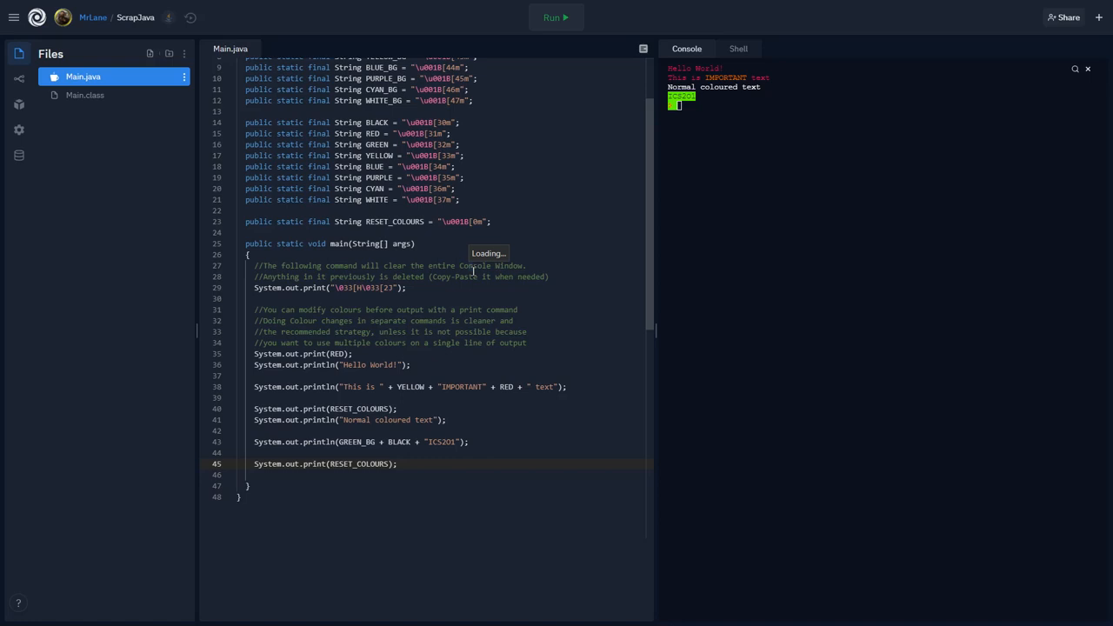
# Begin a new println below the reset statement with the literal "I ".
pyautogui.click(348, 475)
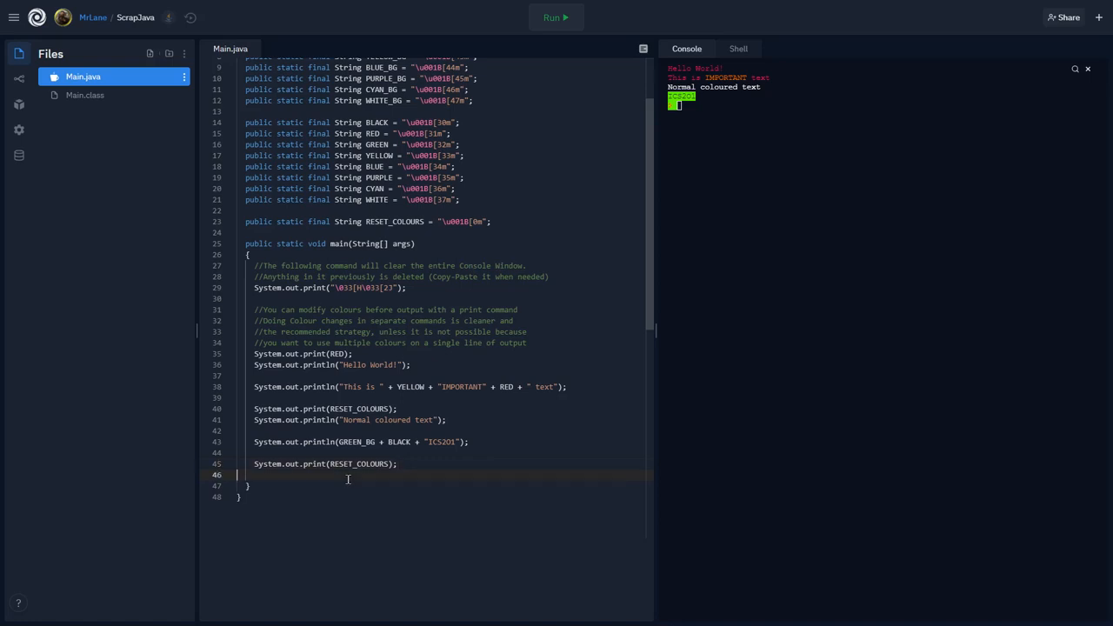
pyautogui.press('Return')
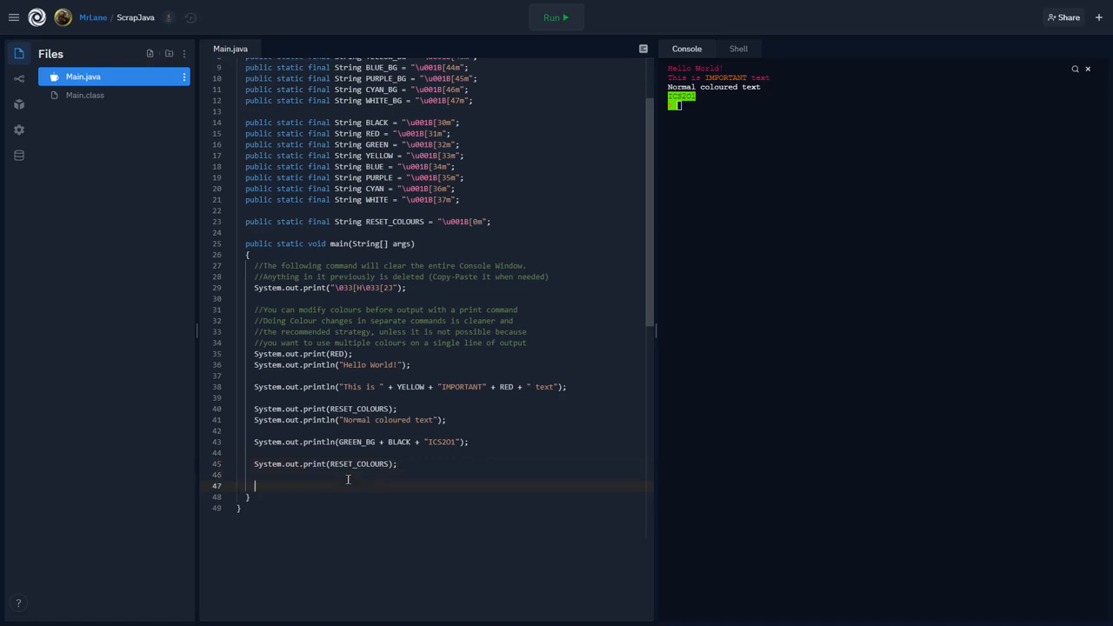
pyautogui.write('System.out.p')
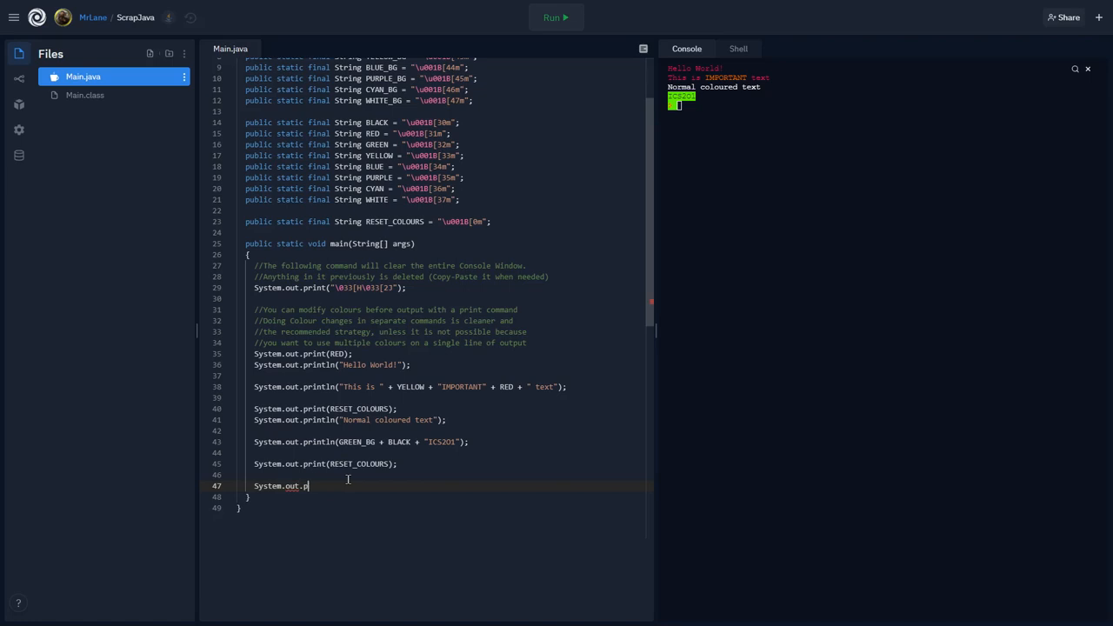
pyautogui.write('rintln')
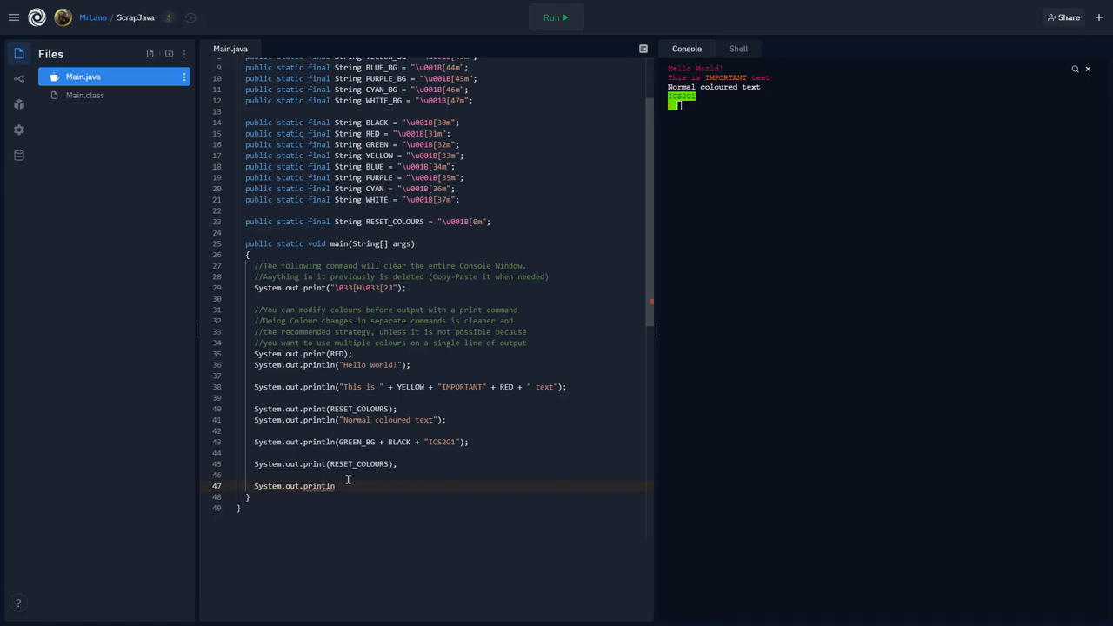
pyautogui.write('("")')
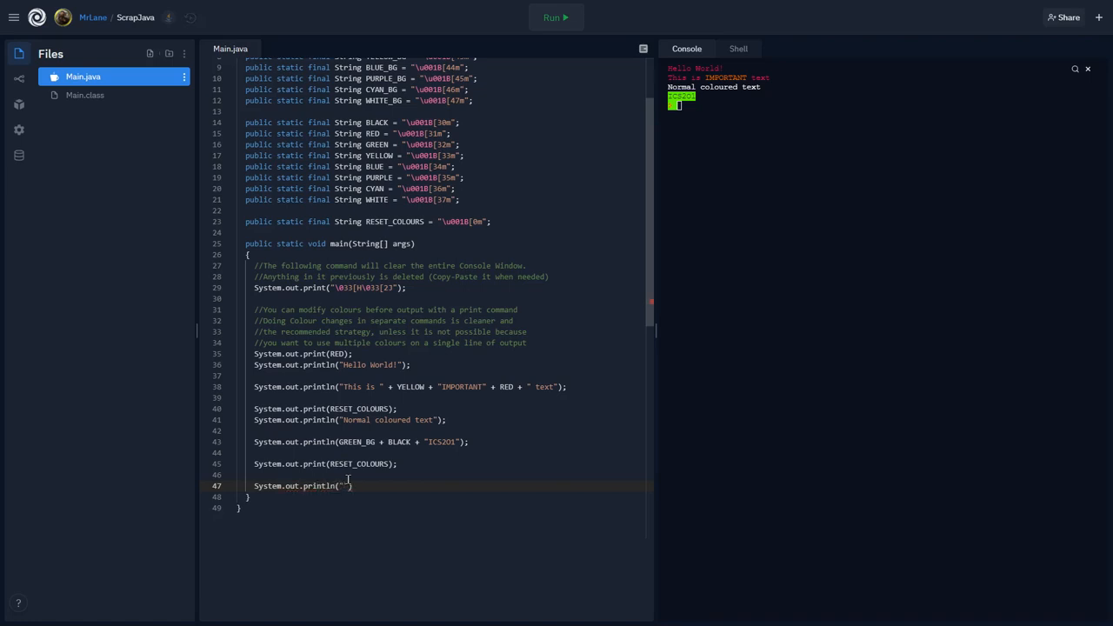
pyautogui.write('U')
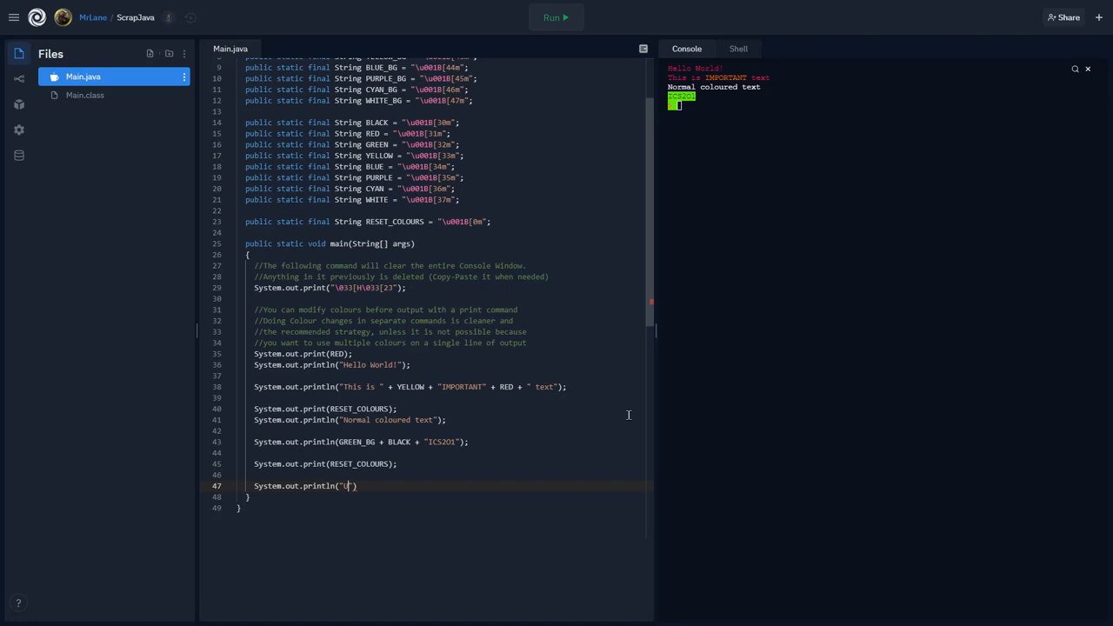
pyautogui.write('I ~')
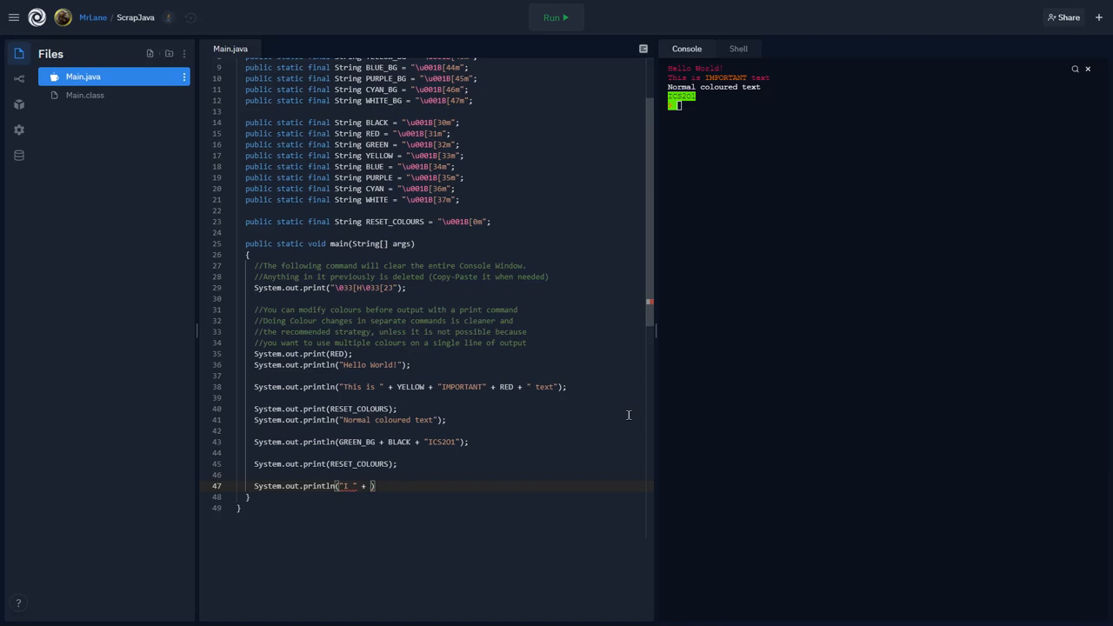
# Complete it as "I " + WHITE_BG + BLACK + "LOVE" + RESET_COLOURS + " CS".
pyautogui.write('WHITE_BG +')
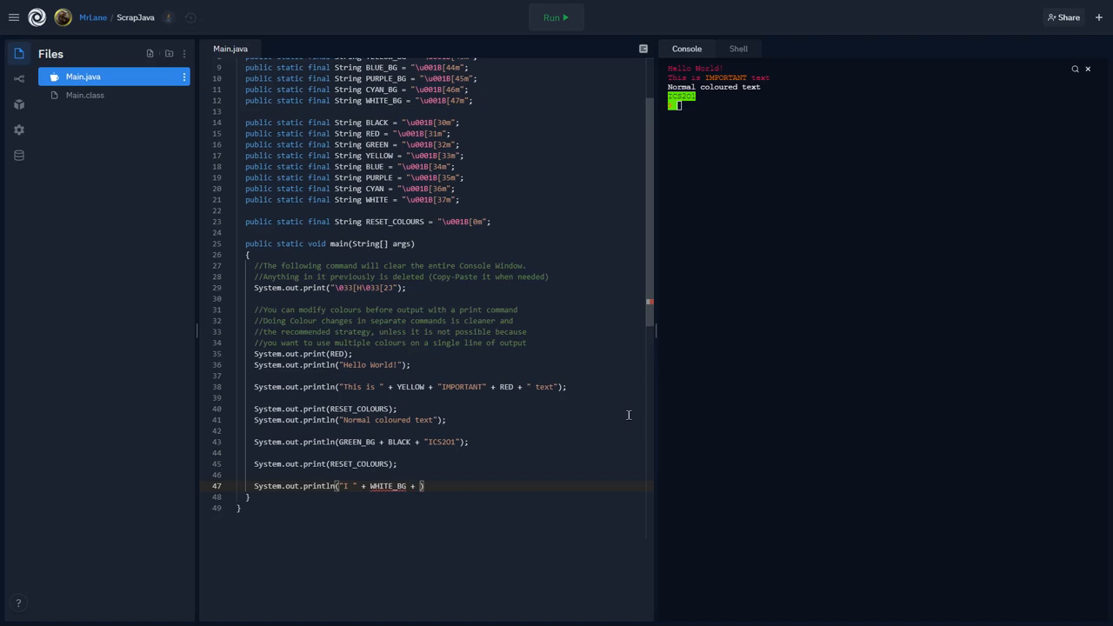
pyautogui.write('BLACK')
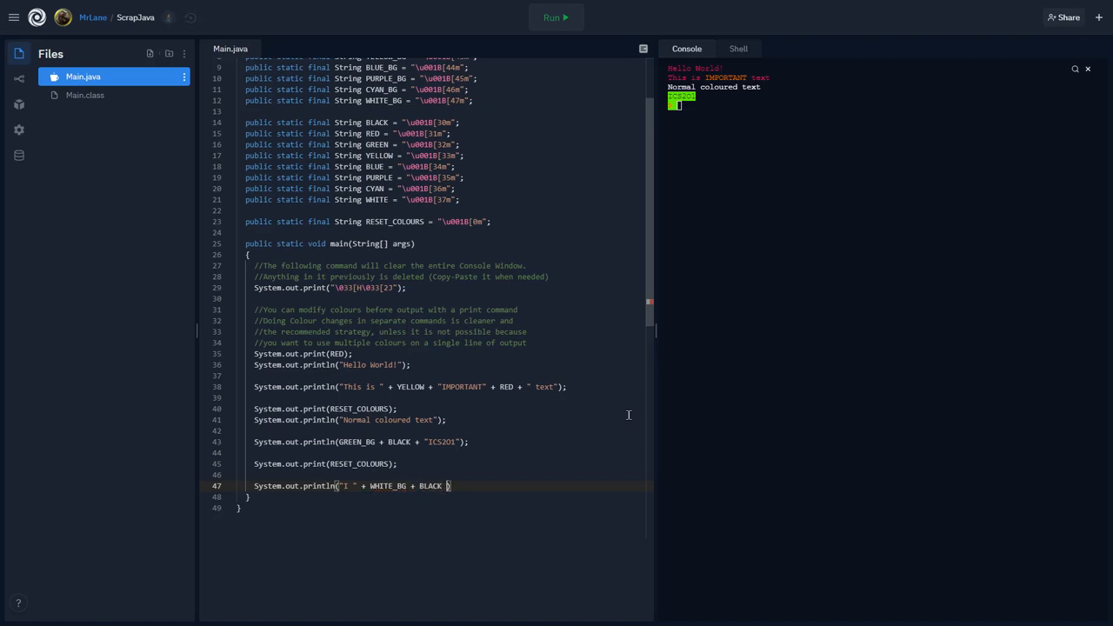
pyautogui.write('+ "LOVE')
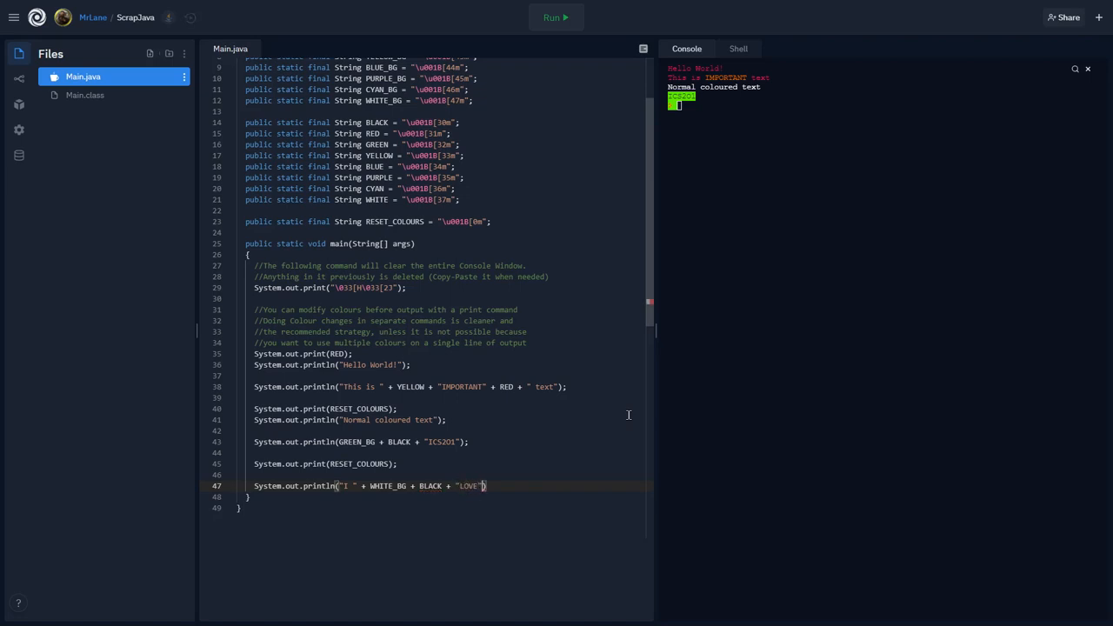
pyautogui.write('+')
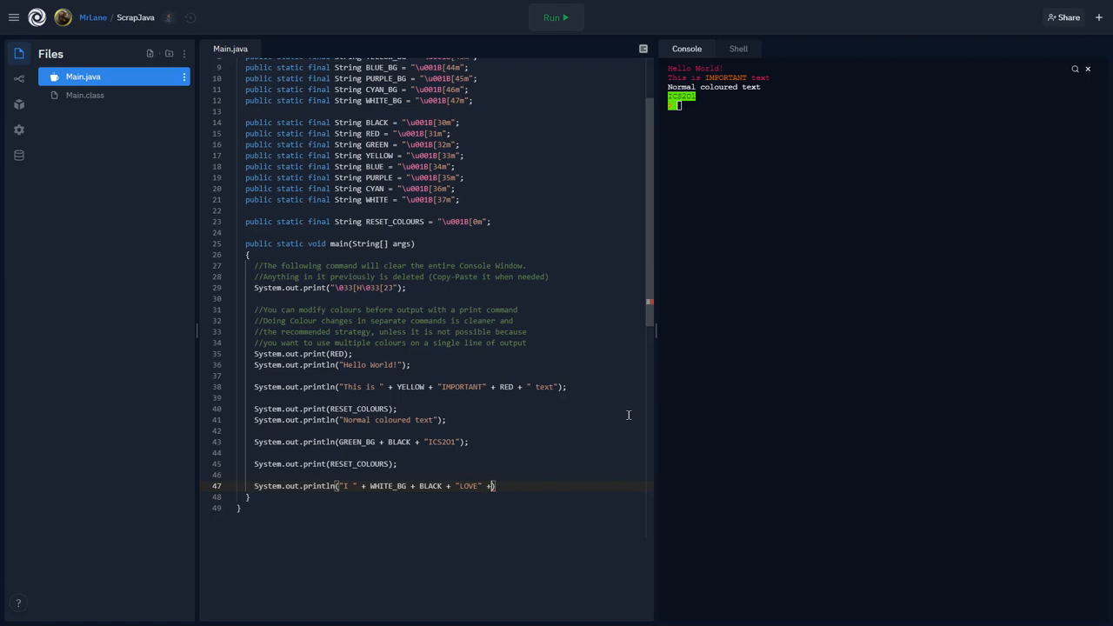
pyautogui.write('RESET')
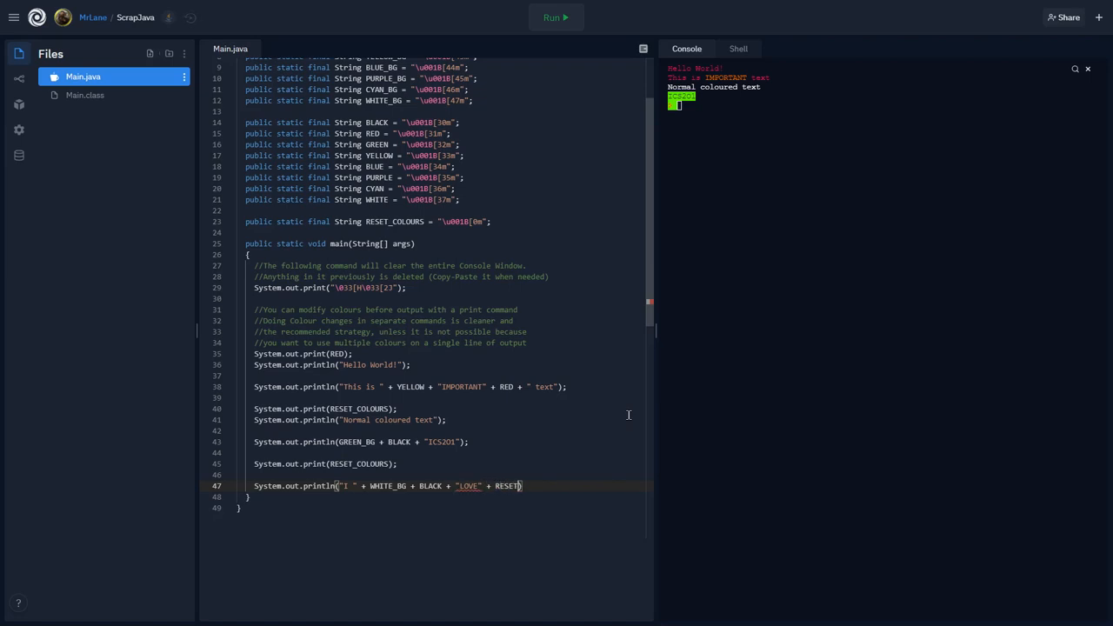
pyautogui.write('_COLOURS +')
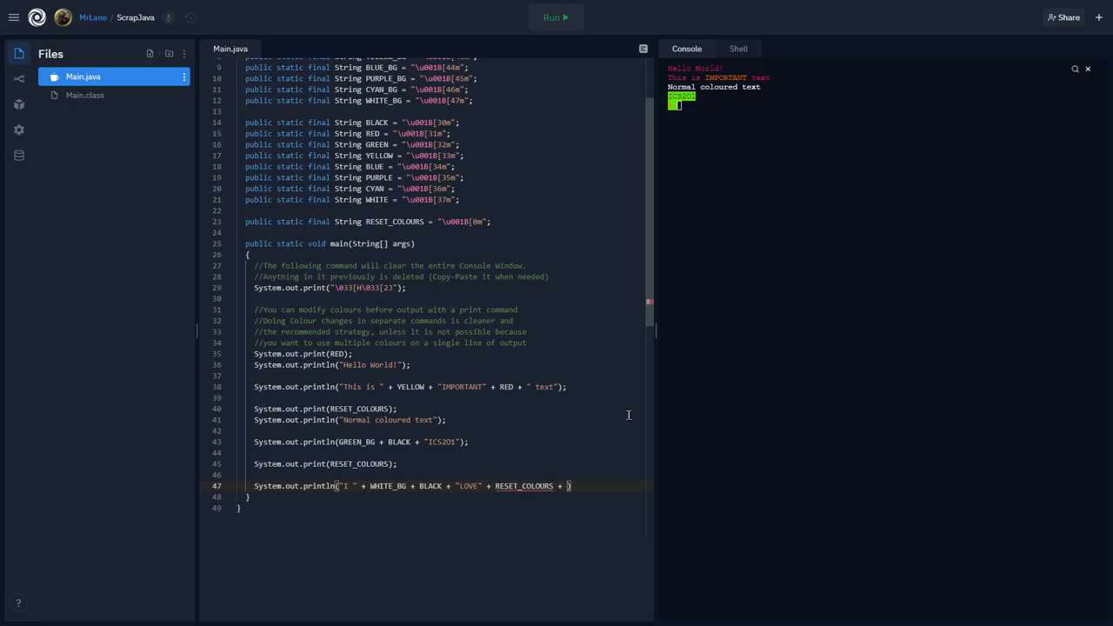
pyautogui.write('"CS");')
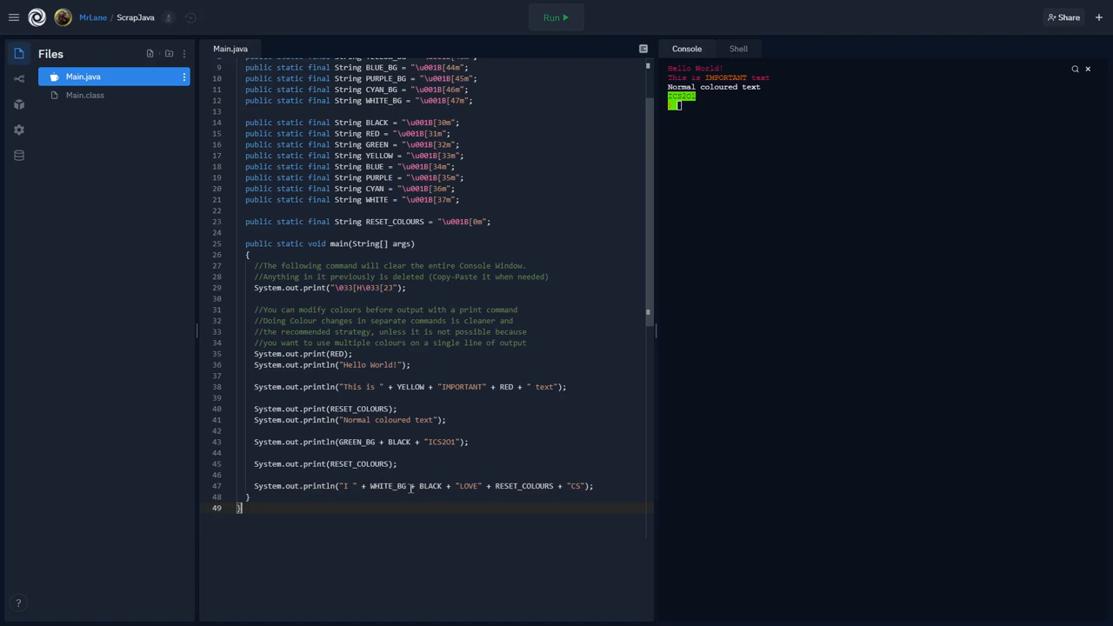
pyautogui.moveTo(570, 423)
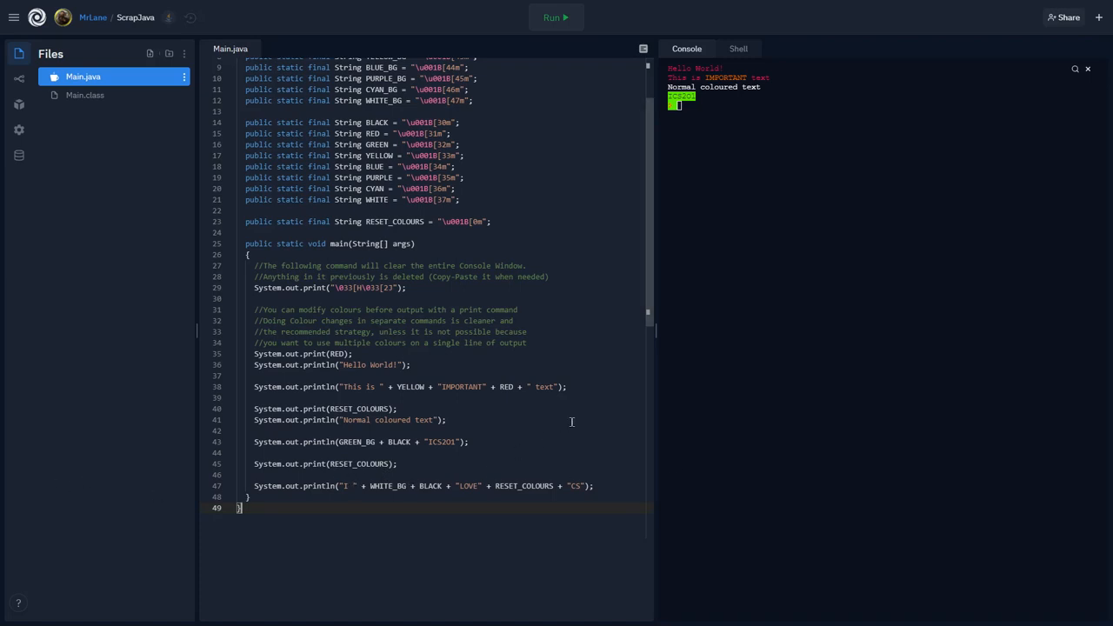
pyautogui.moveTo(443, 508)
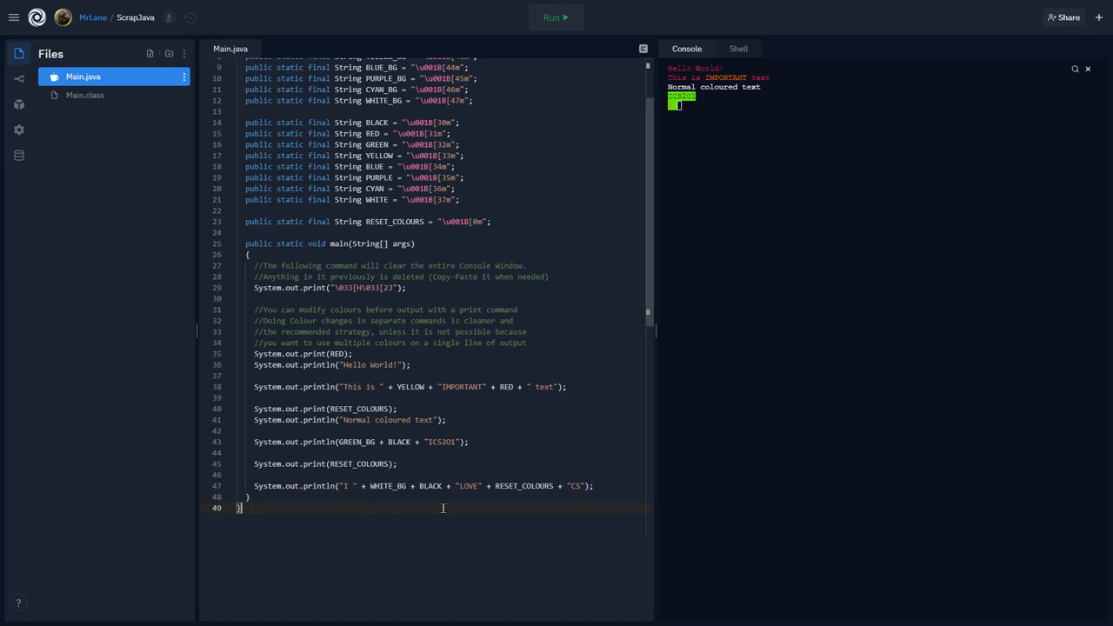
pyautogui.moveTo(442, 485)
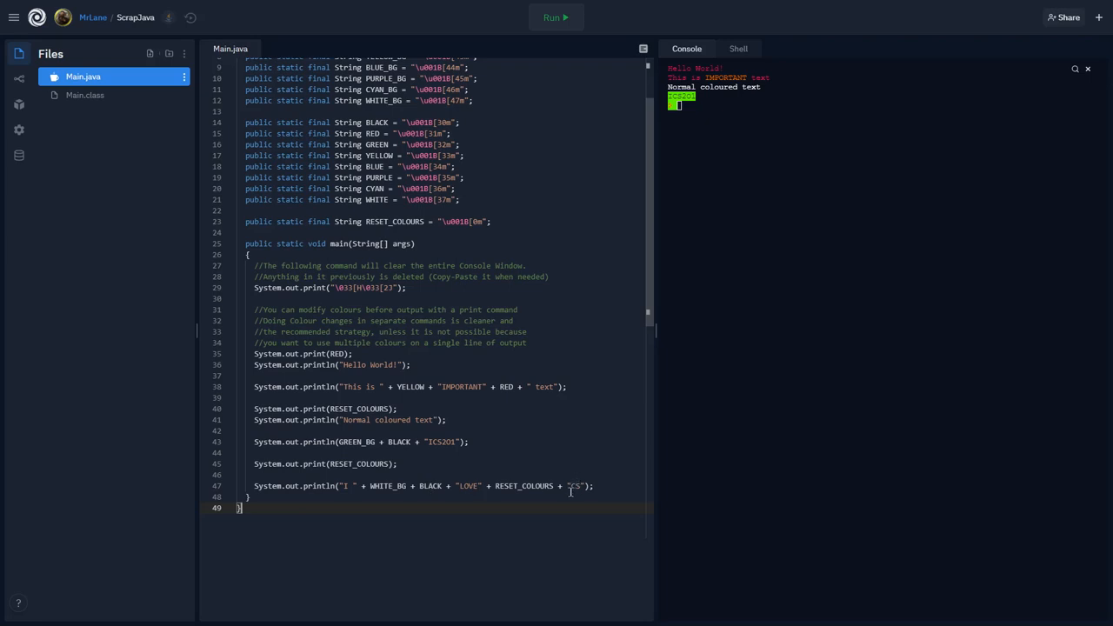
# Run Main.java twice to view the I LOVE CS output with LOVE highlighted.
pyautogui.click(552, 17)
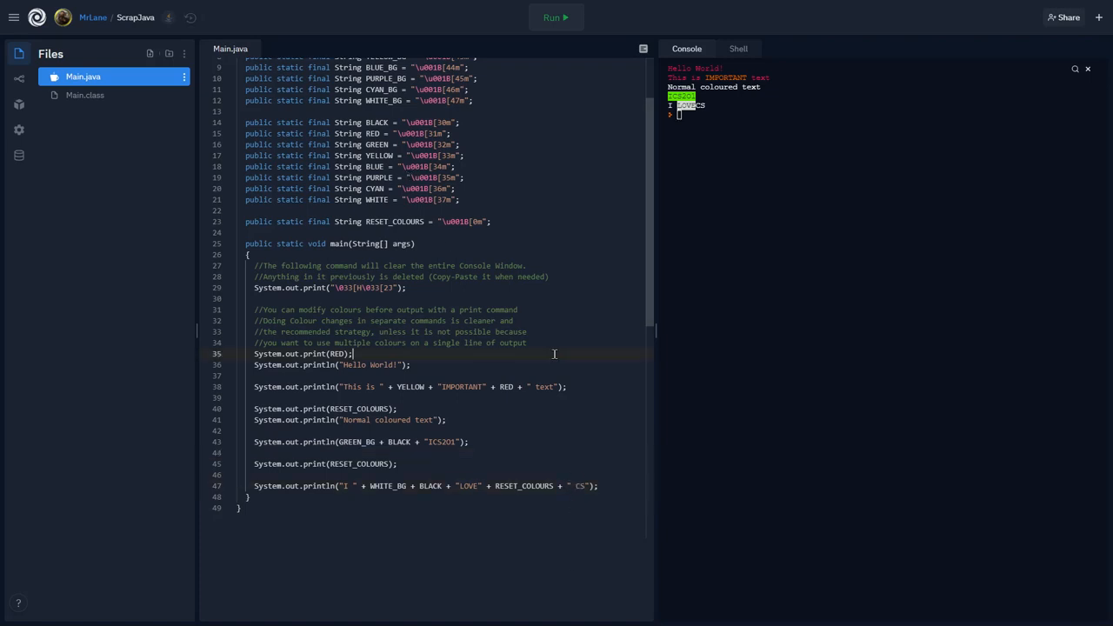
pyautogui.click(555, 17)
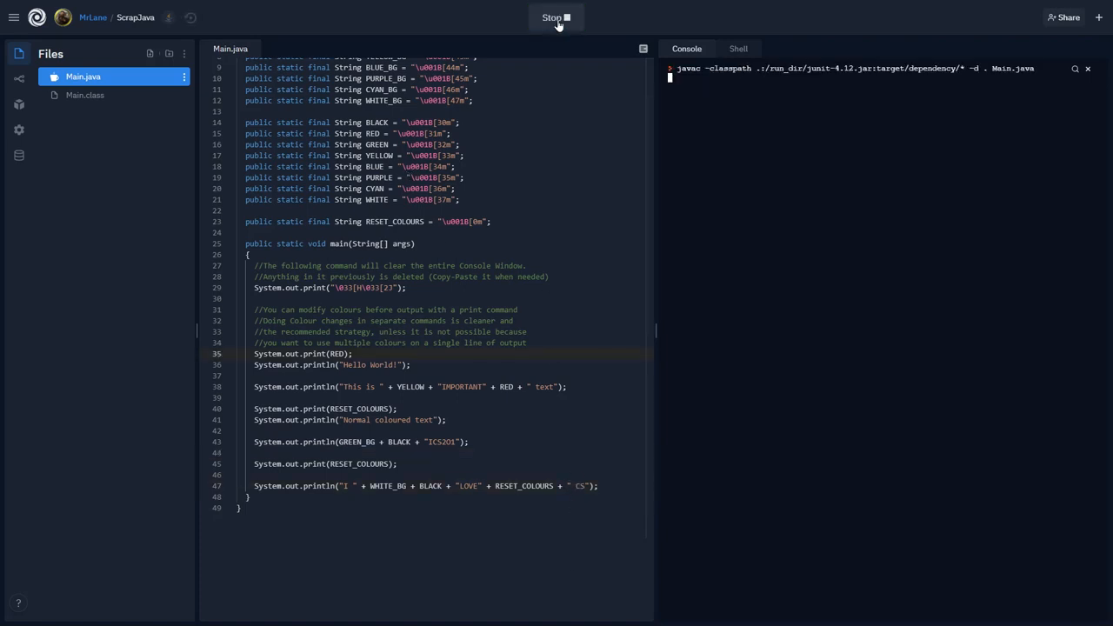